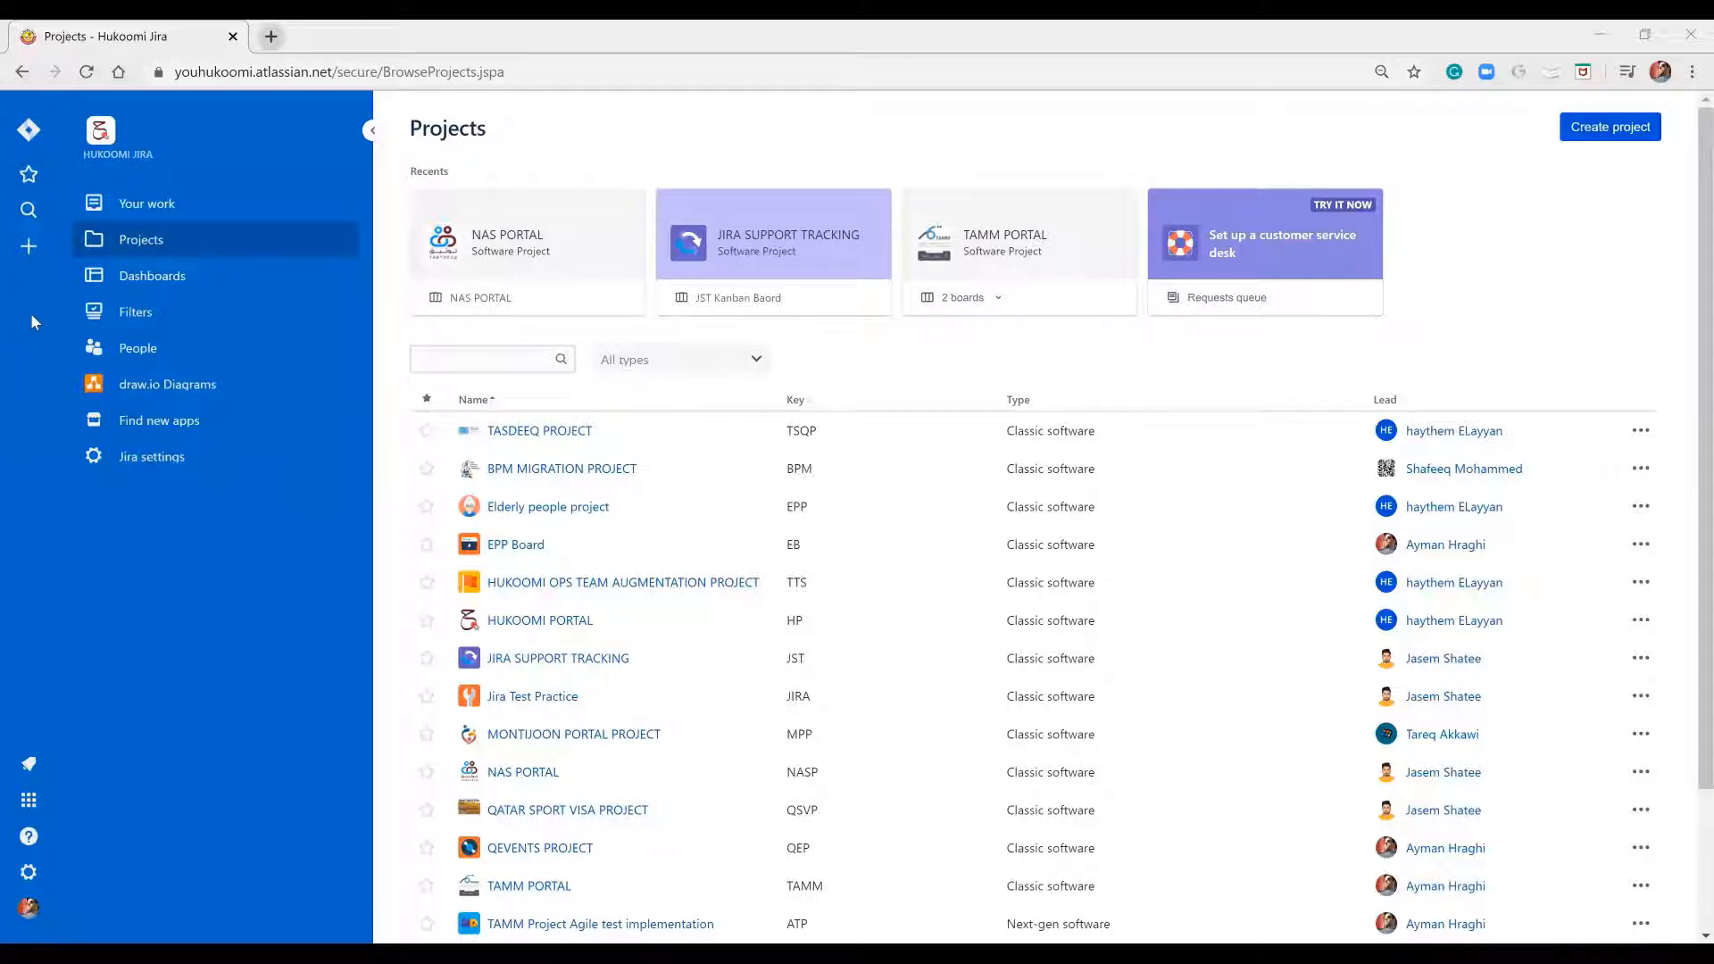
mouse_move(27, 131)
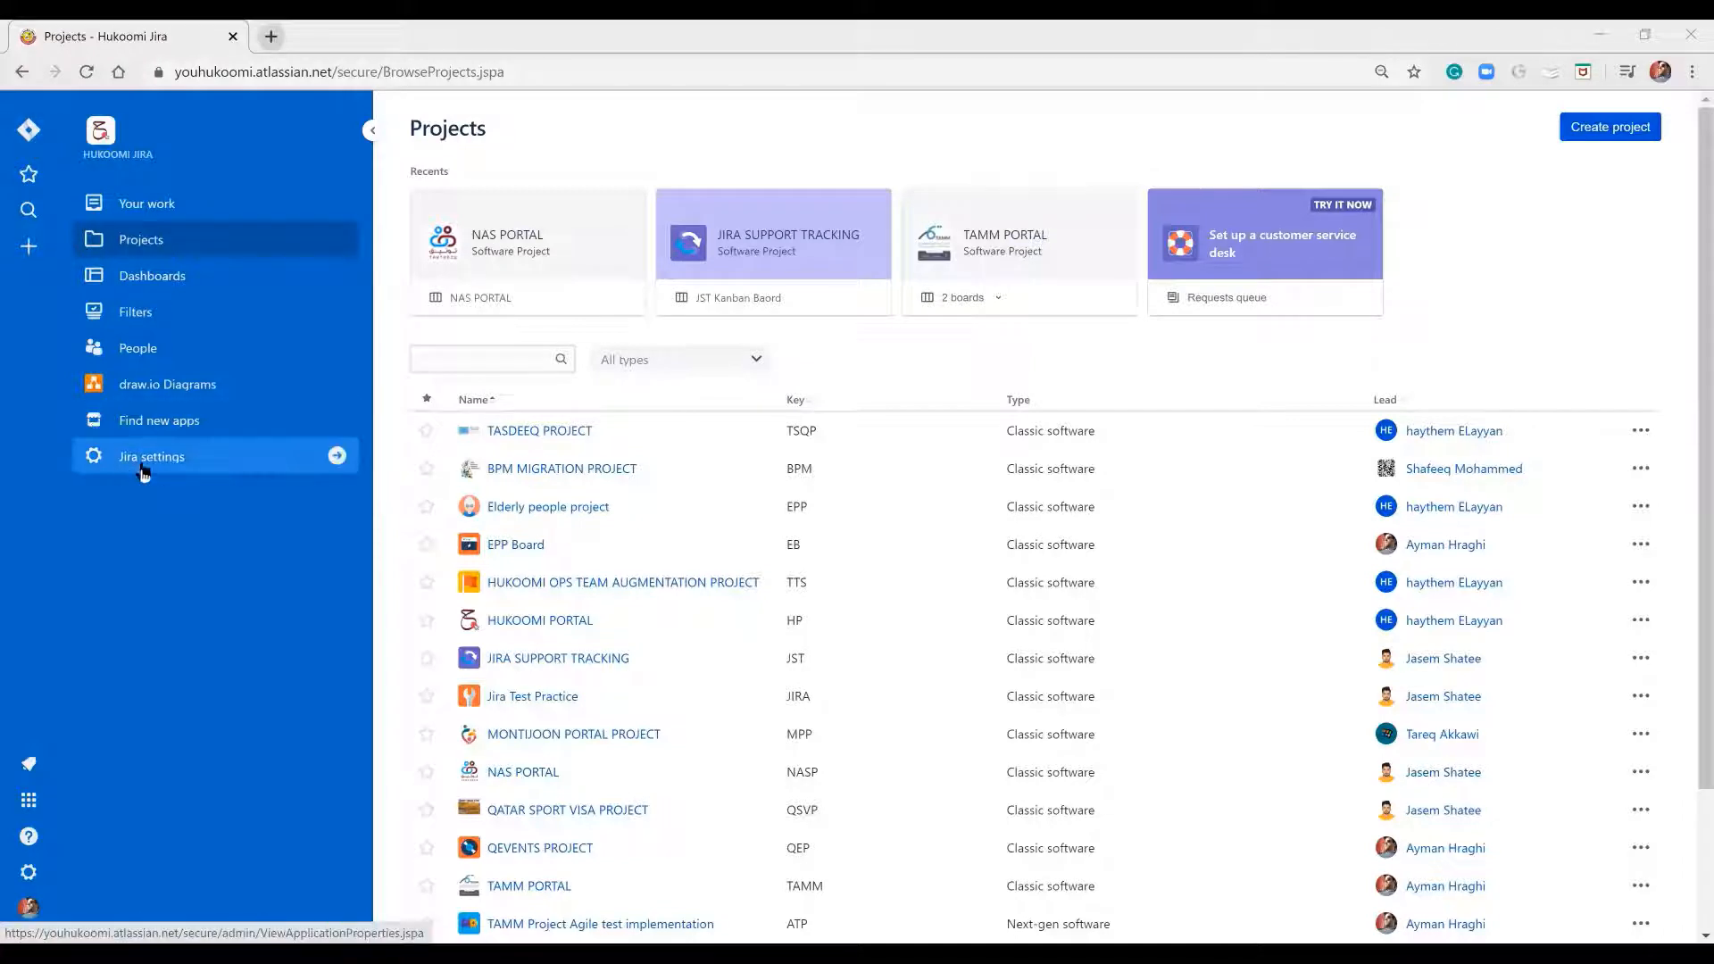
Go into Jira settings and its Apps administration section
left_click(150, 455)
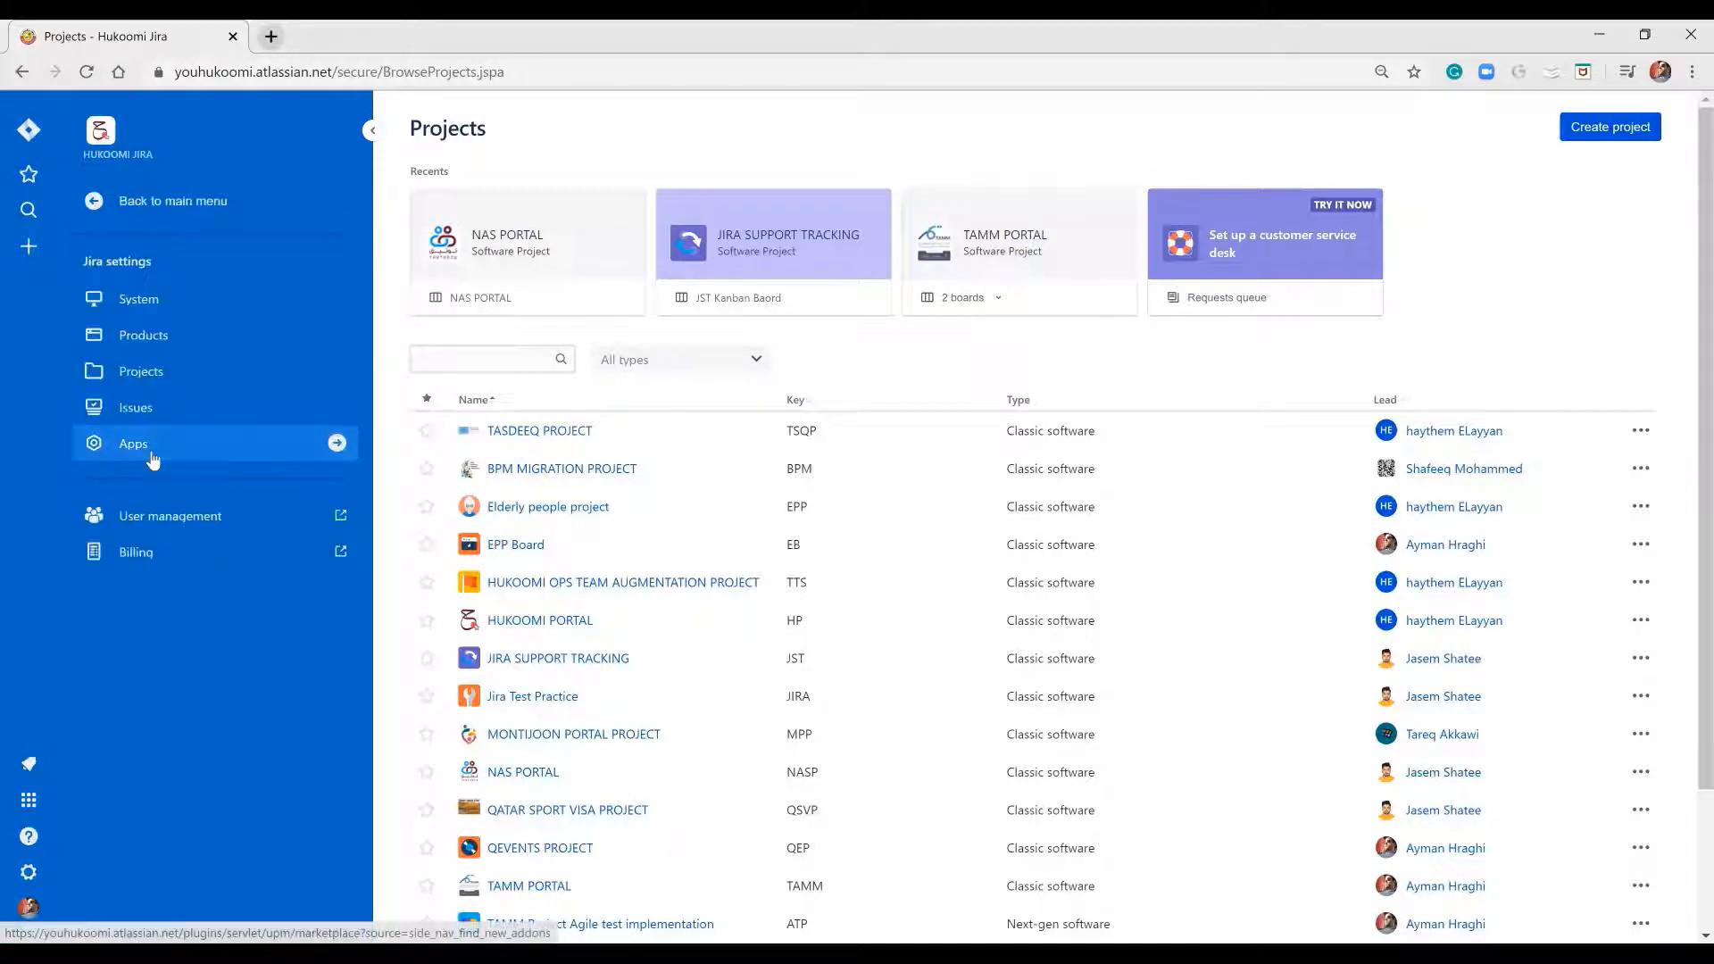
left_click(132, 442)
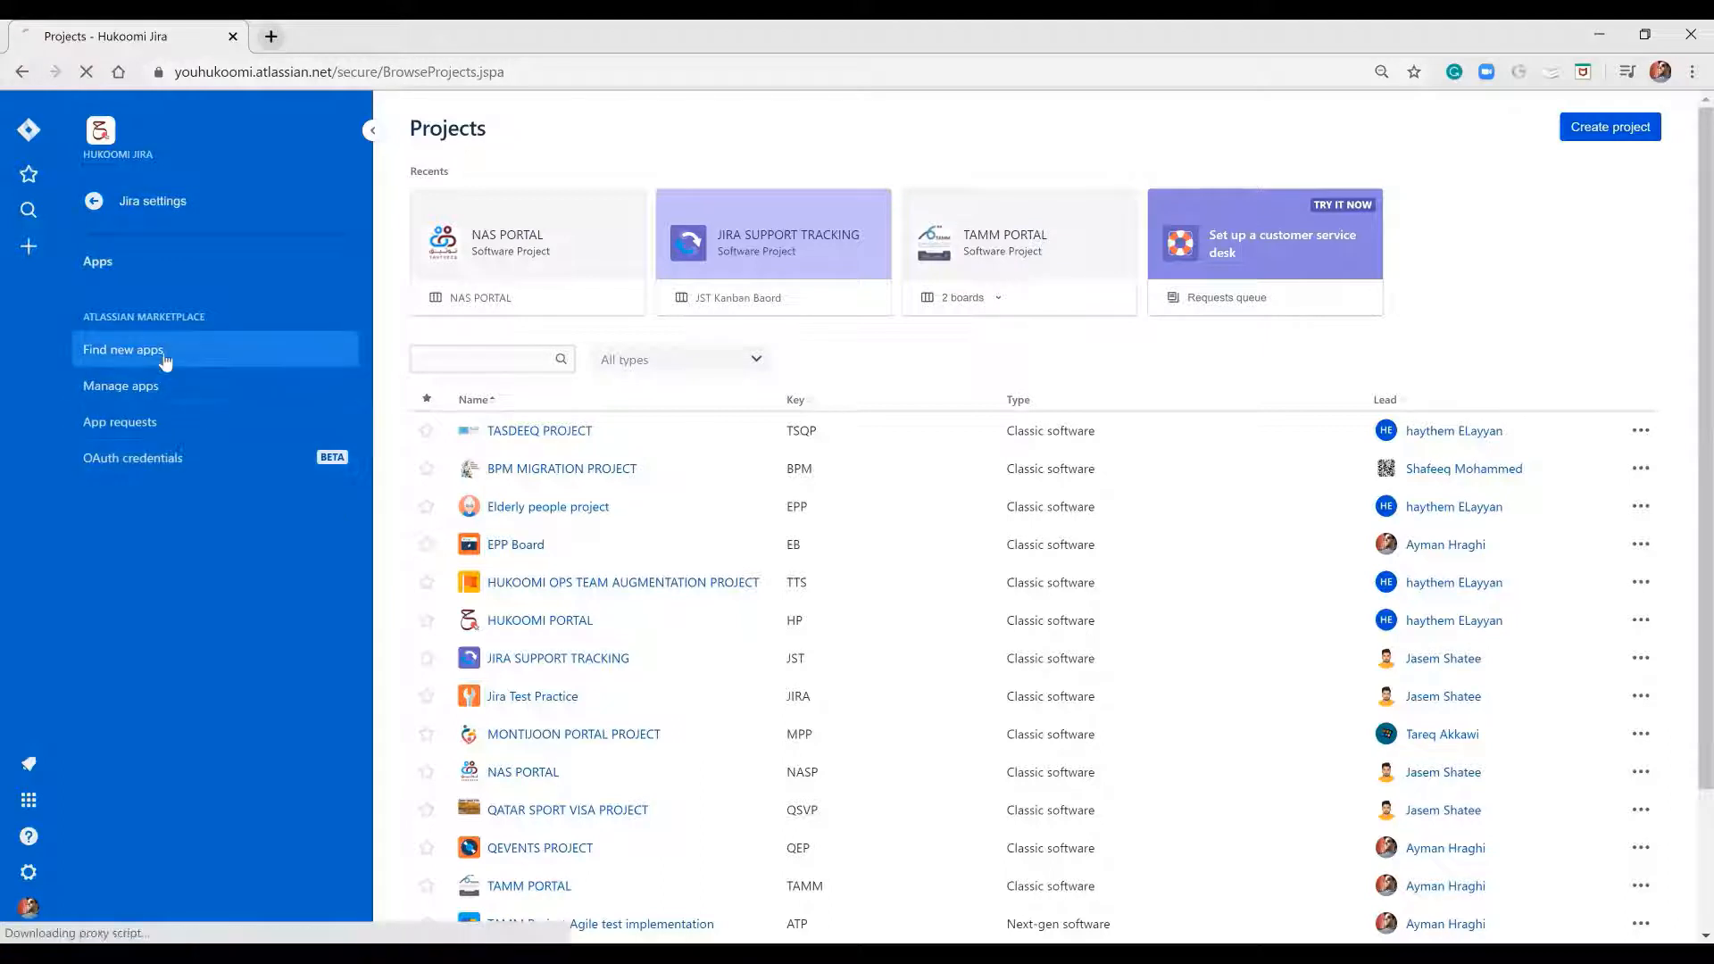
mouse_move(255, 361)
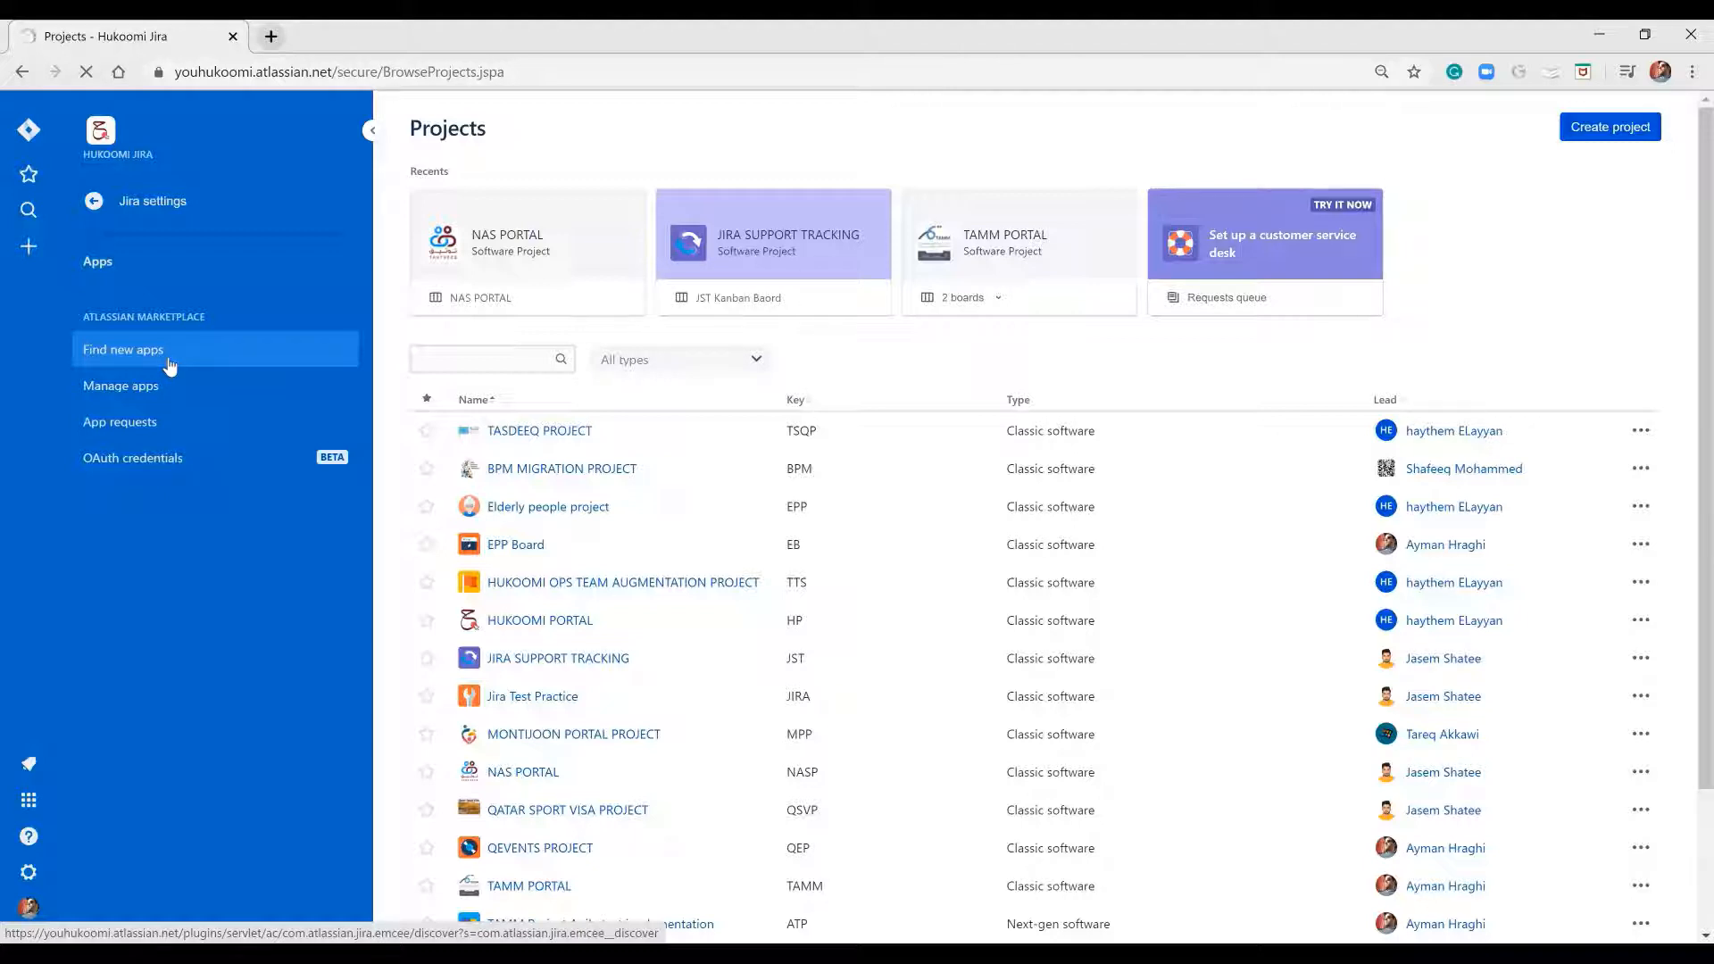
Search the marketplace for 'm' and reach the Microsoft Teams for Jira listing
left_click(124, 348)
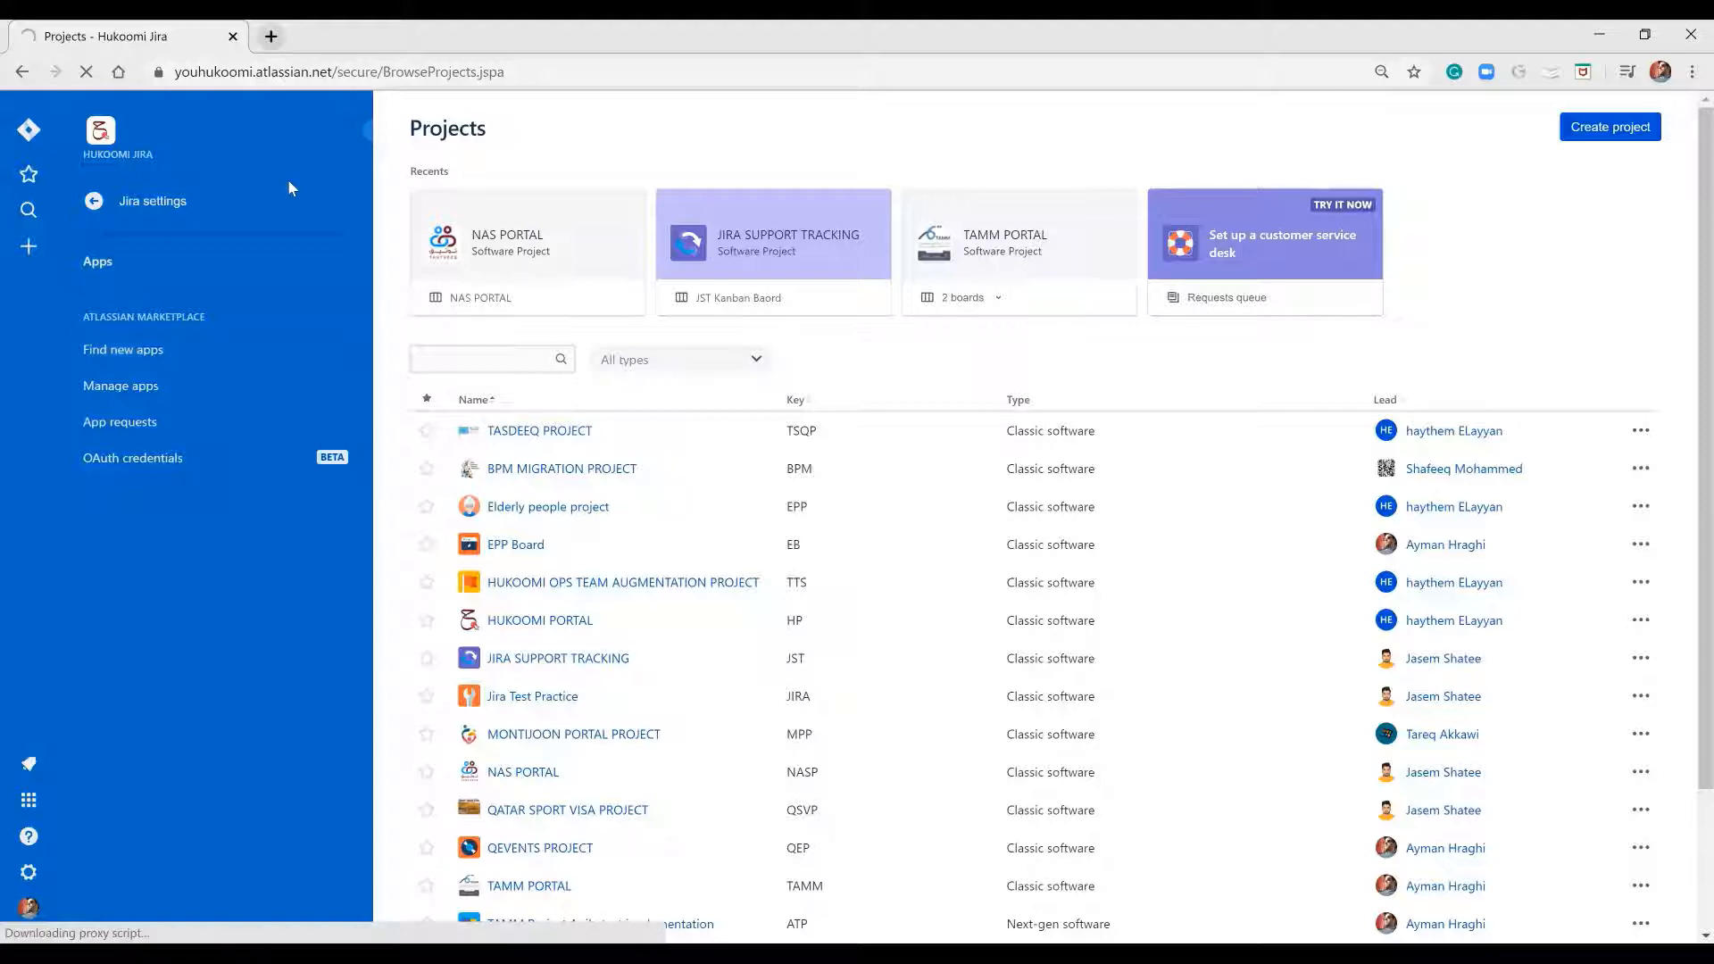
left_click(123, 350)
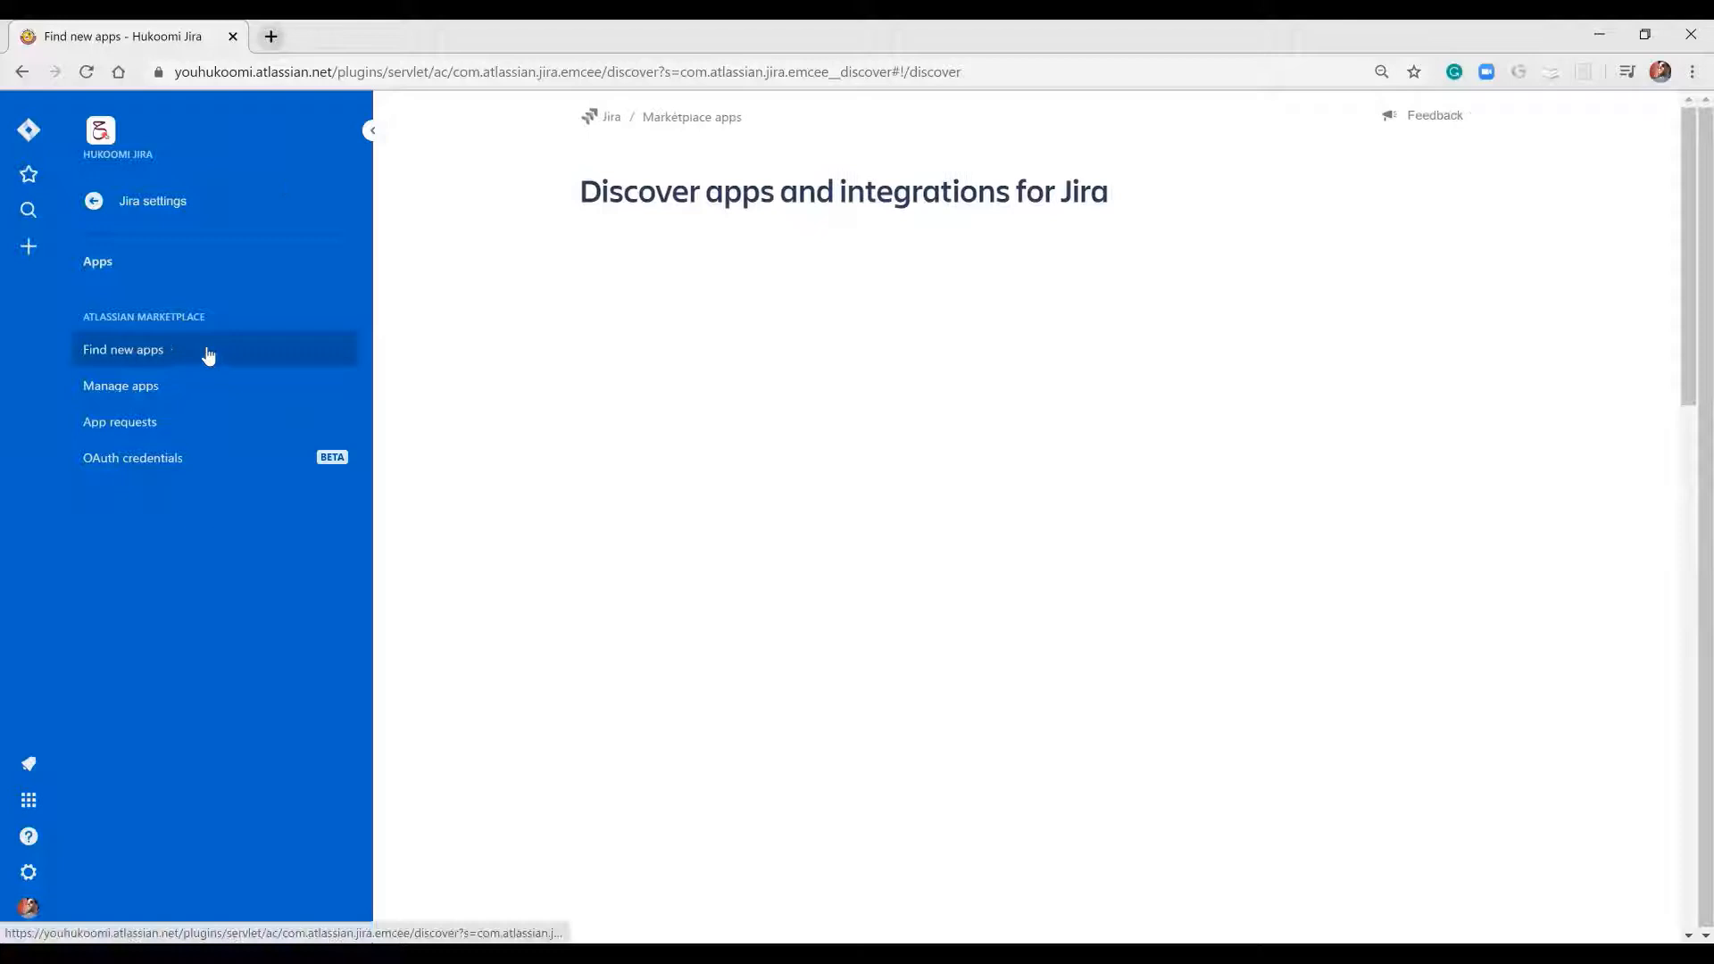
left_click(123, 348)
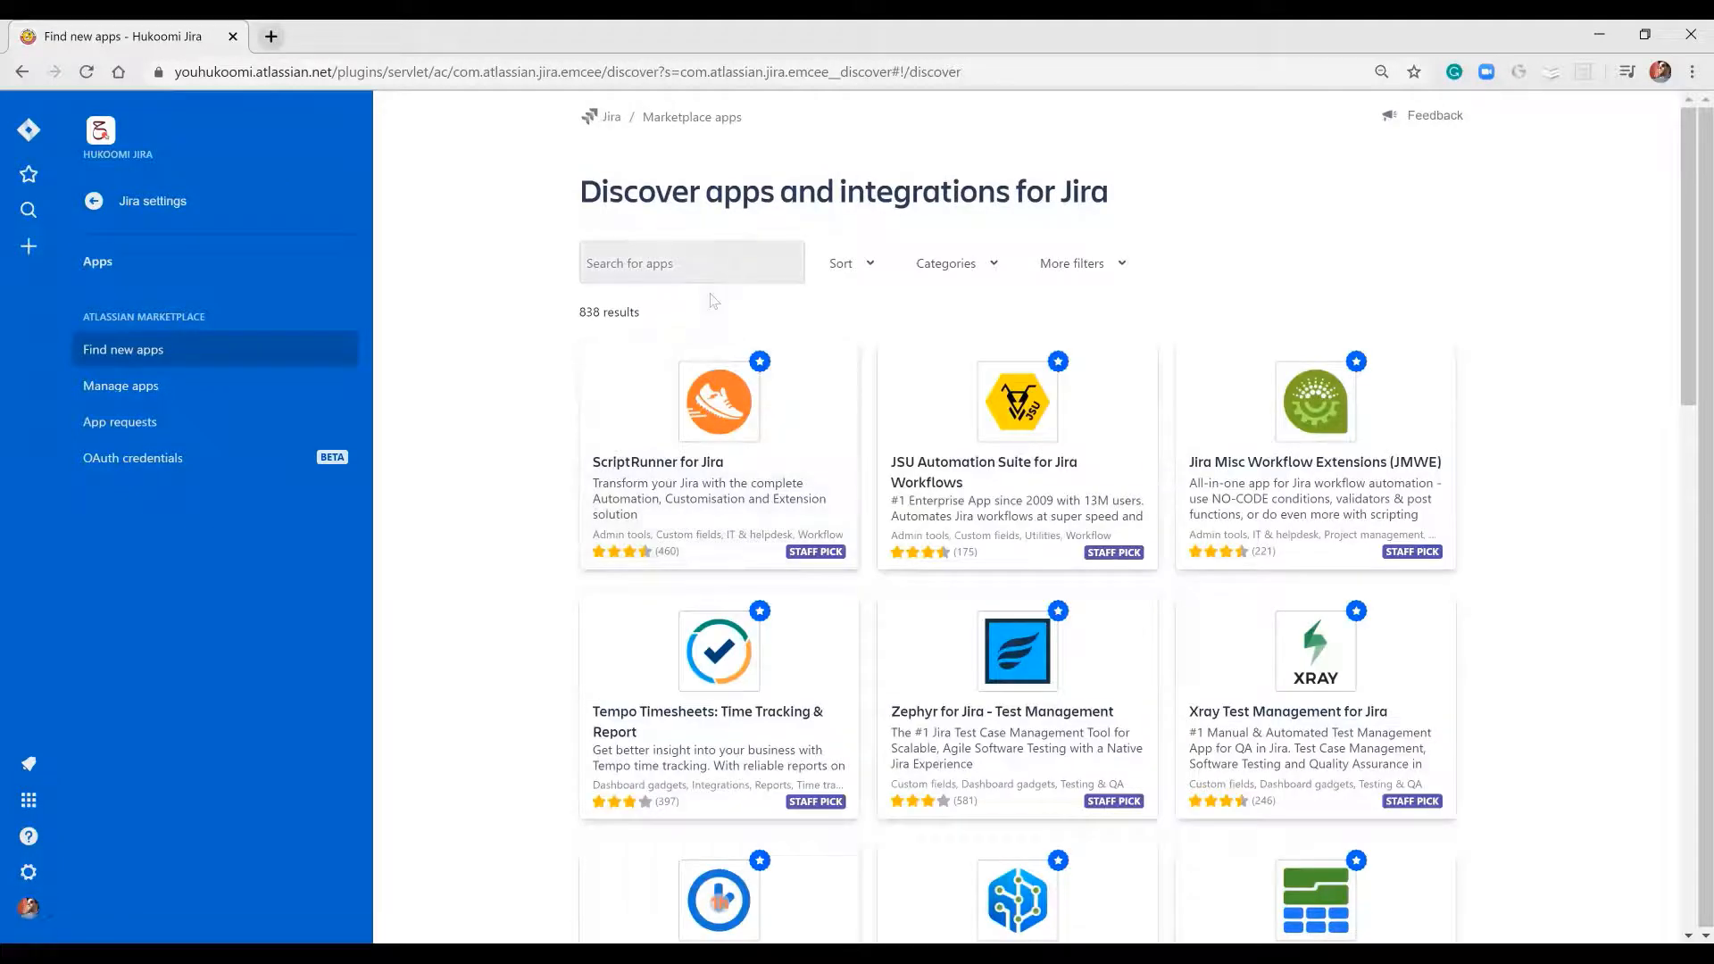
type("m")
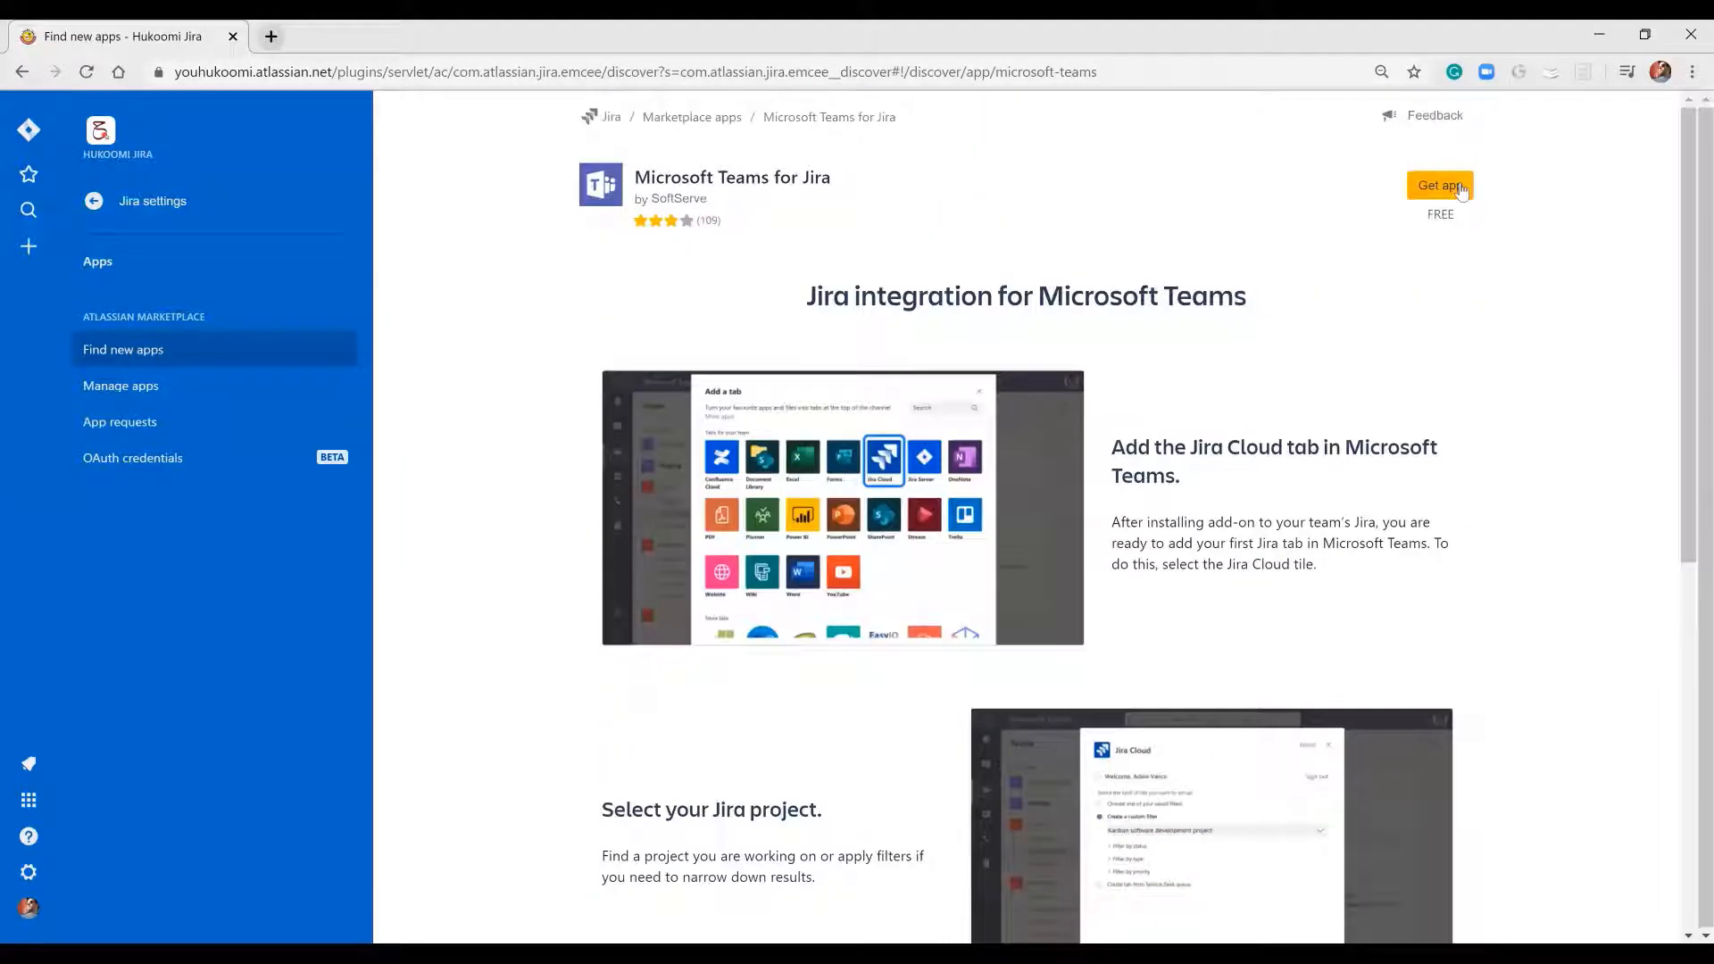
Install Microsoft Teams for Jira via Get app and Get it now, then head to Manage app
left_click(1439, 184)
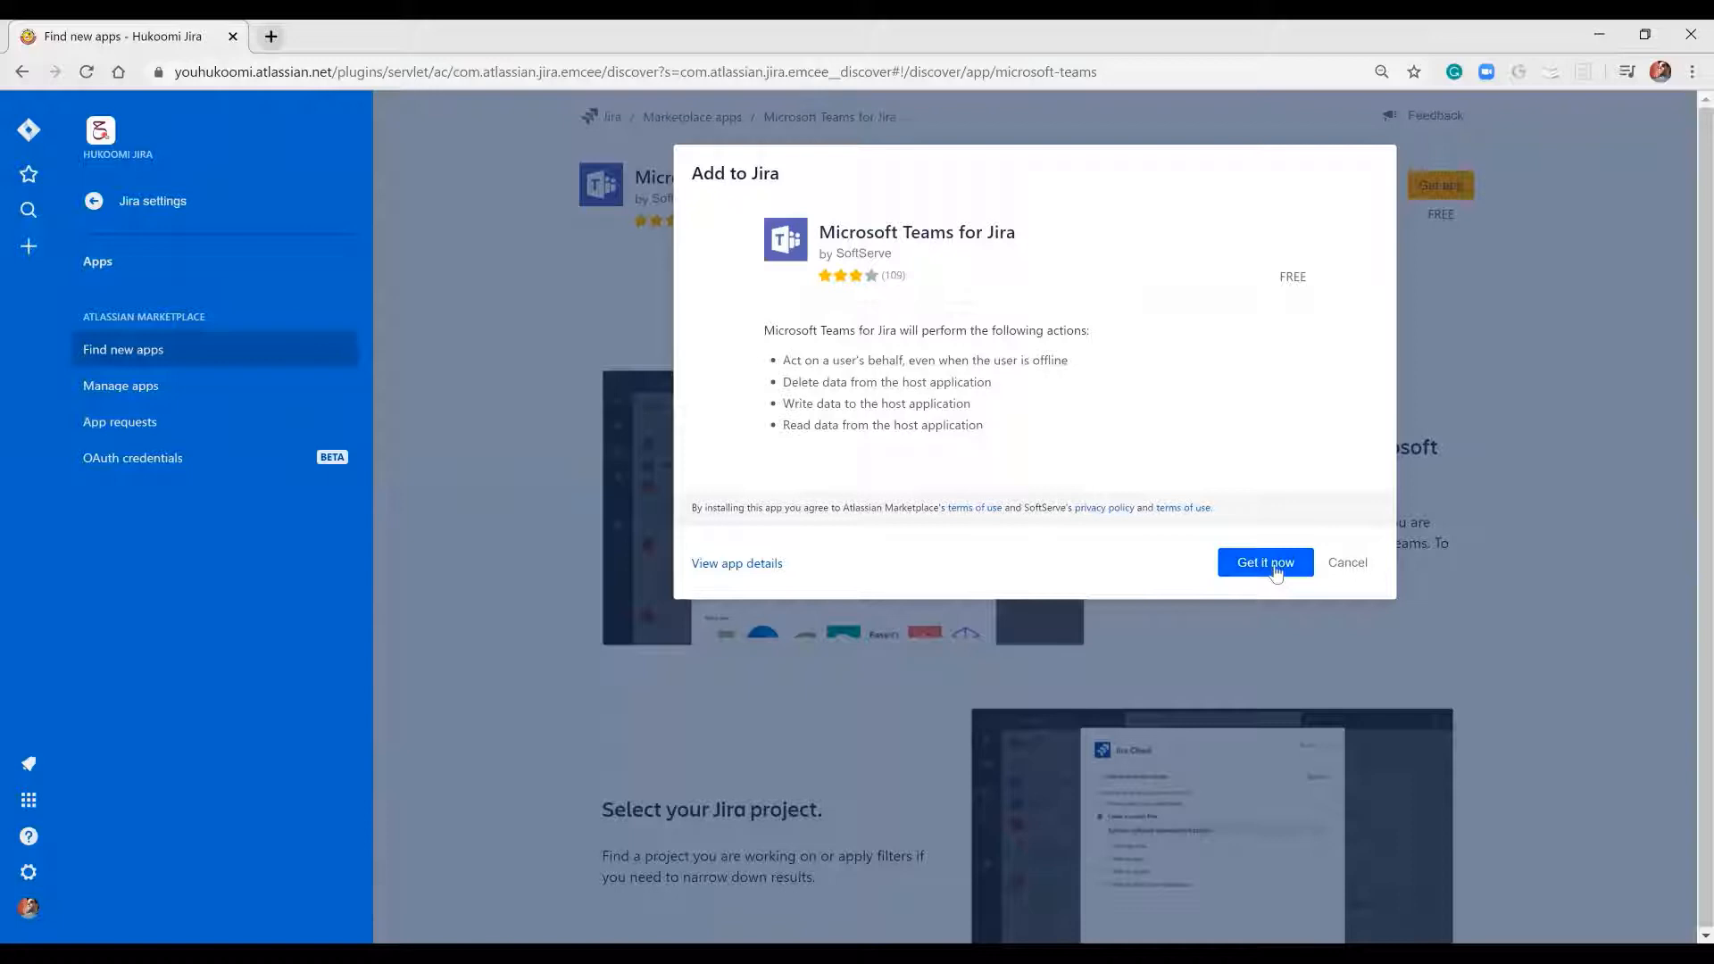
left_click(1264, 562)
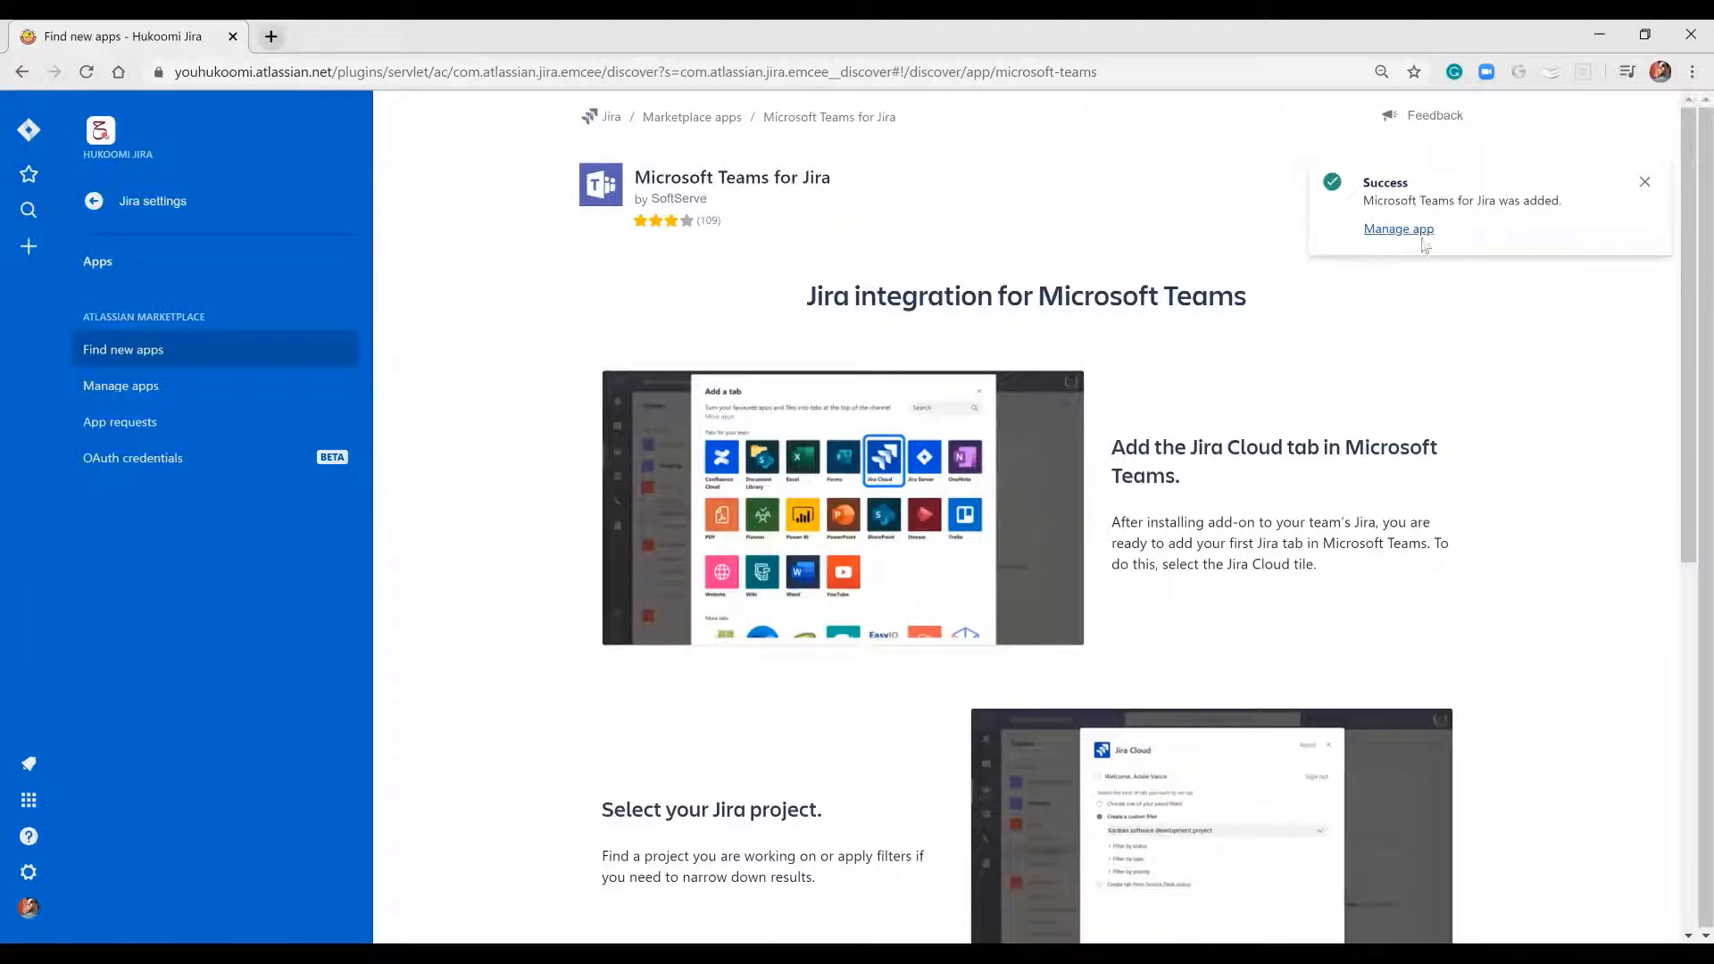
left_click(1397, 228)
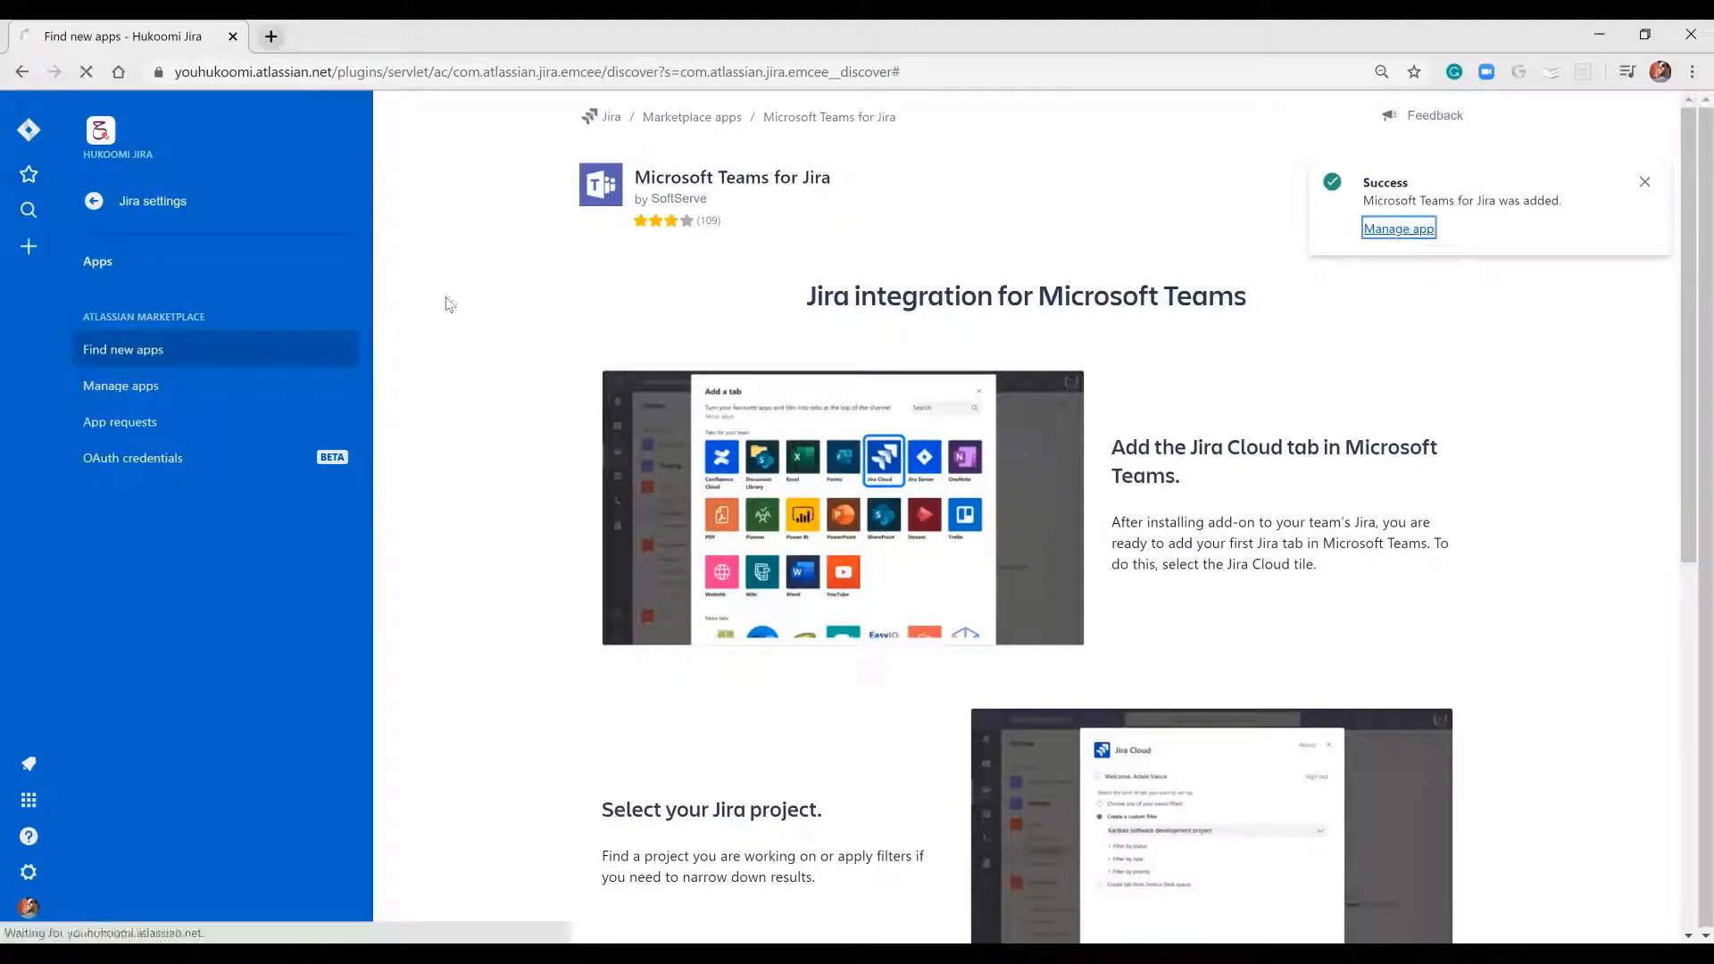
Expand Microsoft Teams for Jira Cloud in the user-installed apps list to see its details
left_click(1398, 227)
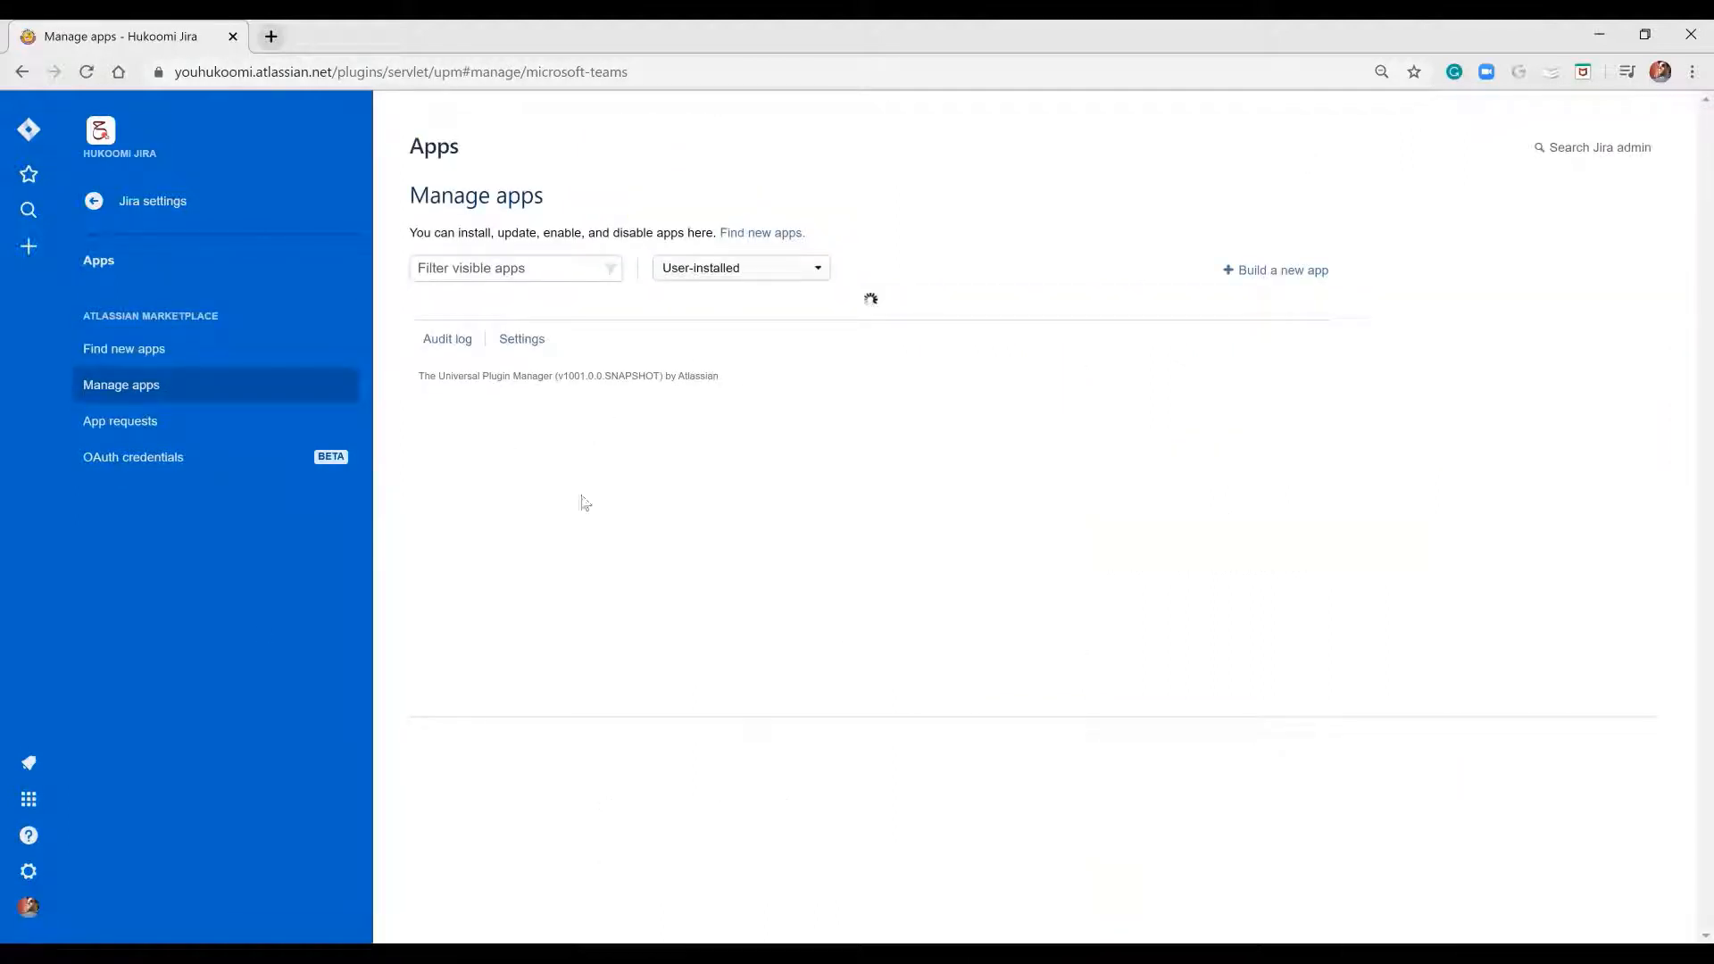
mouse_move(999, 514)
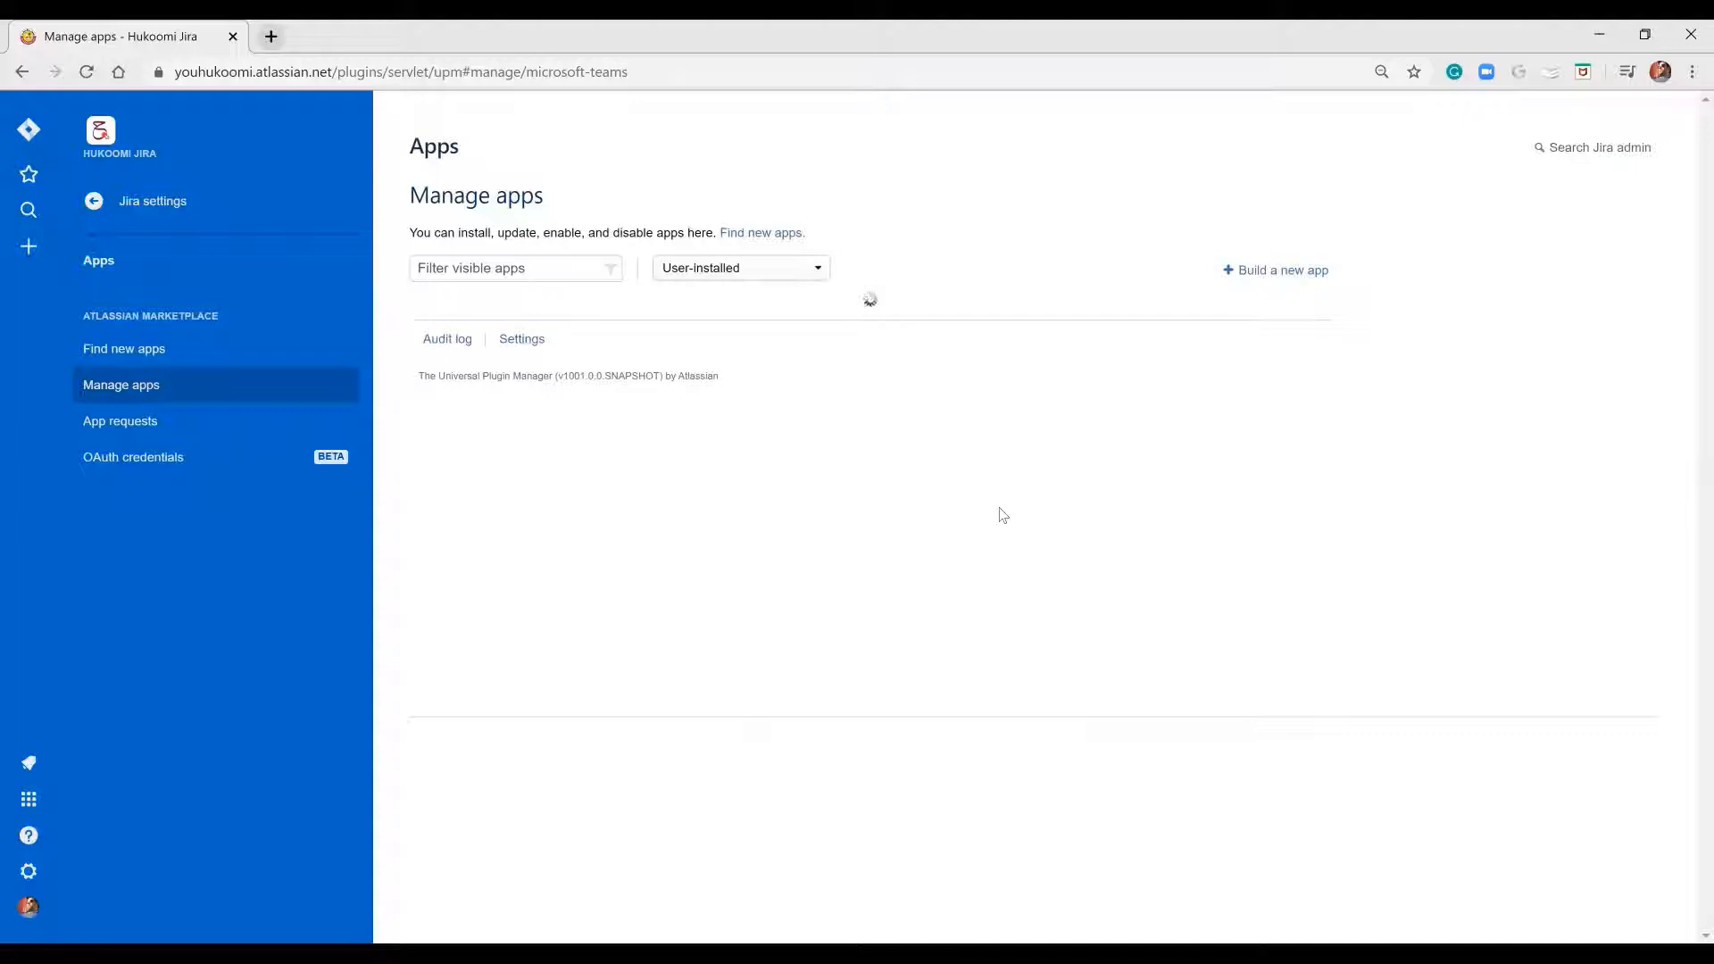
mouse_move(645, 444)
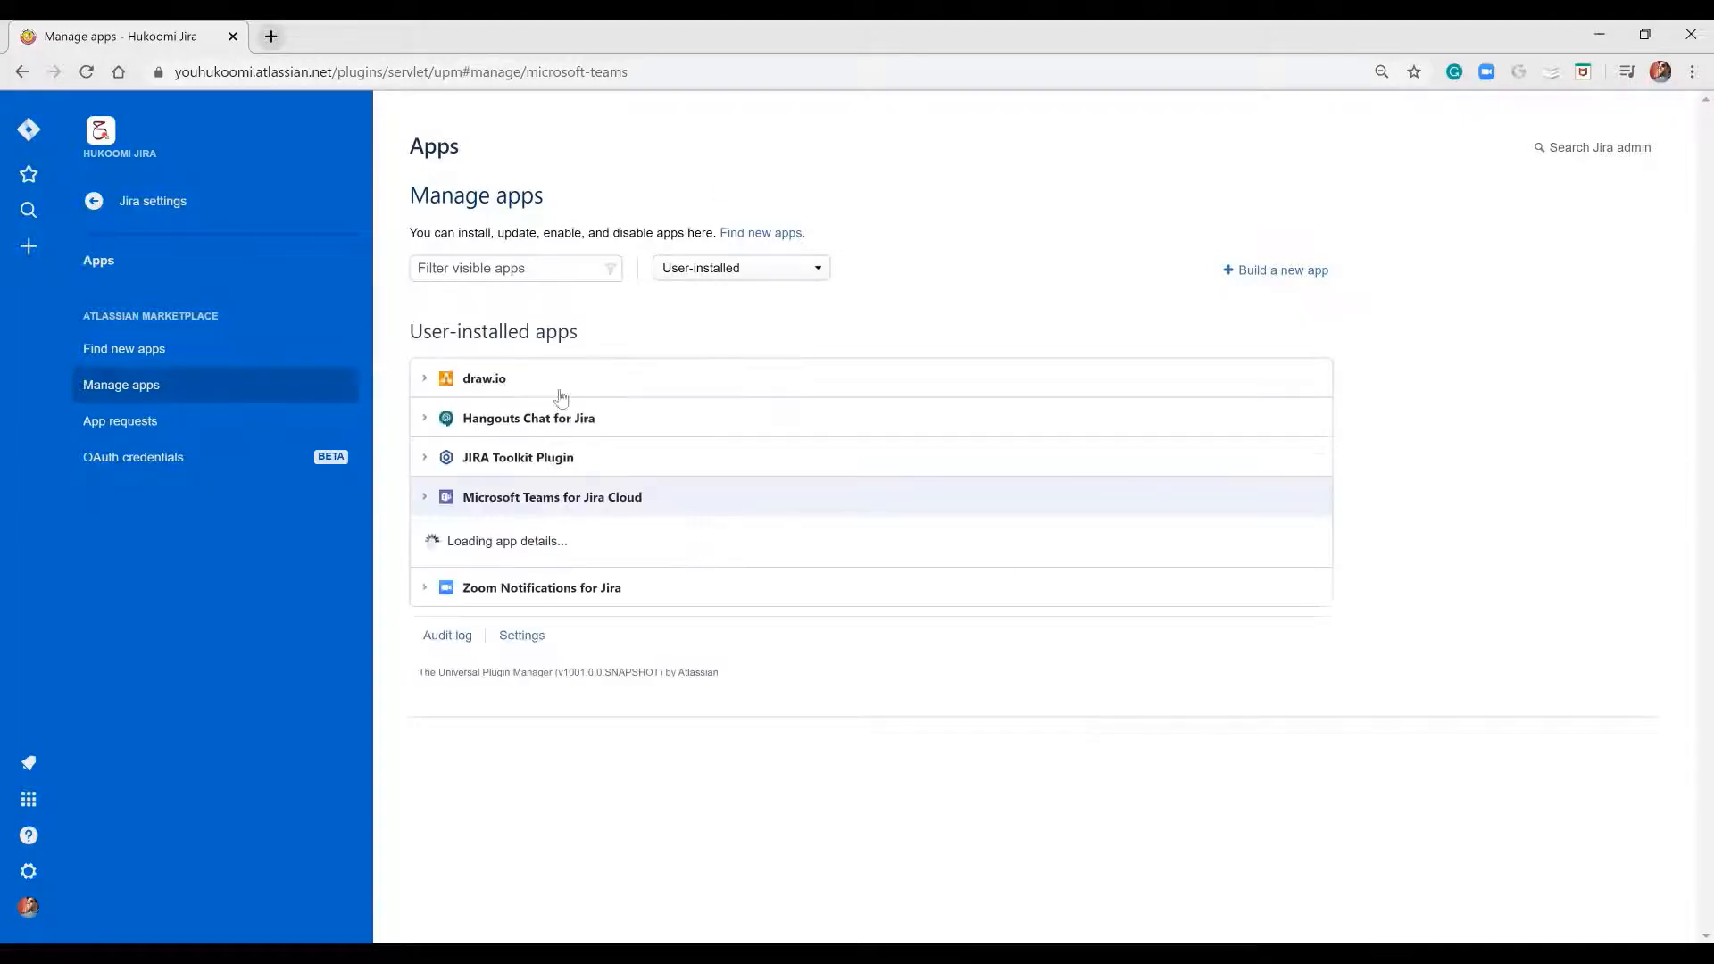
left_click(552, 496)
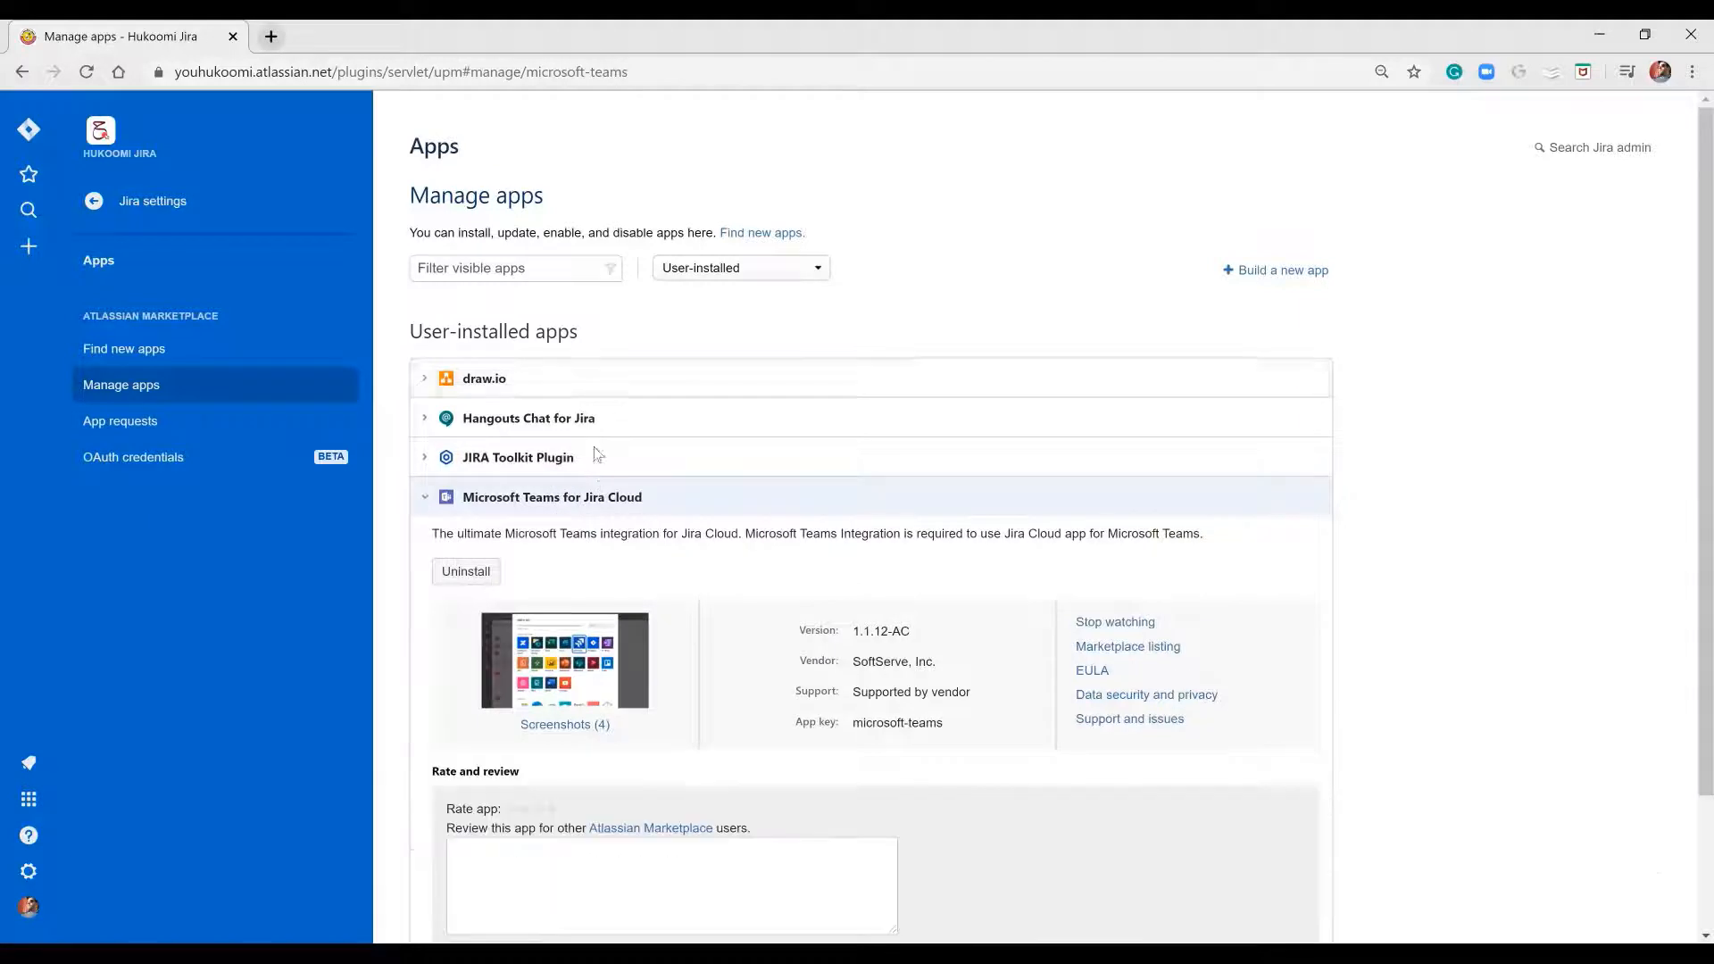
scroll("down", 3)
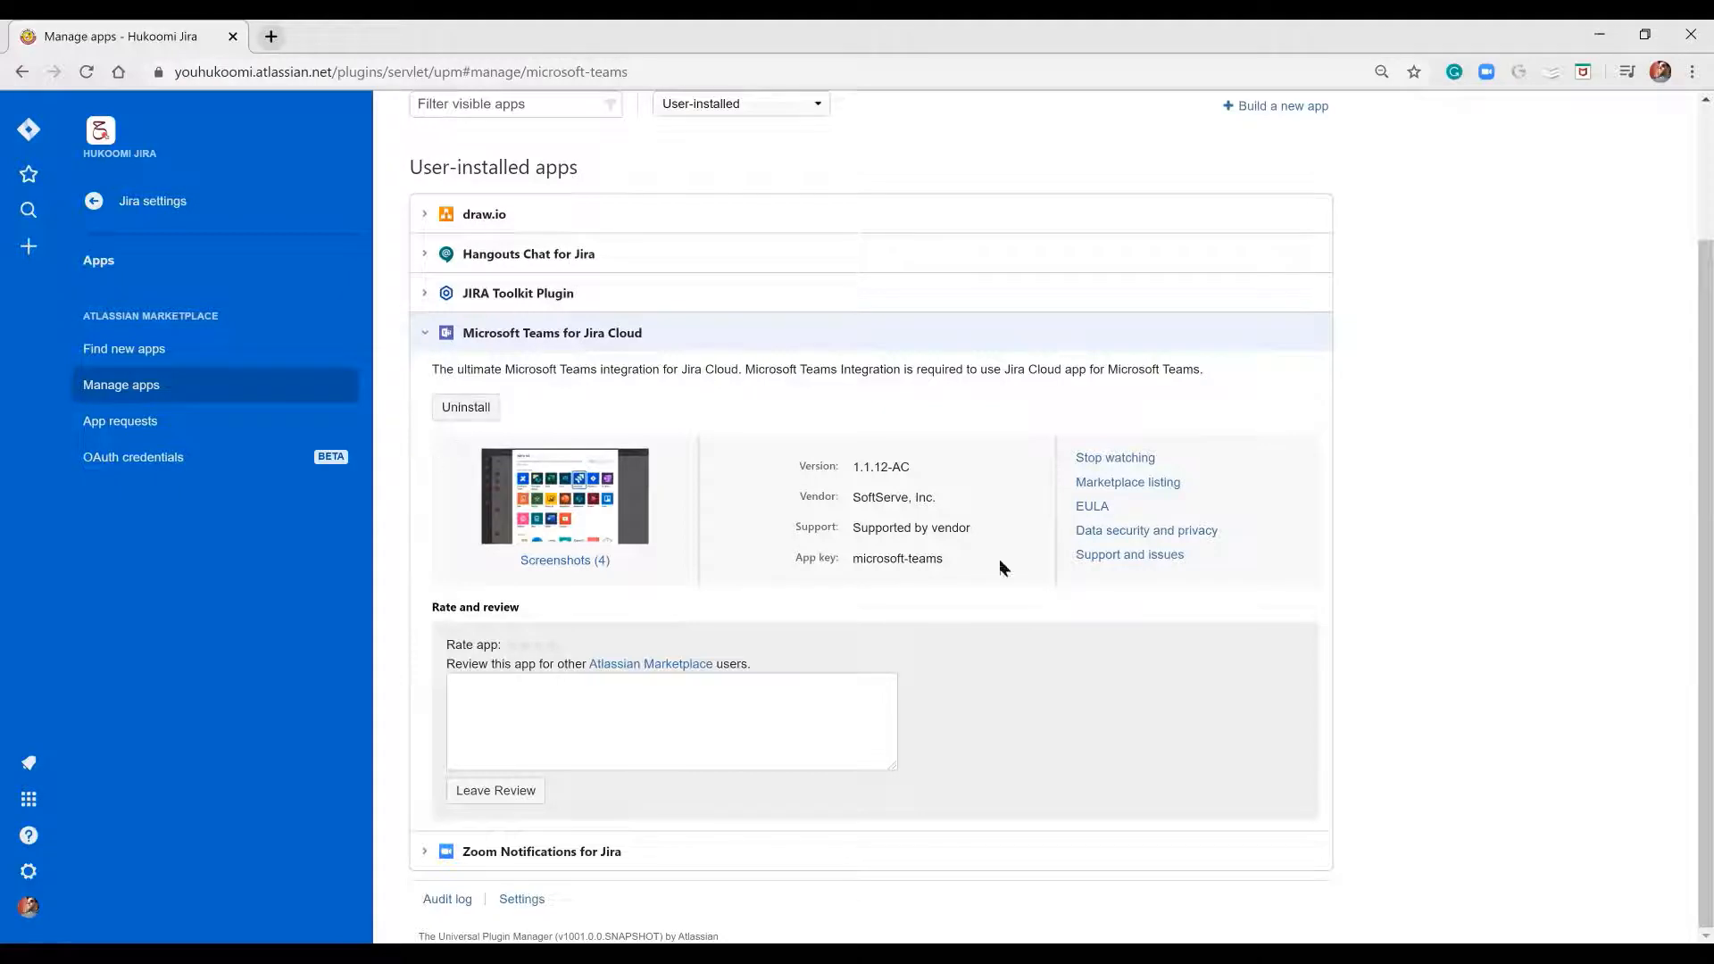
mouse_move(1146, 619)
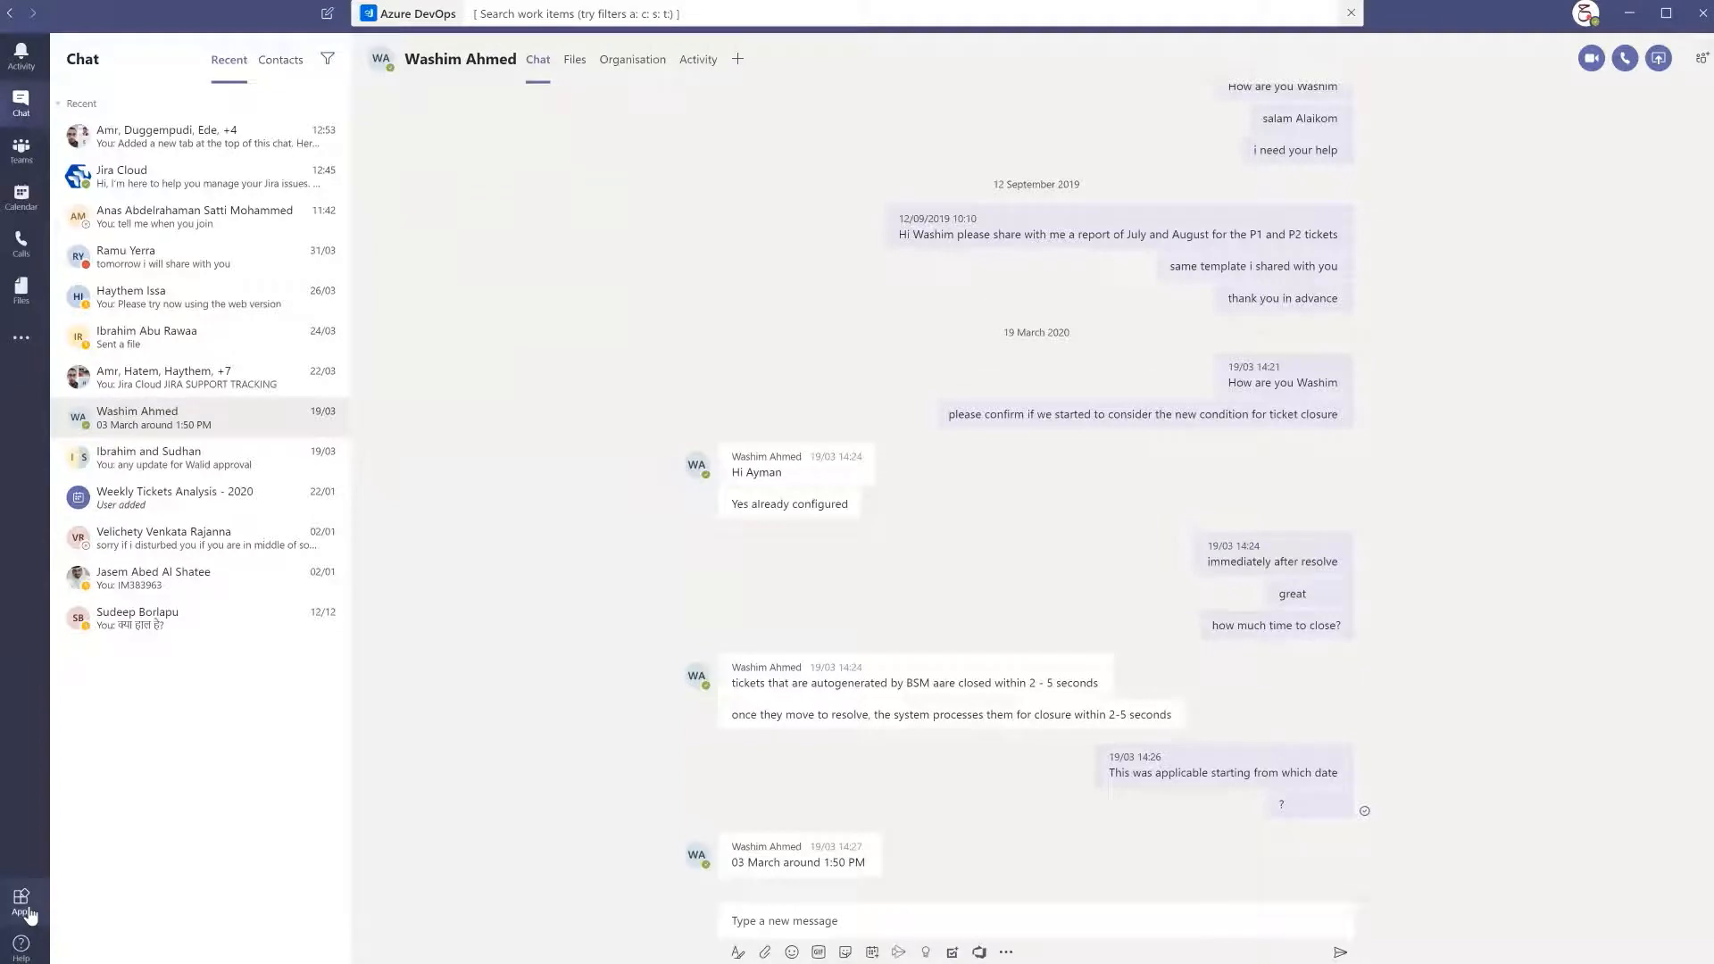
Search the Teams app catalogue for 'jira' and launch the Jira Cloud app
left_click(20, 901)
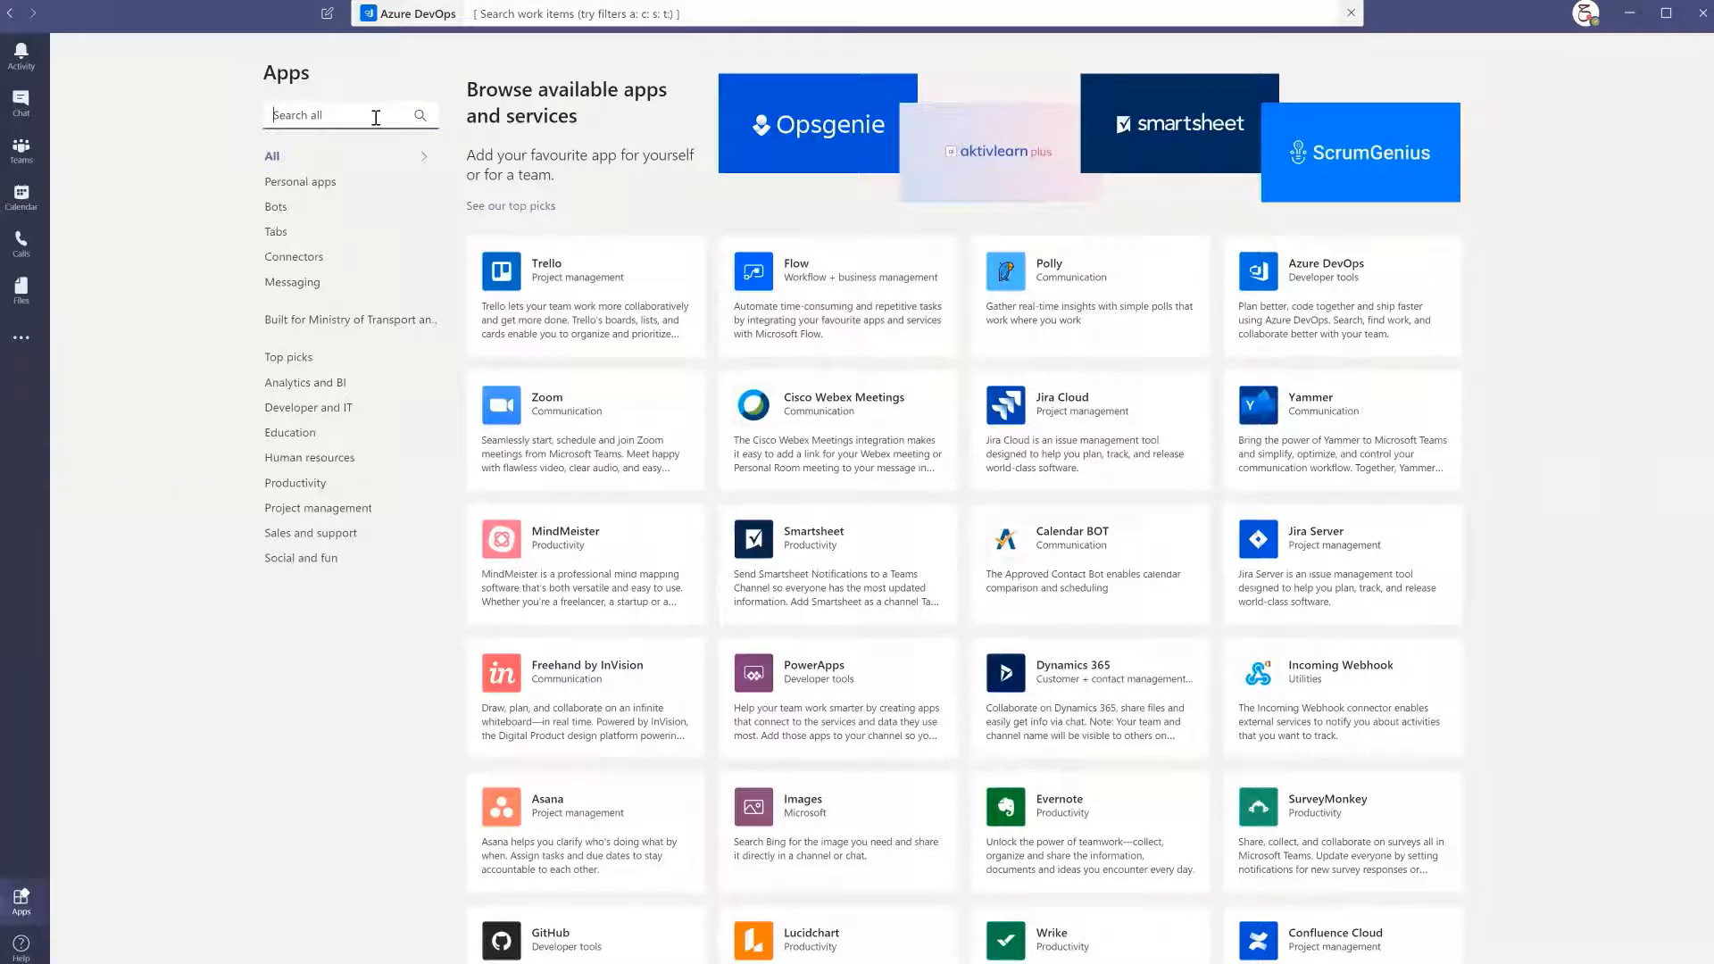
type("jira")
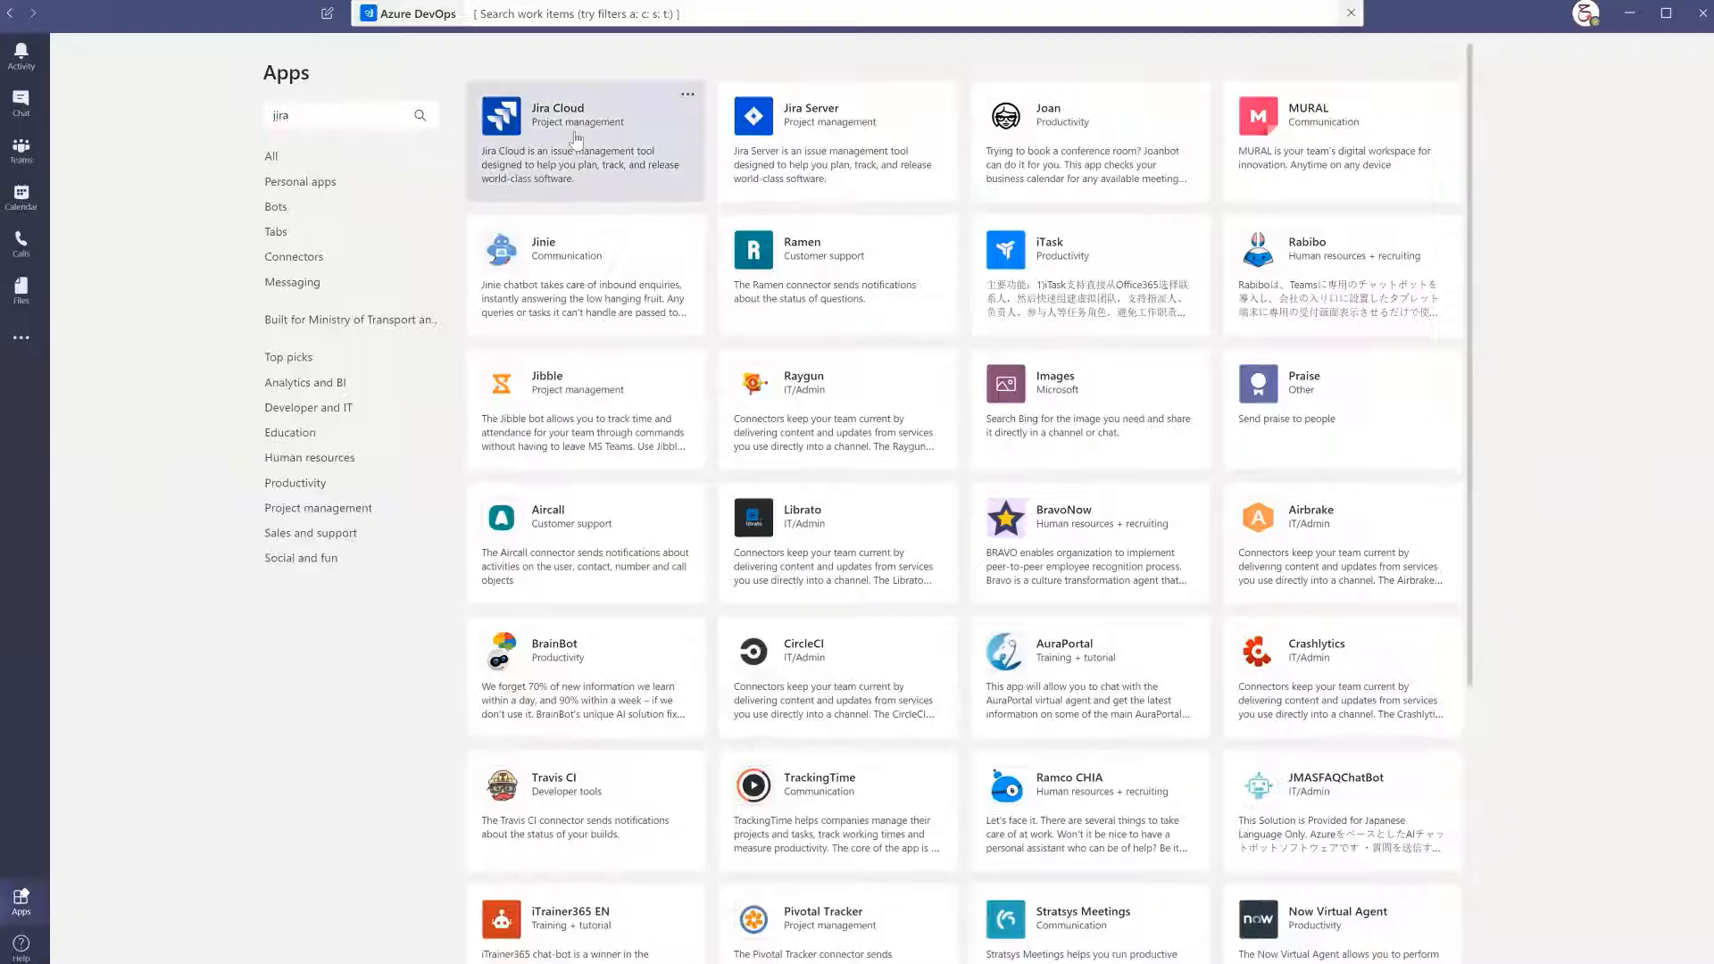
left_click(585, 143)
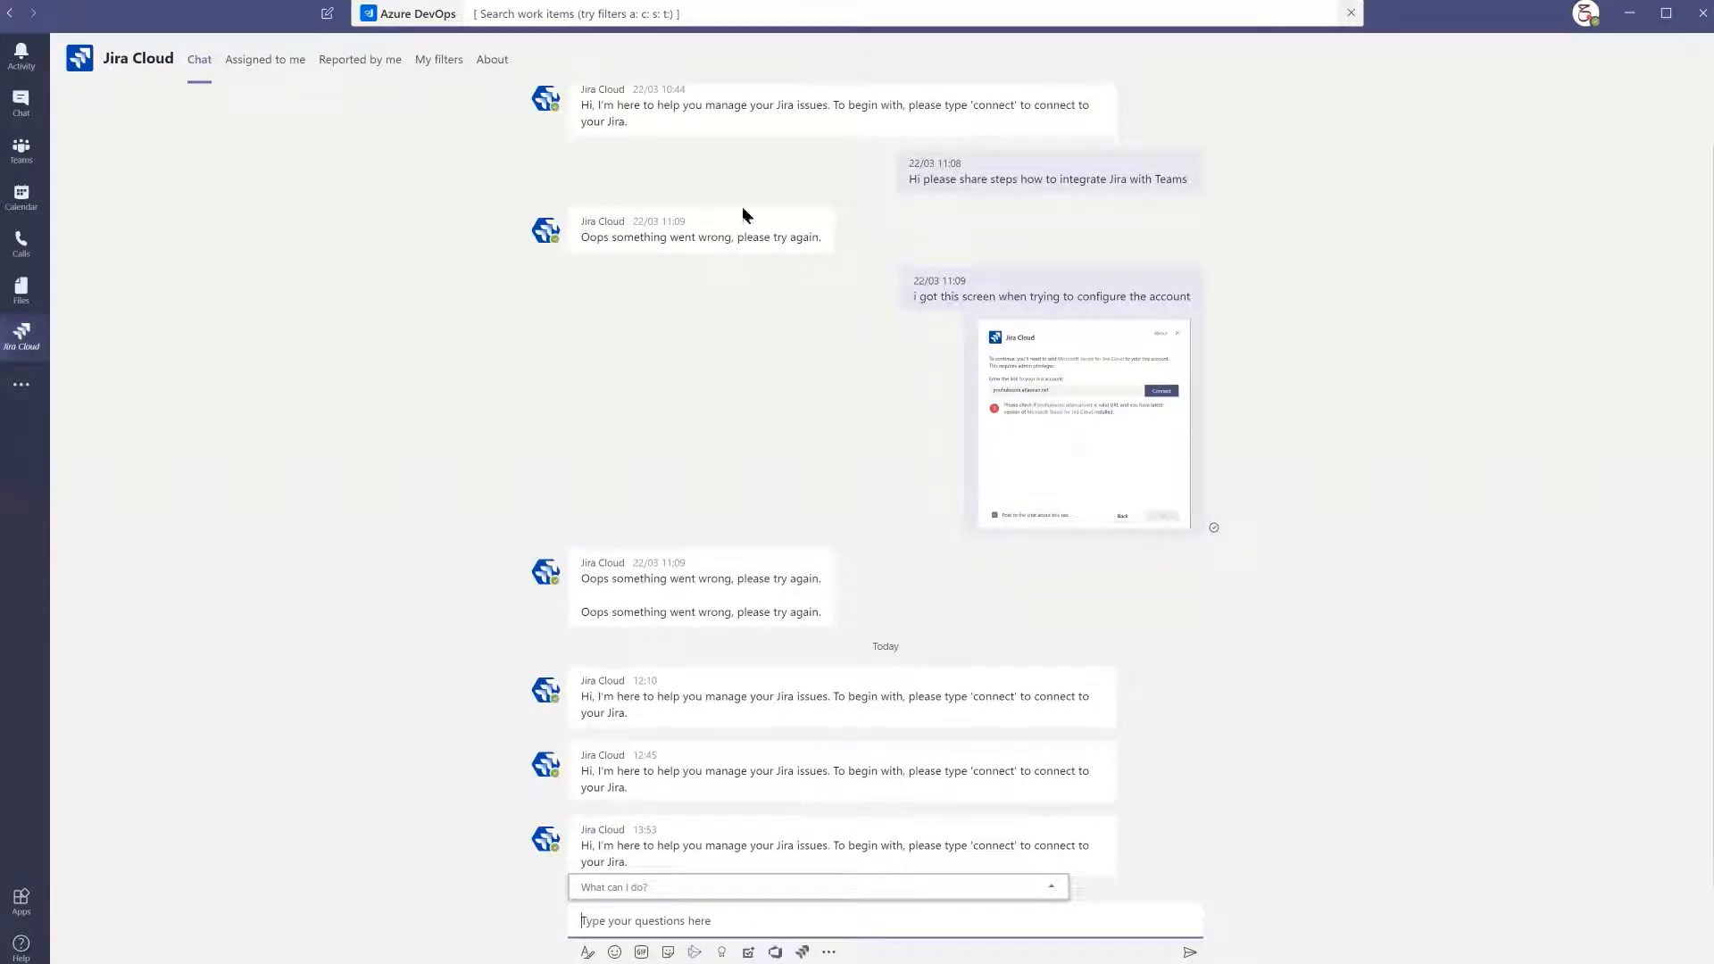
mouse_move(232, 103)
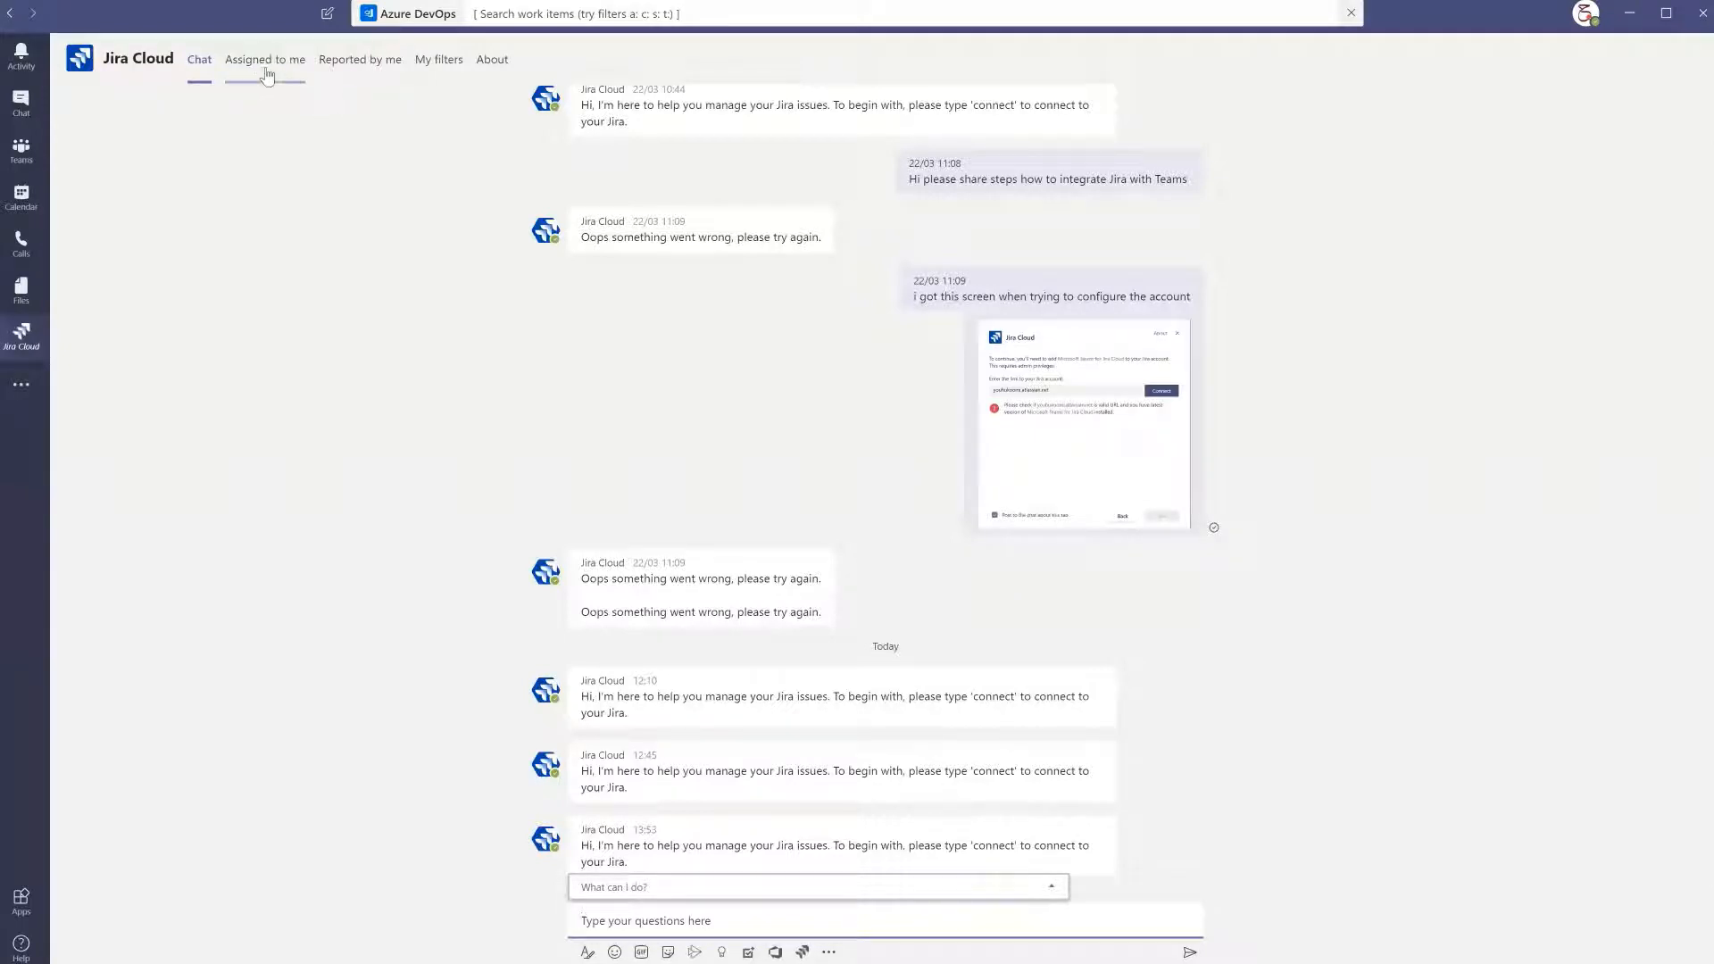
Switch the Jira Cloud app to its Assigned to me view
left_click(265, 59)
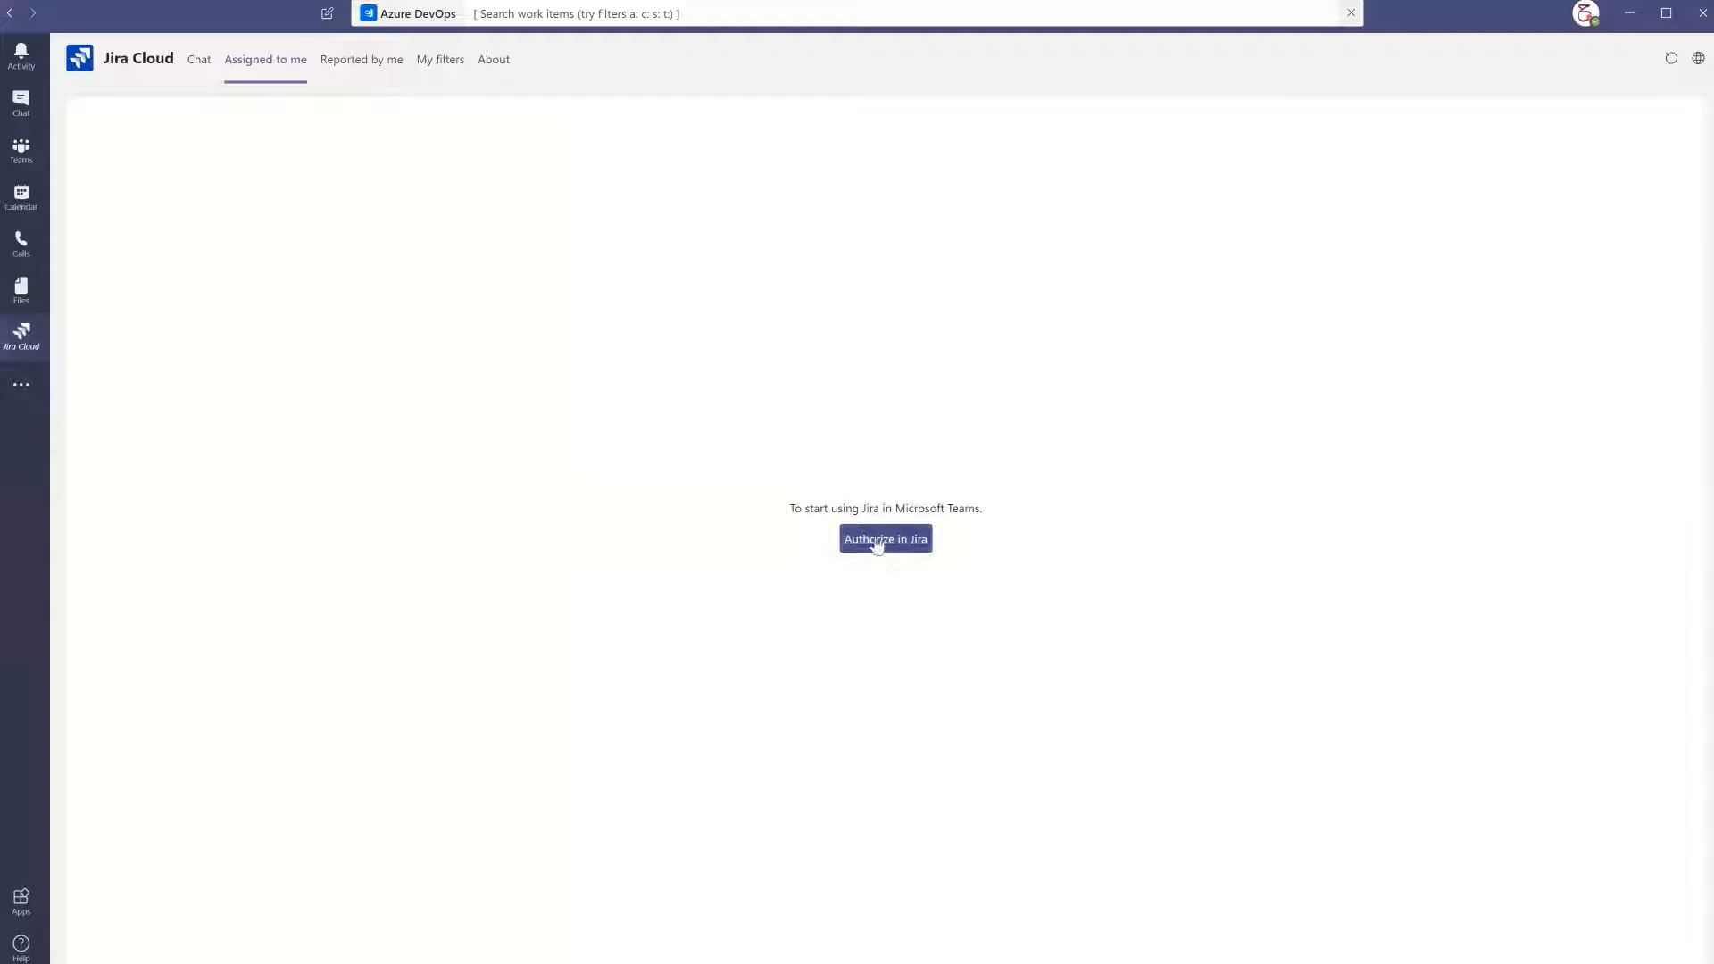
Authorize Jira with the site link, connect, and dismiss the Authentication Successful window
left_click(884, 539)
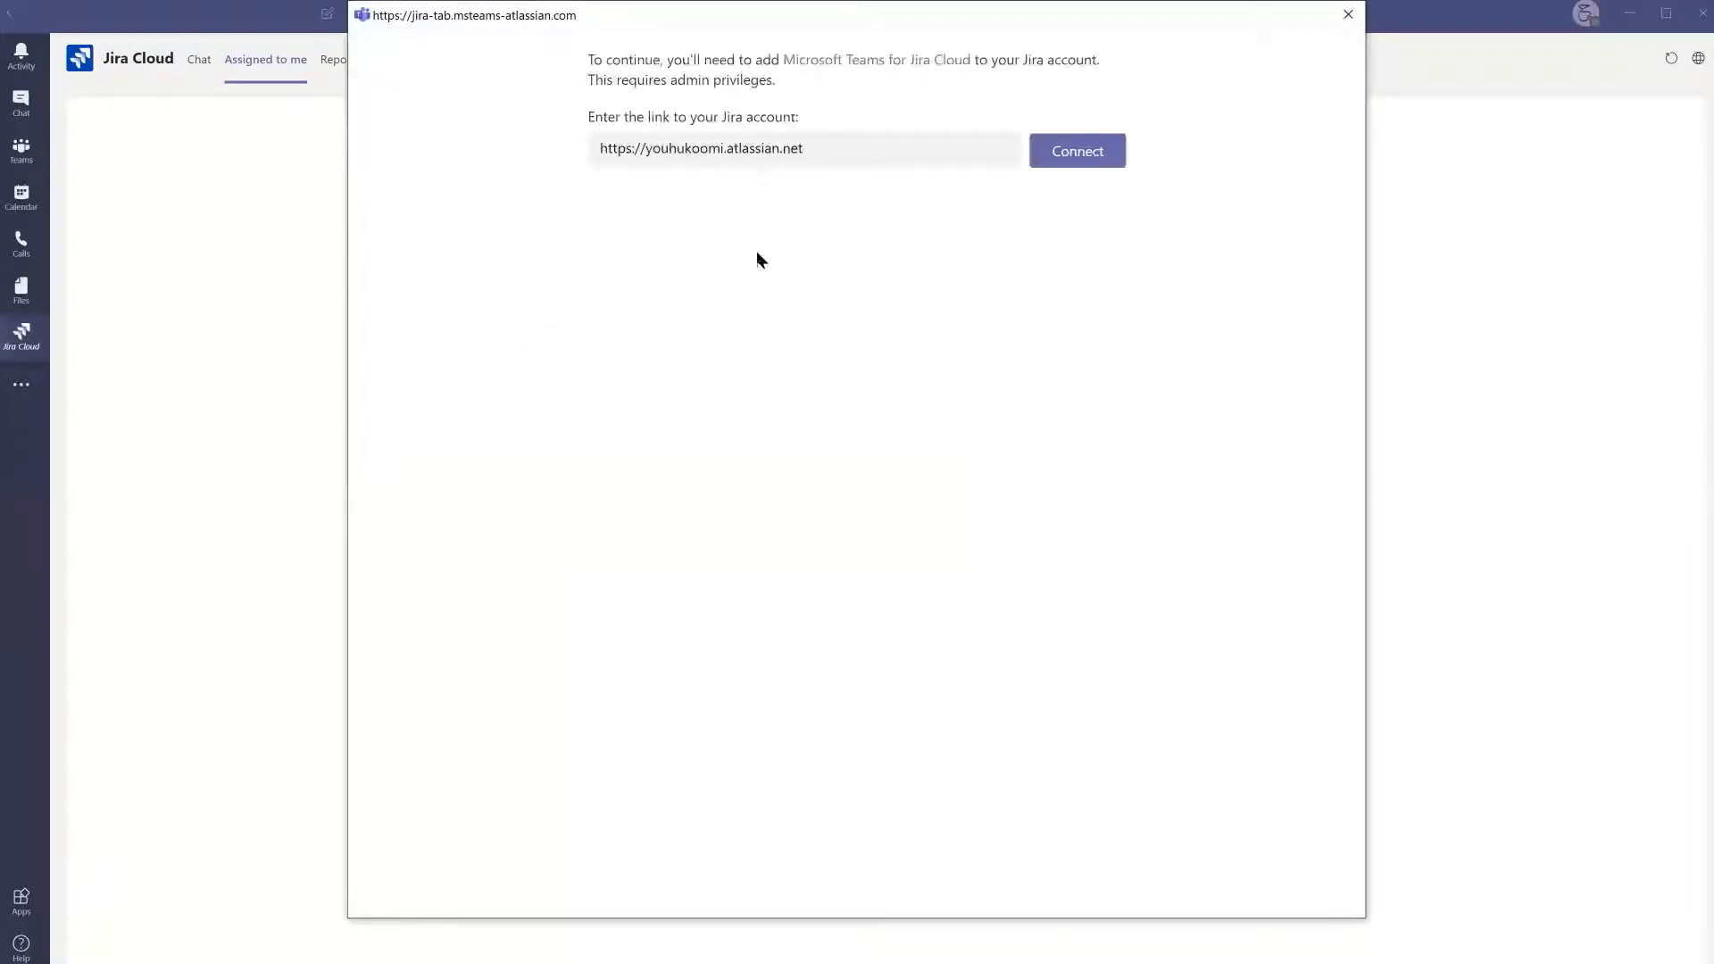
triple_click(700, 148)
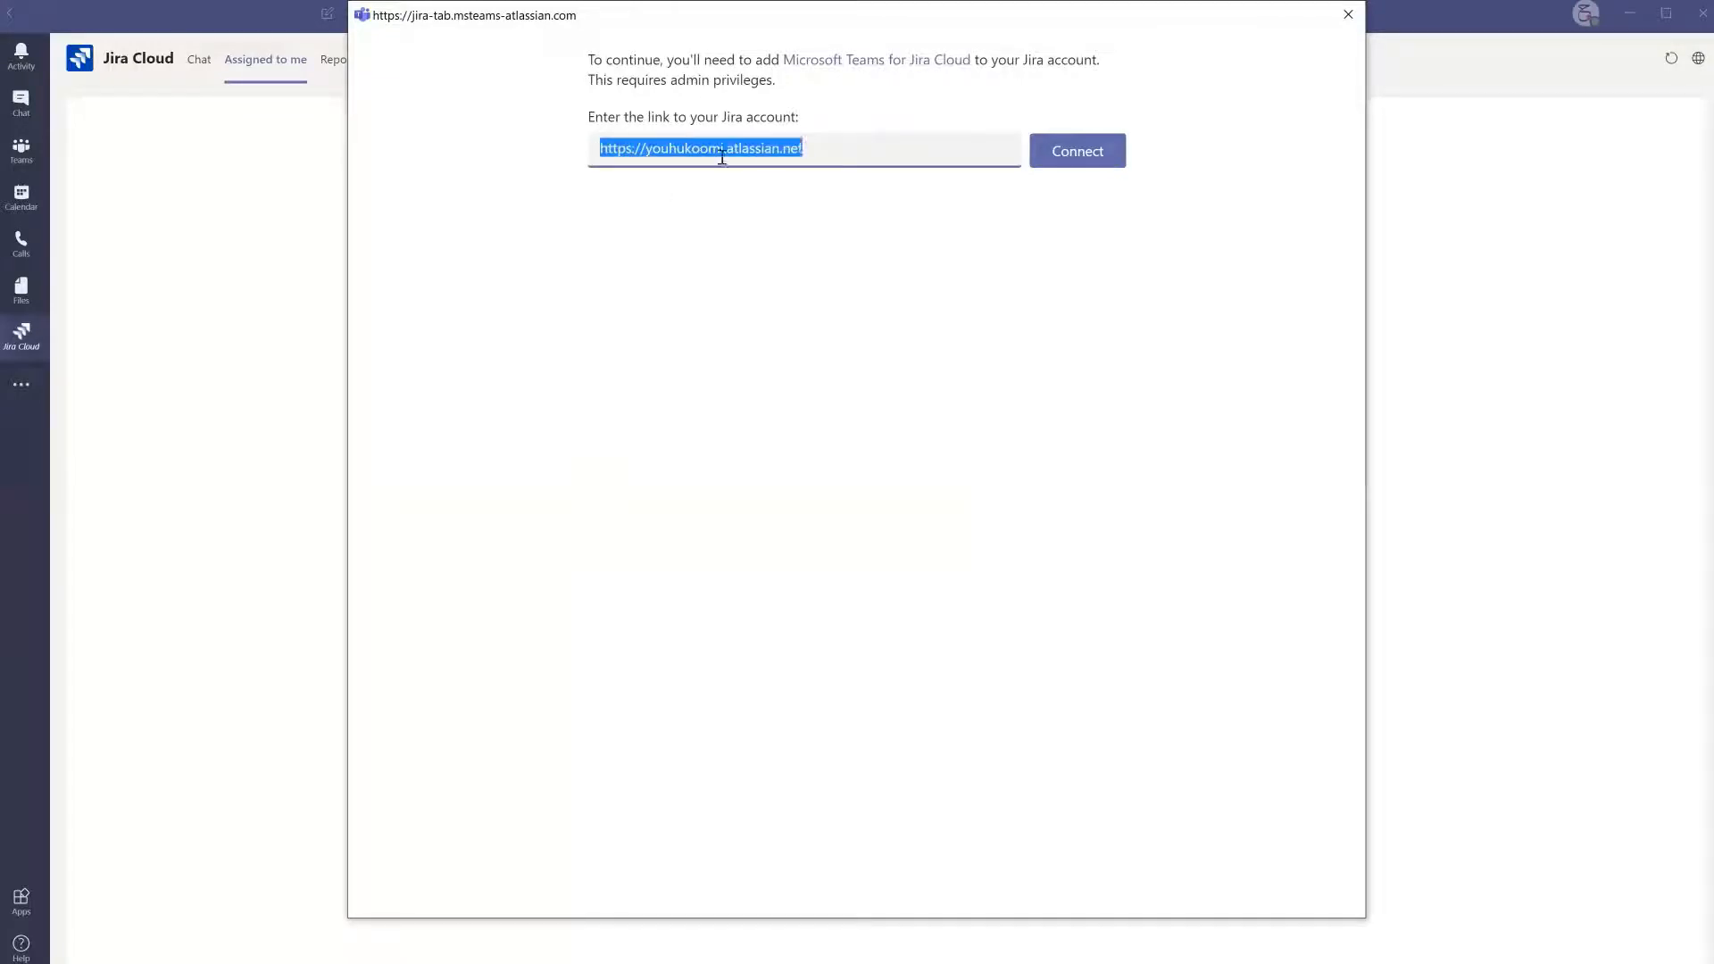
left_click(1075, 150)
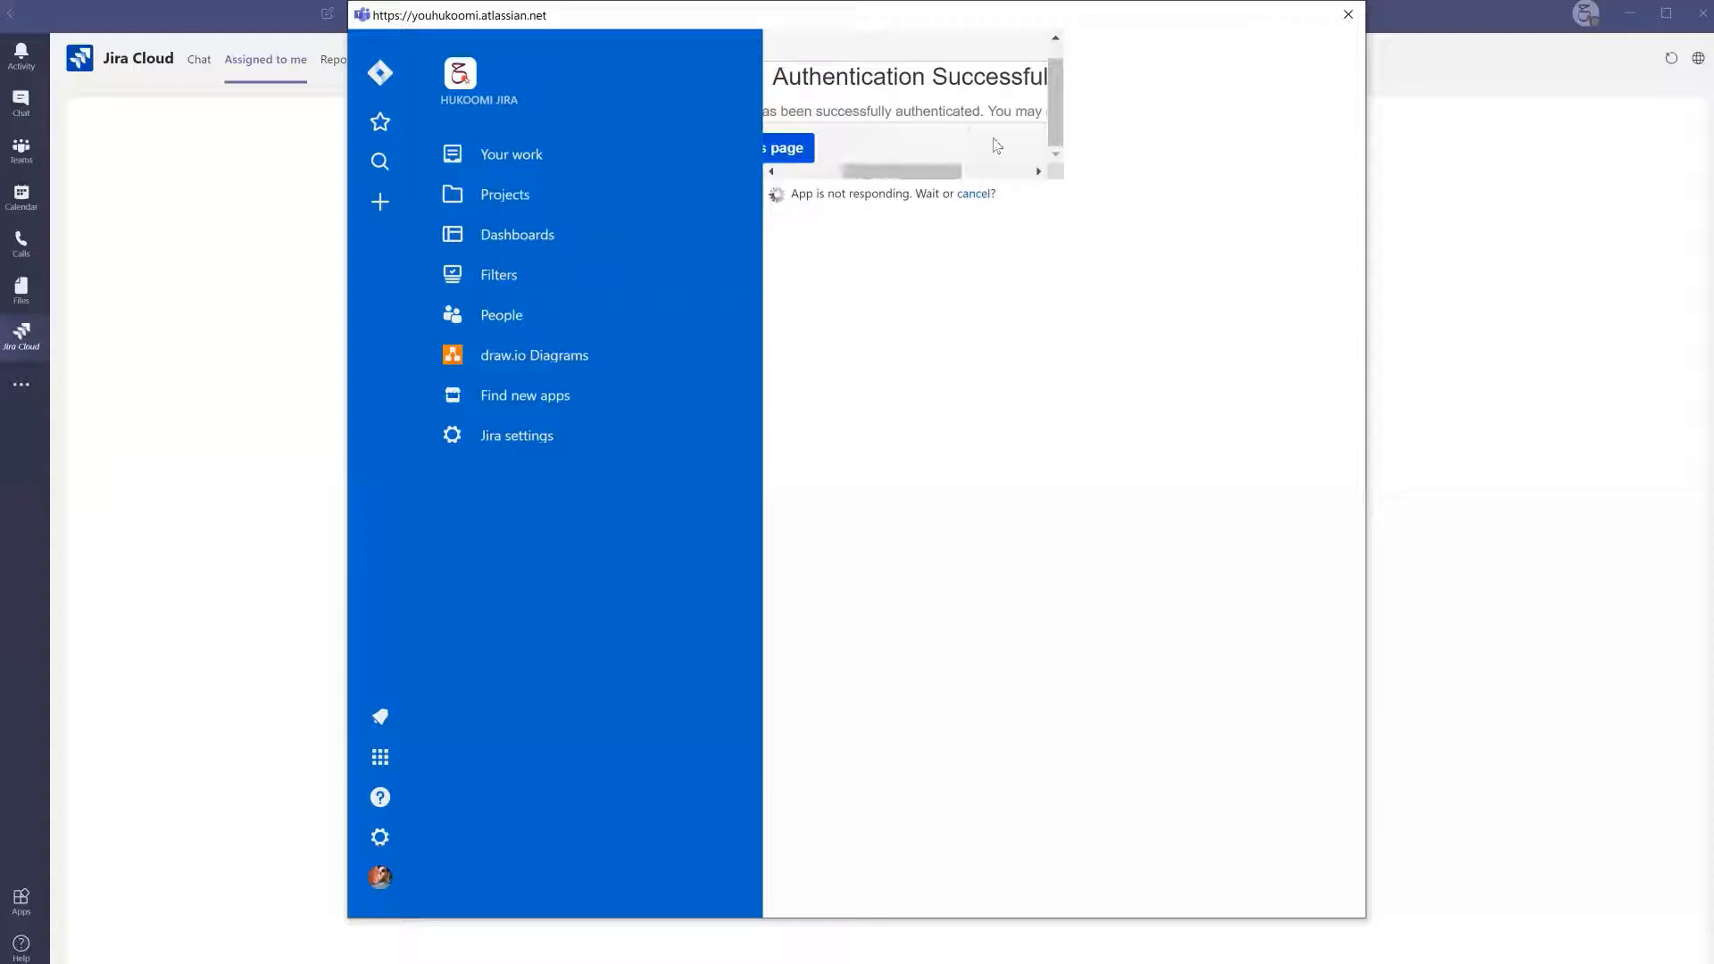
scroll("right", 3)
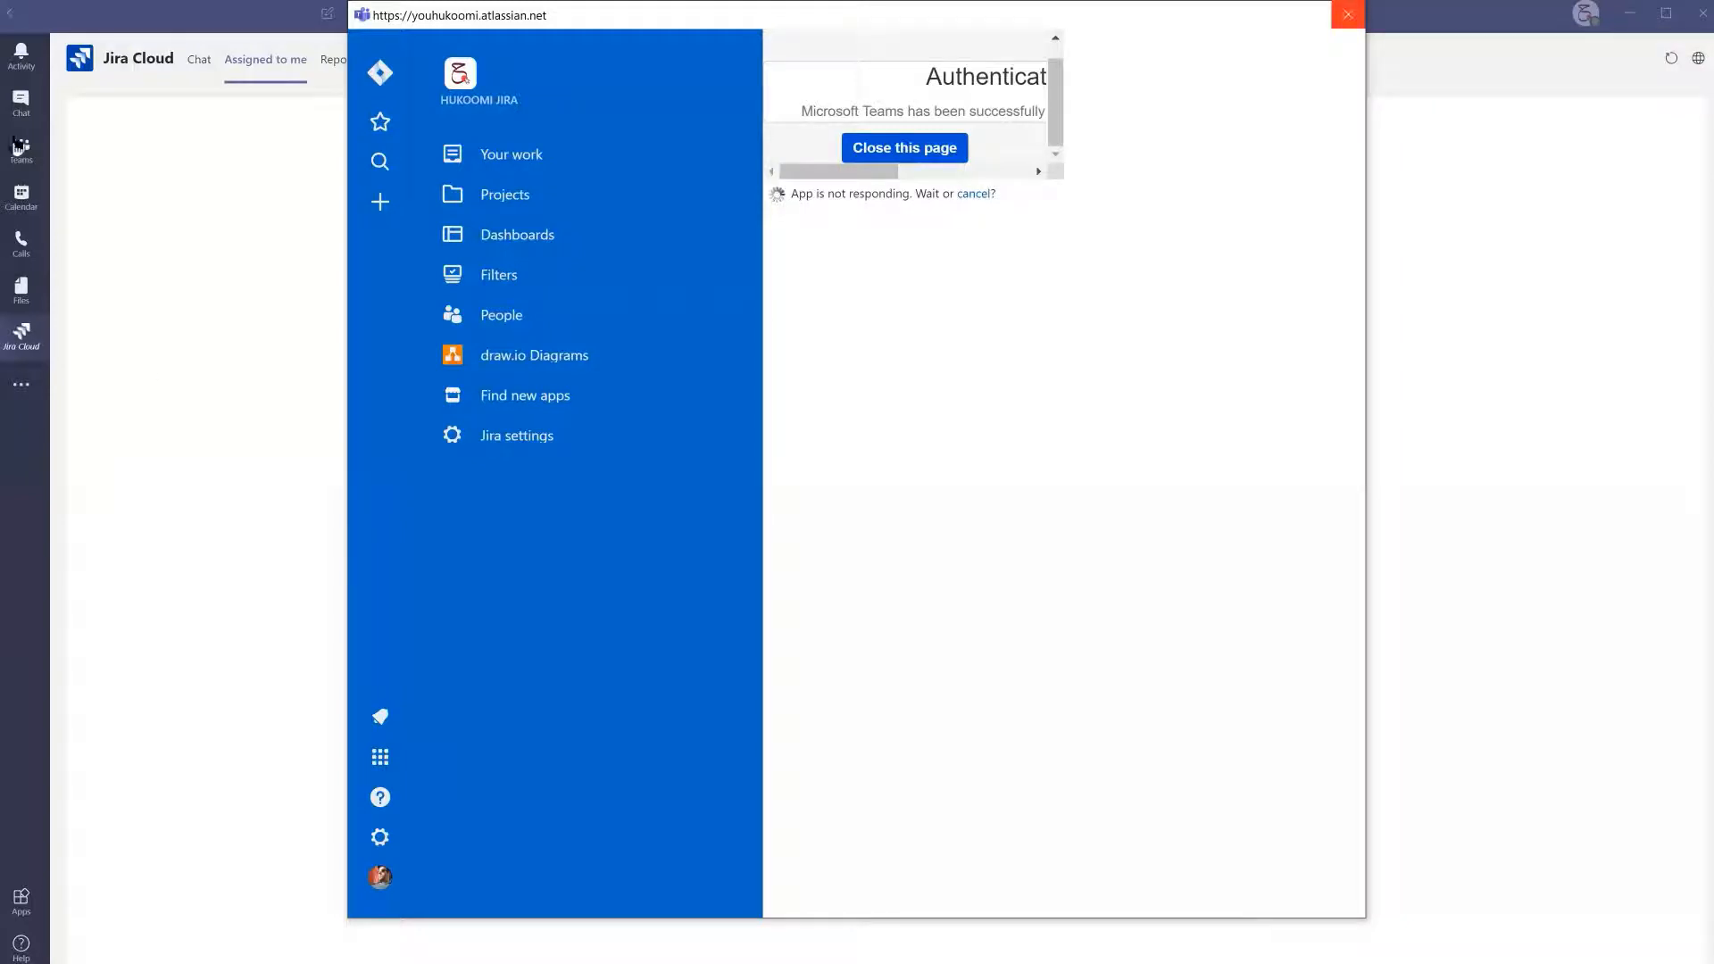
left_click(904, 148)
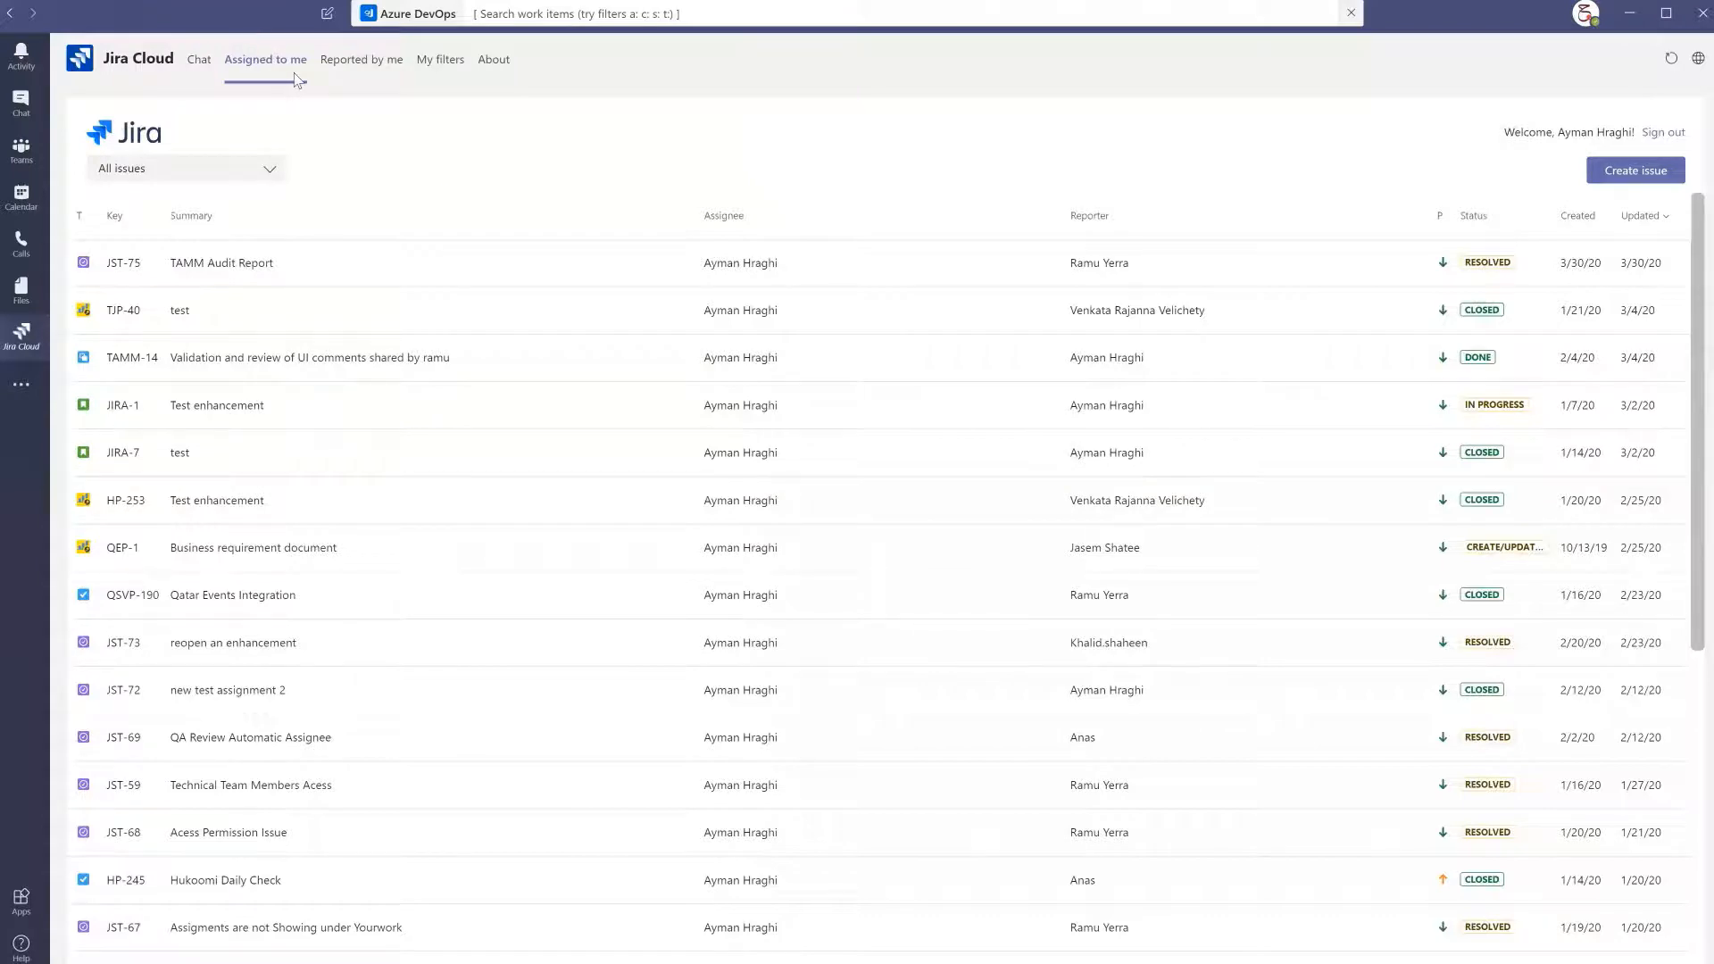
Filter assigned issues to In Progress, then Open, and start Create issue
scroll("down", 3)
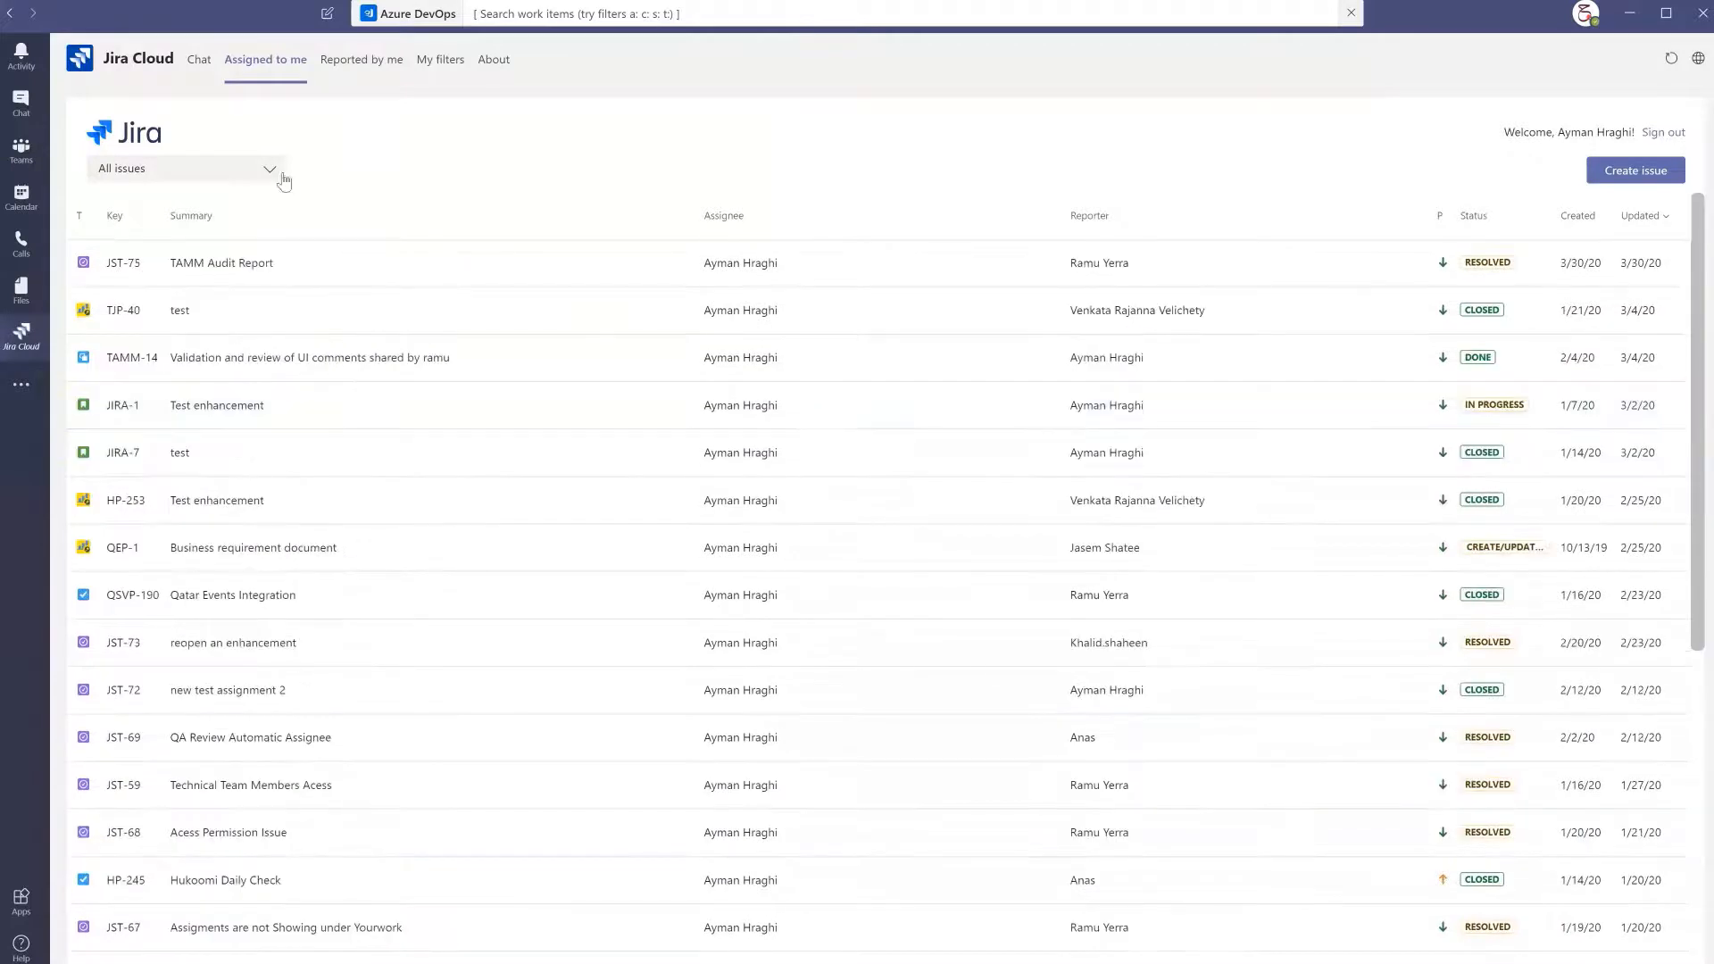
left_click(184, 168)
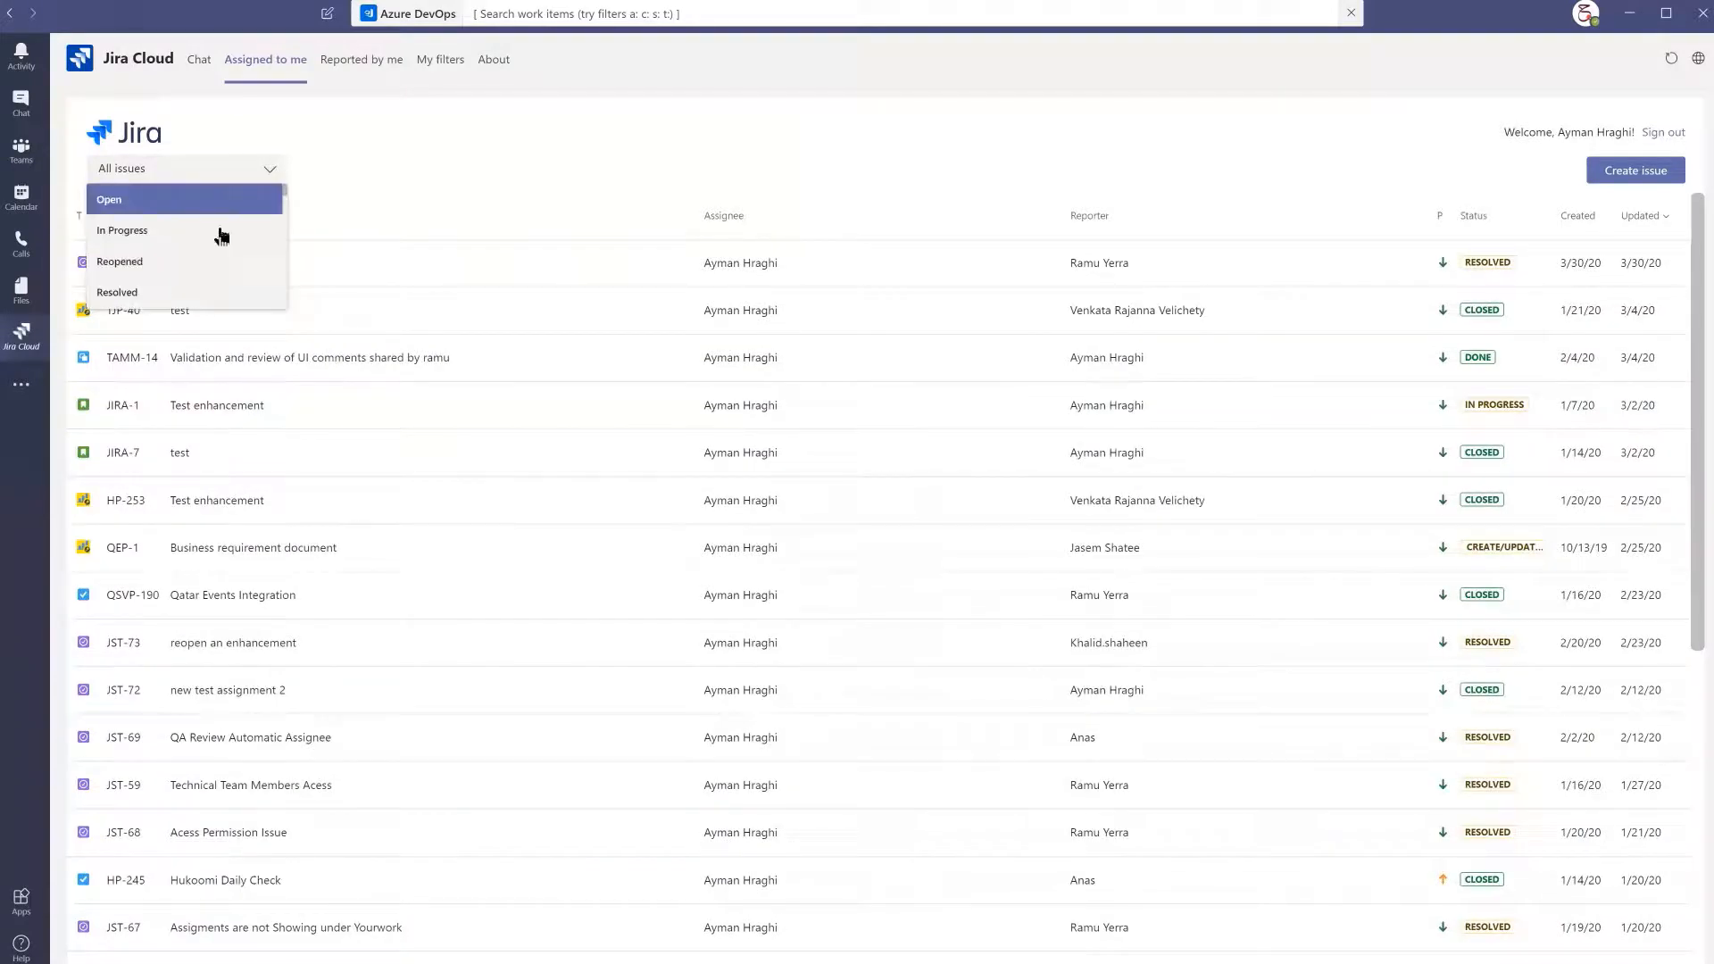
mouse_move(123, 230)
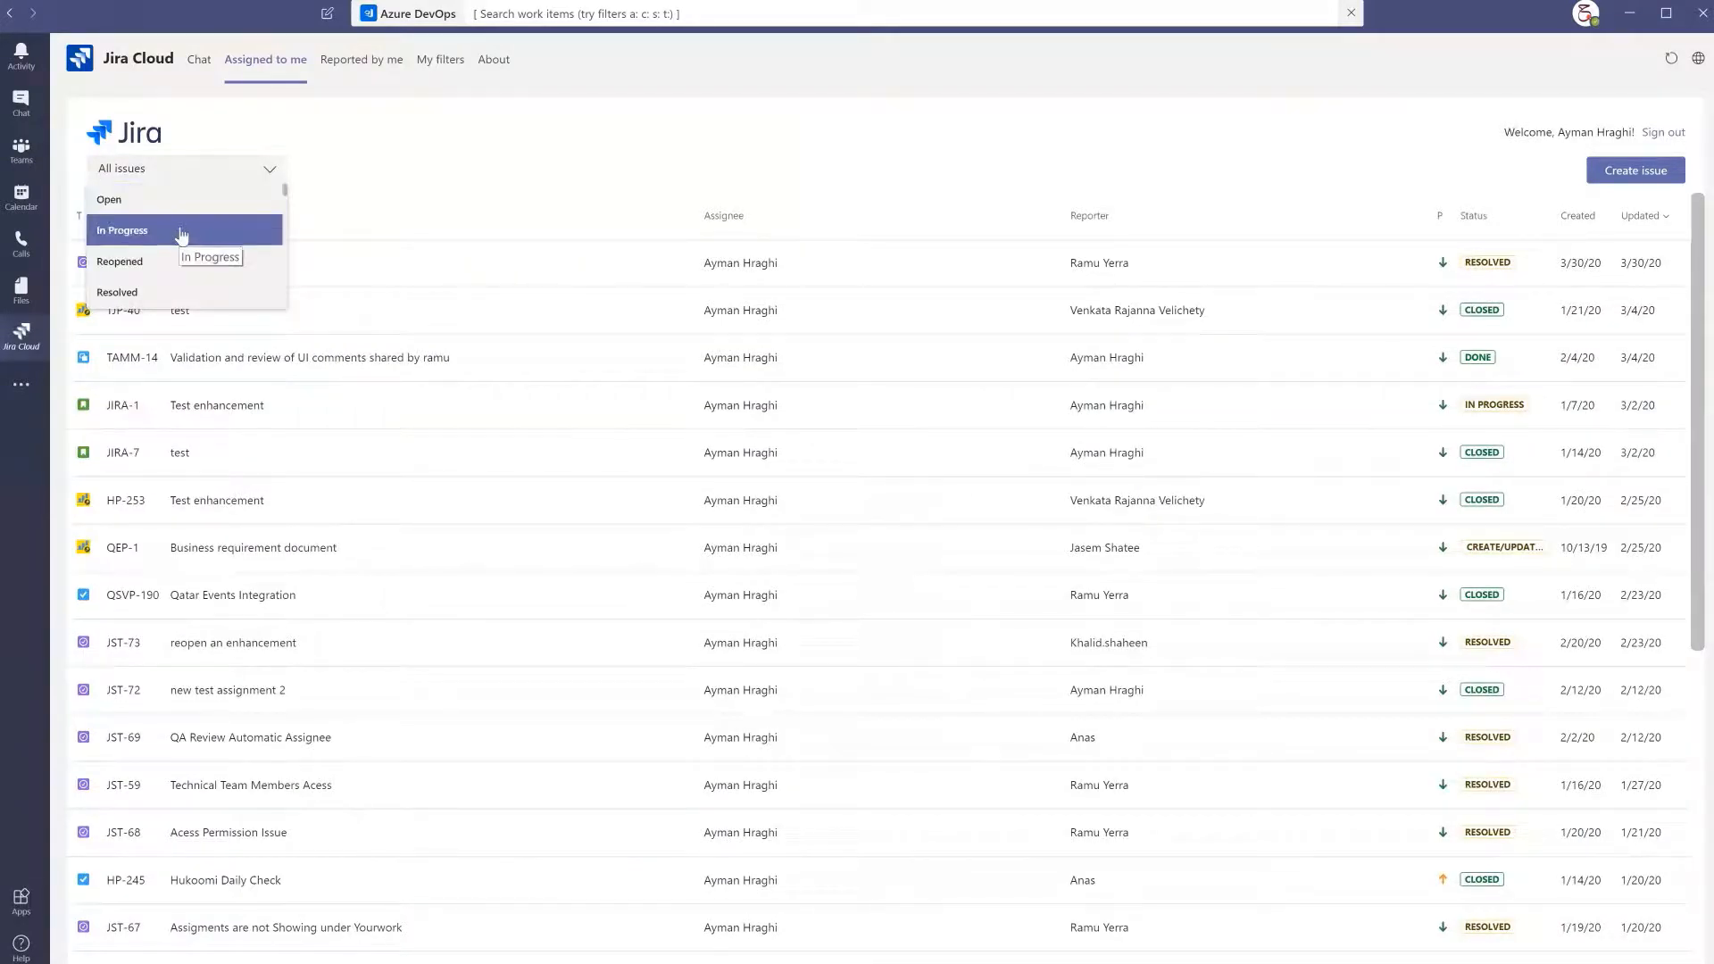
mouse_move(186, 241)
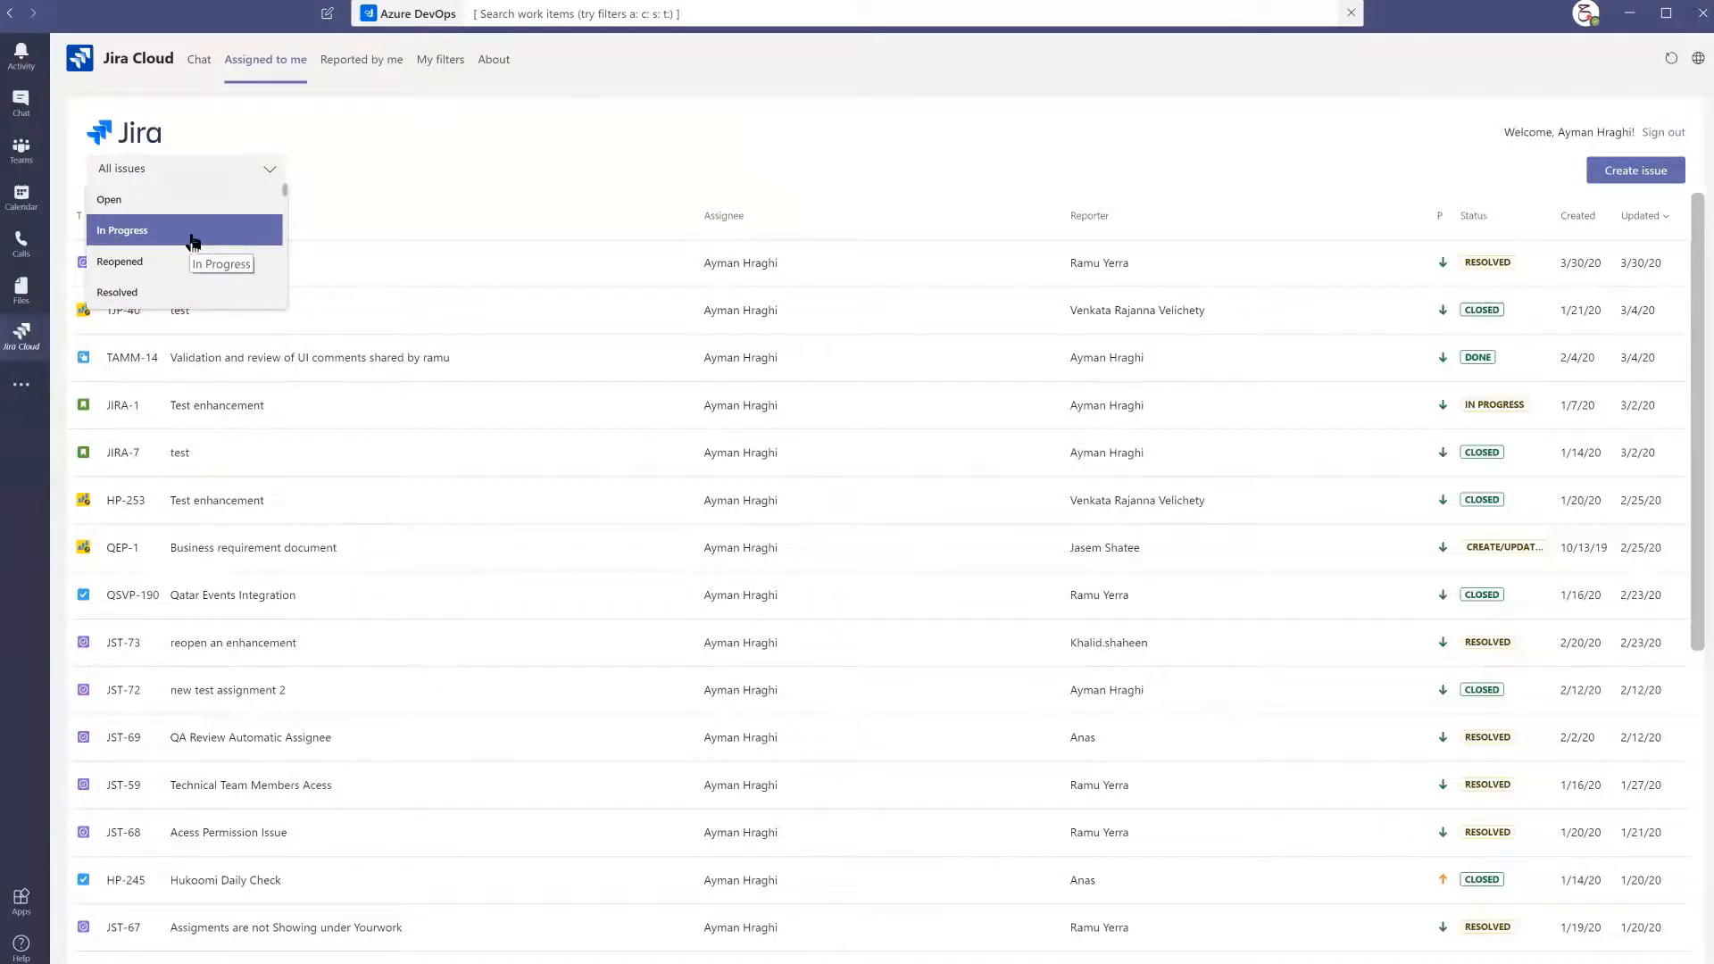
left_click(124, 231)
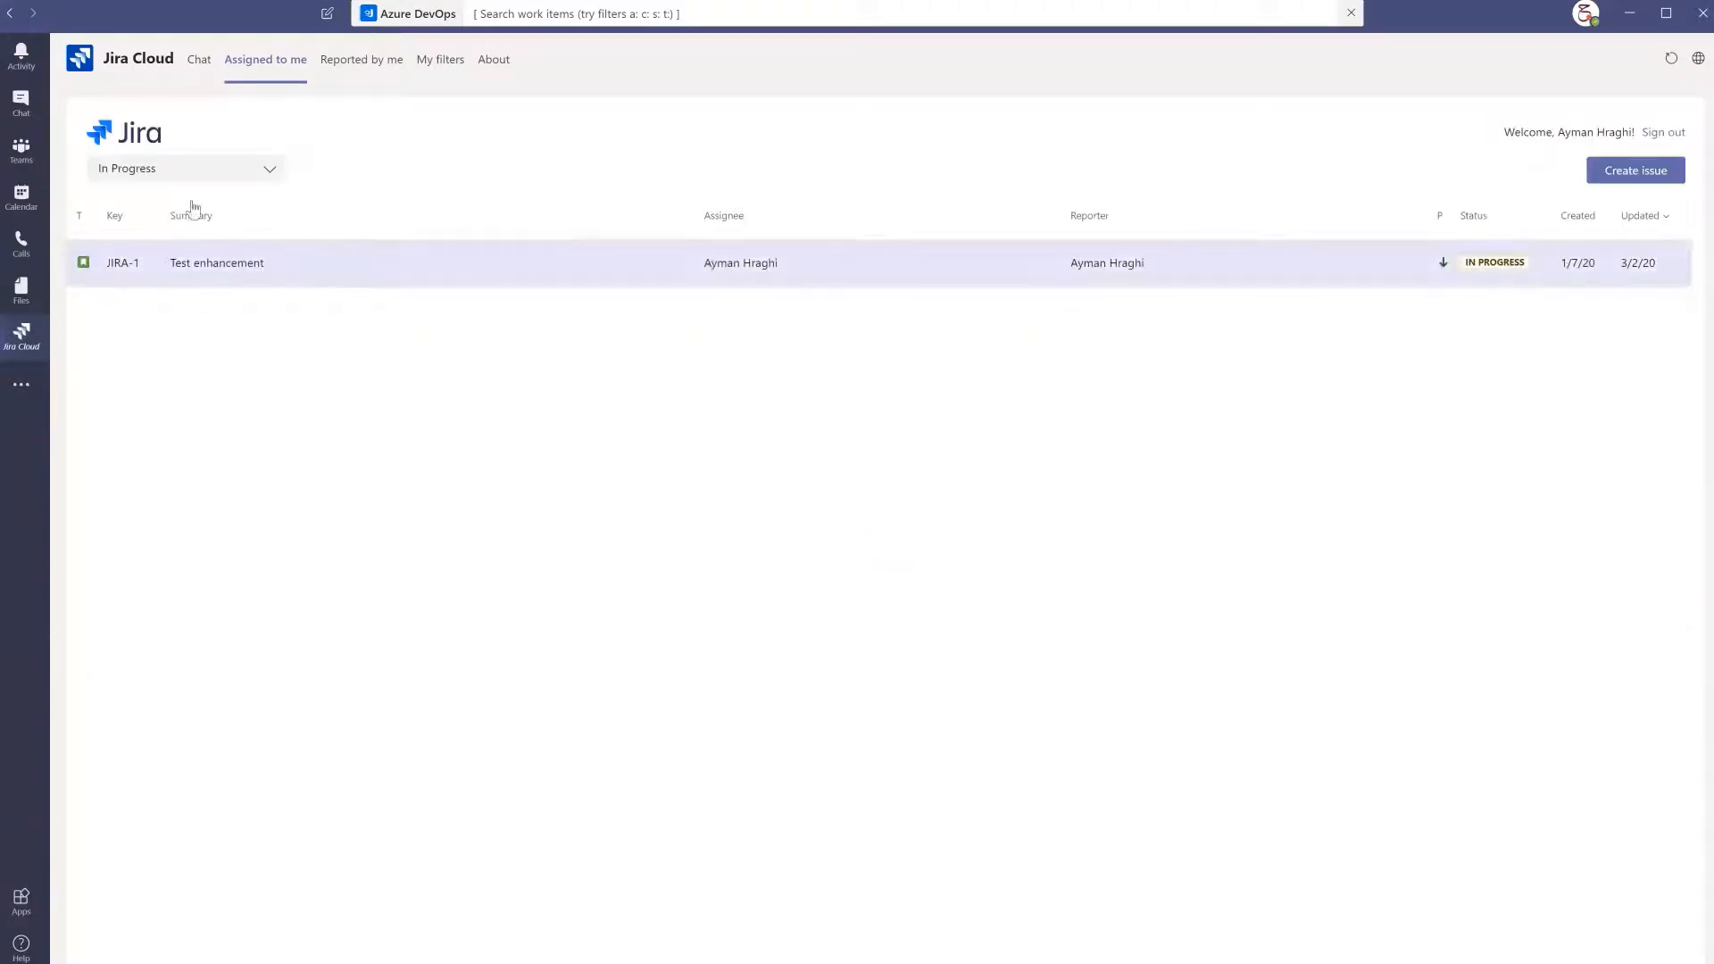
left_click(184, 168)
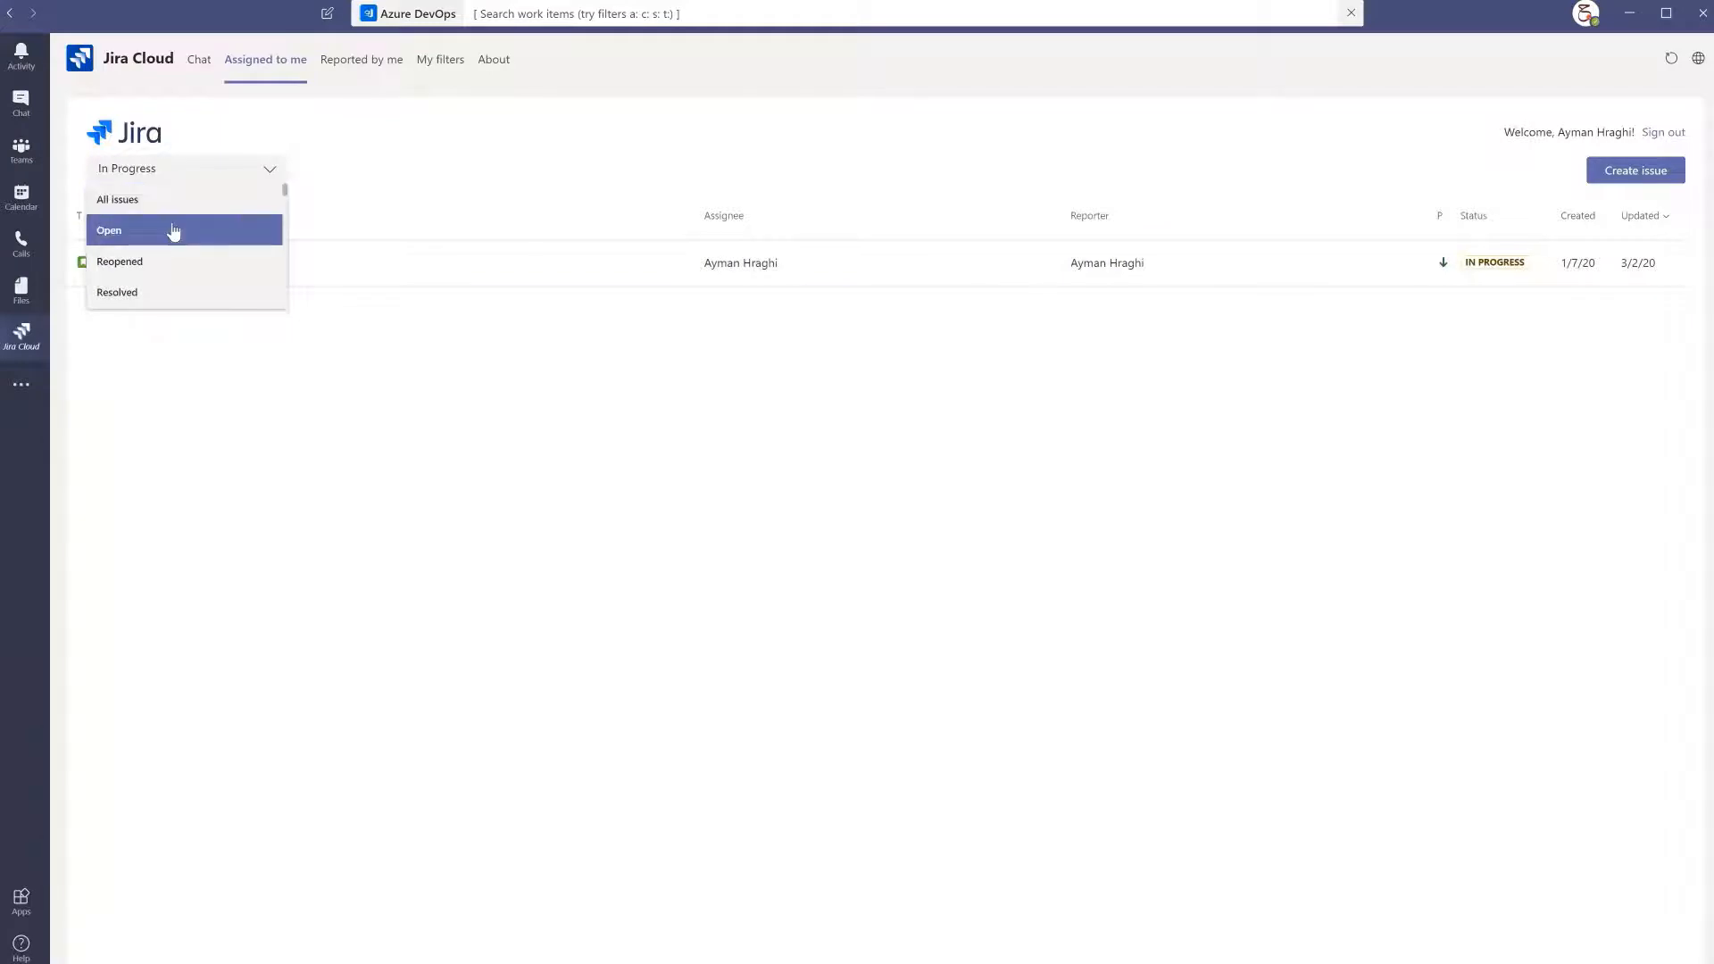
left_click(109, 230)
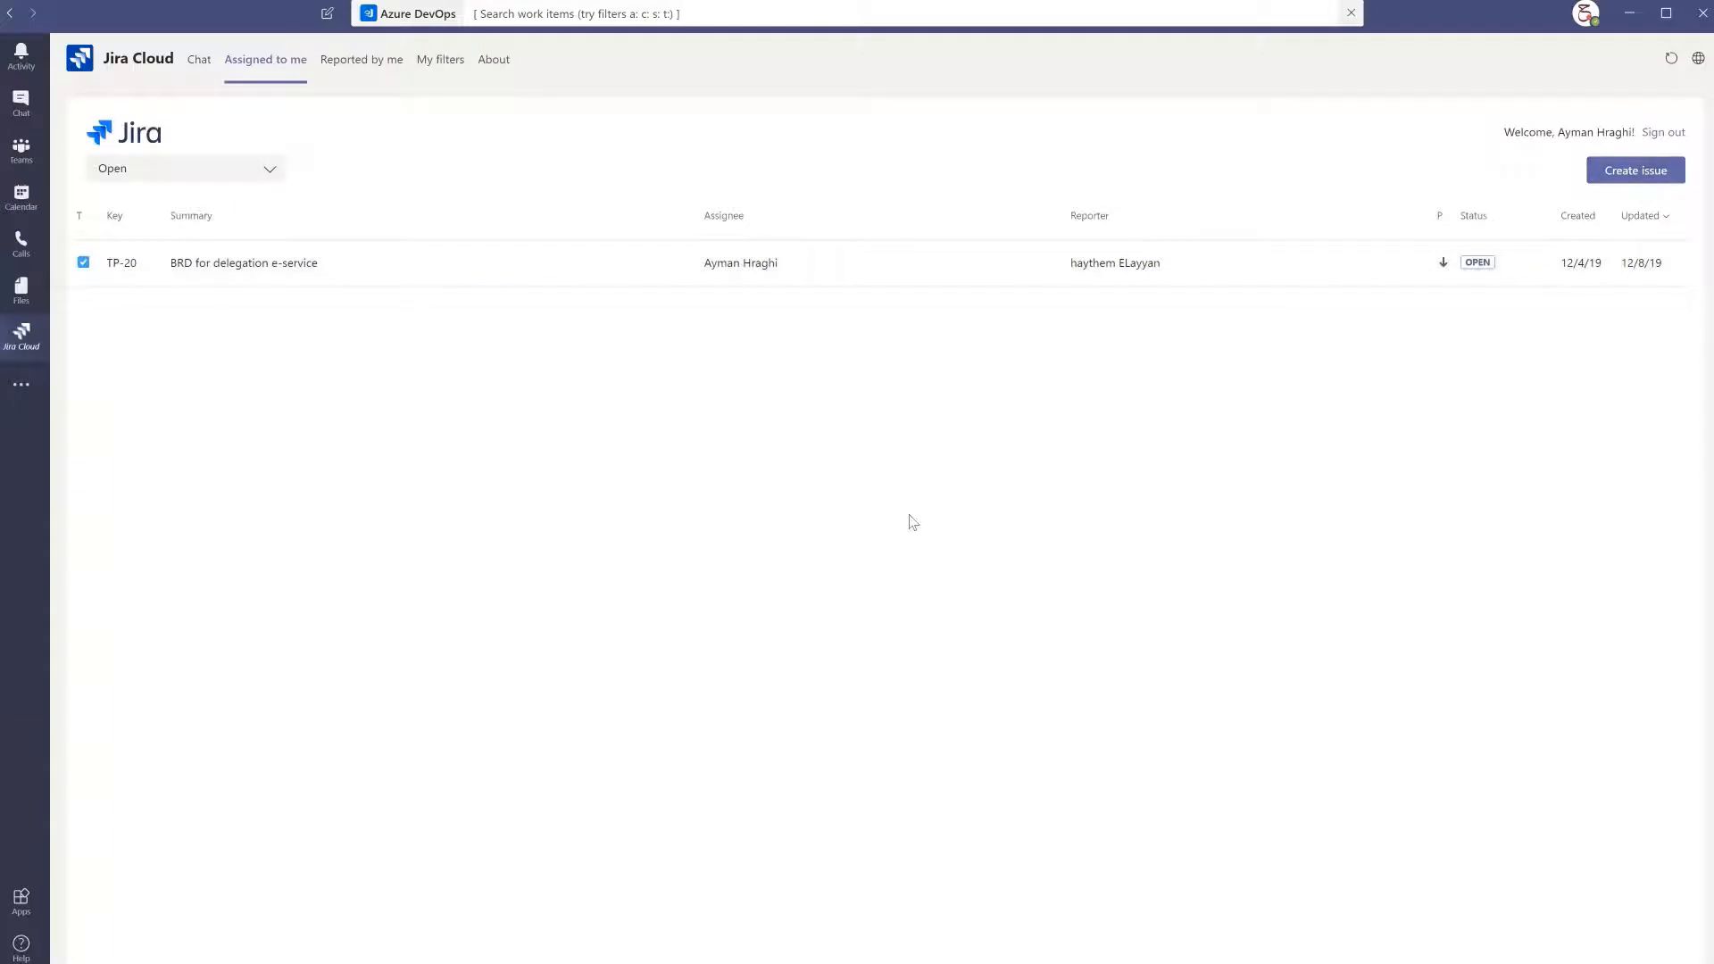
left_click(1635, 170)
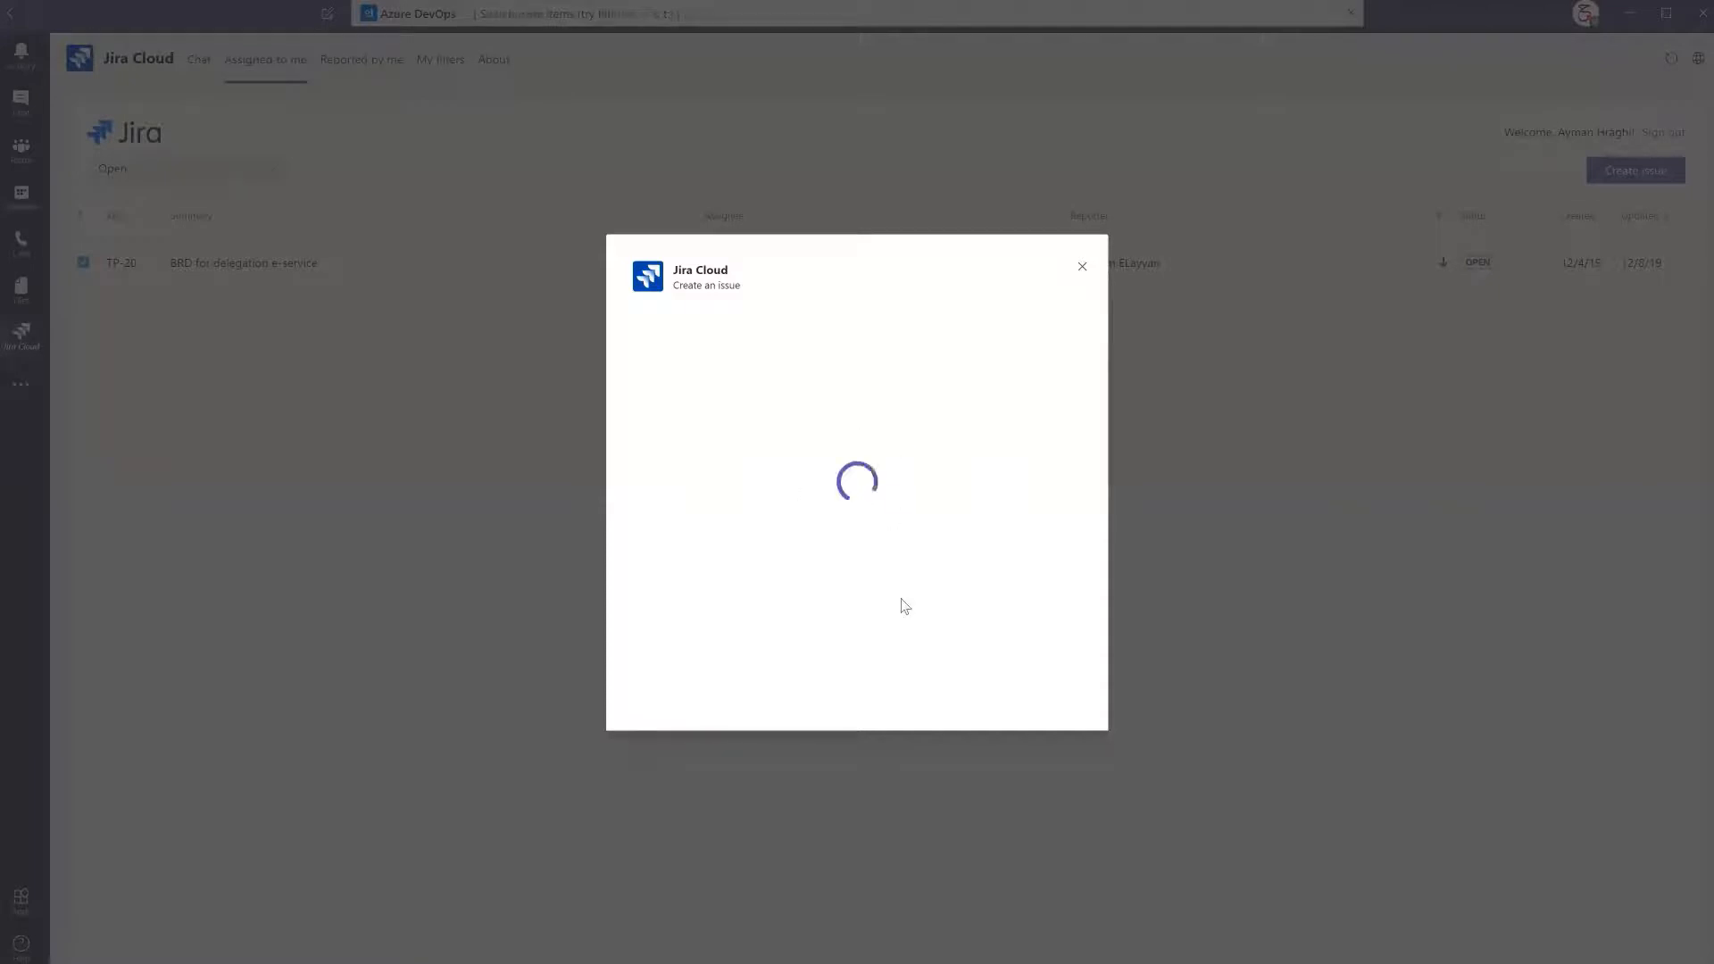
mouse_move(816, 512)
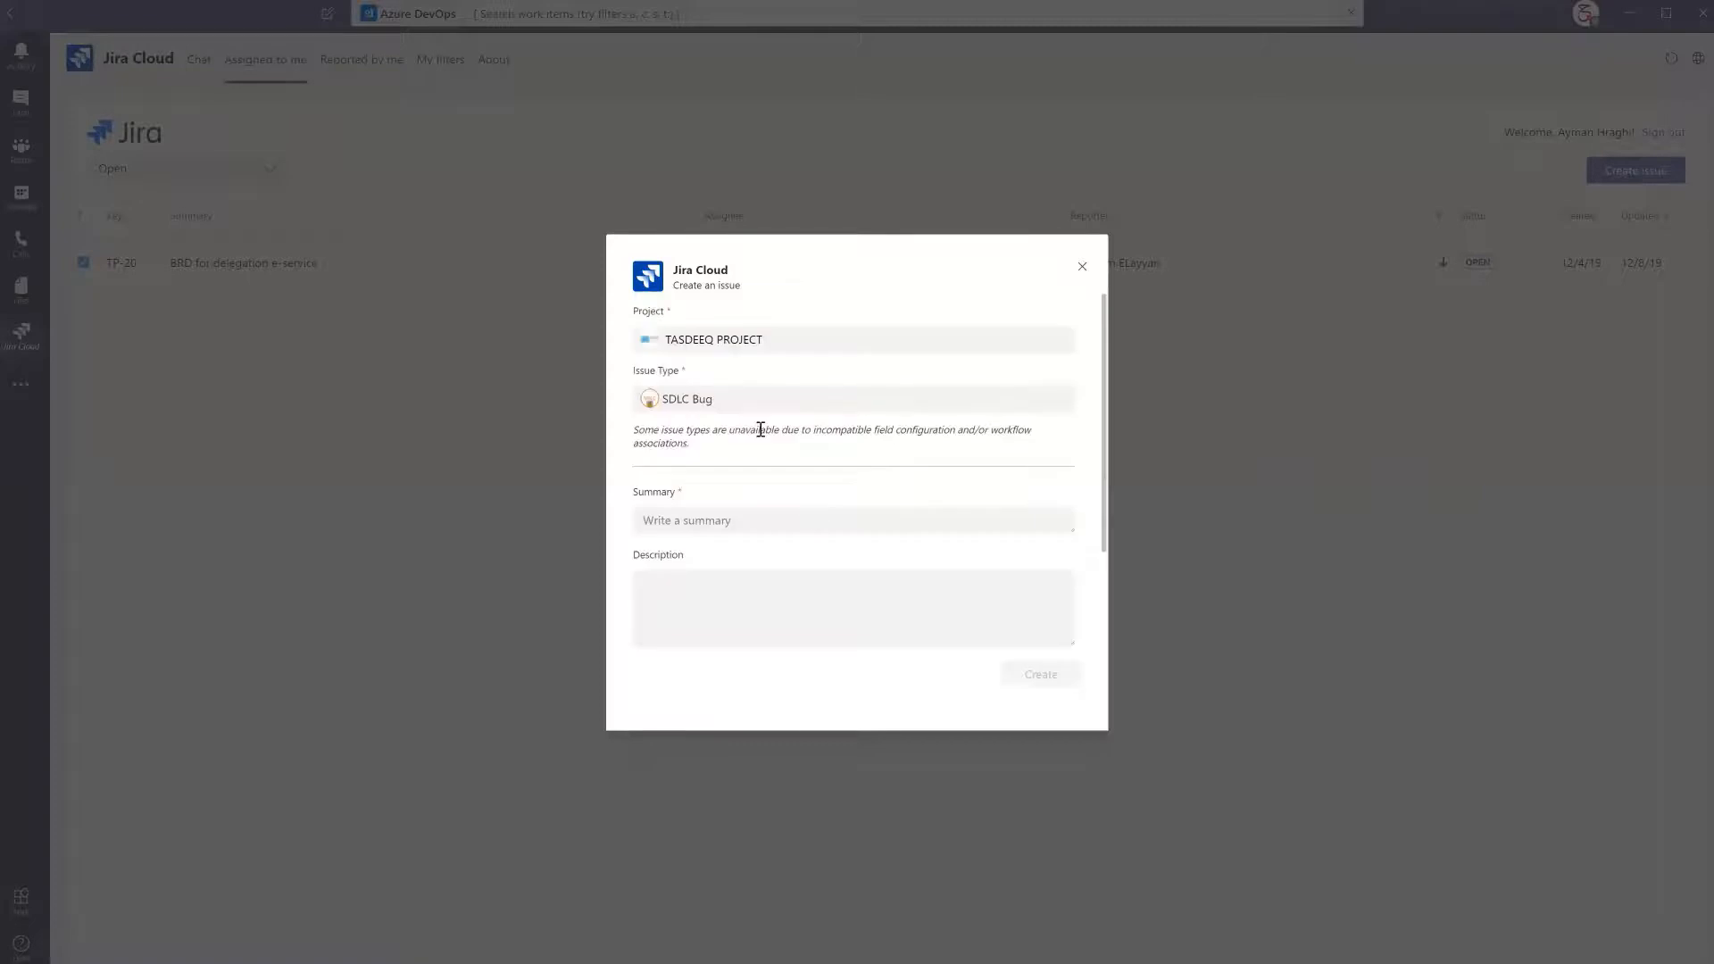
Set project Elderly people project, type Enhancement, and summary 'test enhancement'
left_click(853, 339)
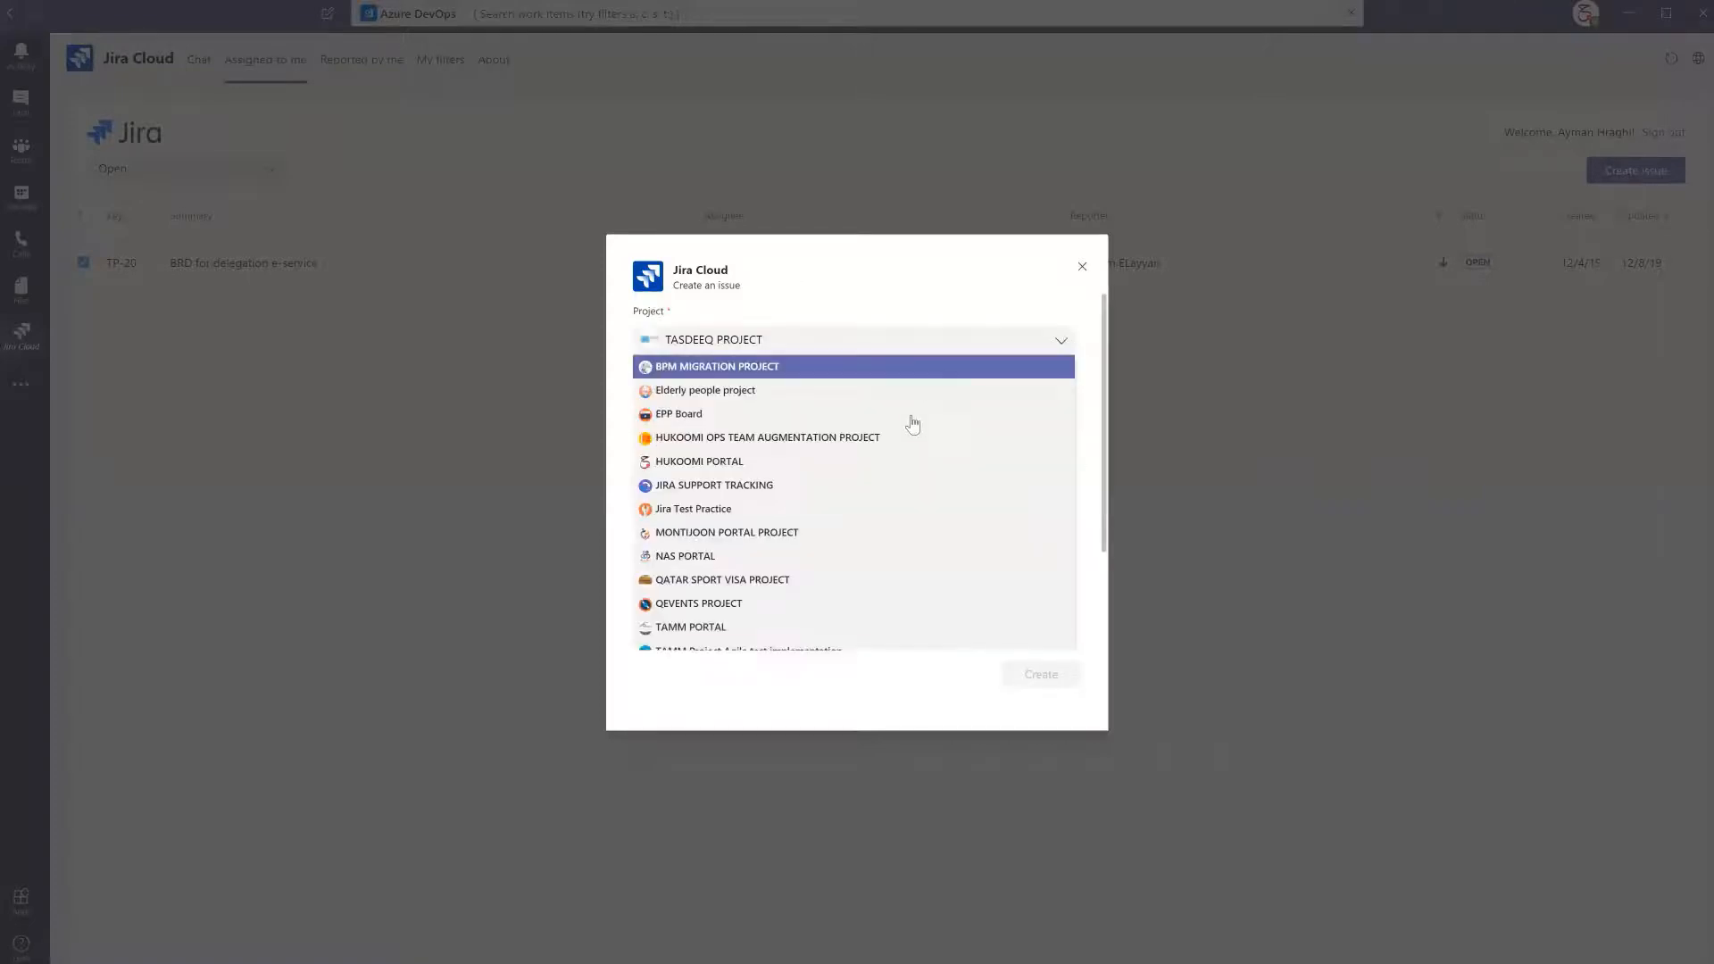
left_click(705, 391)
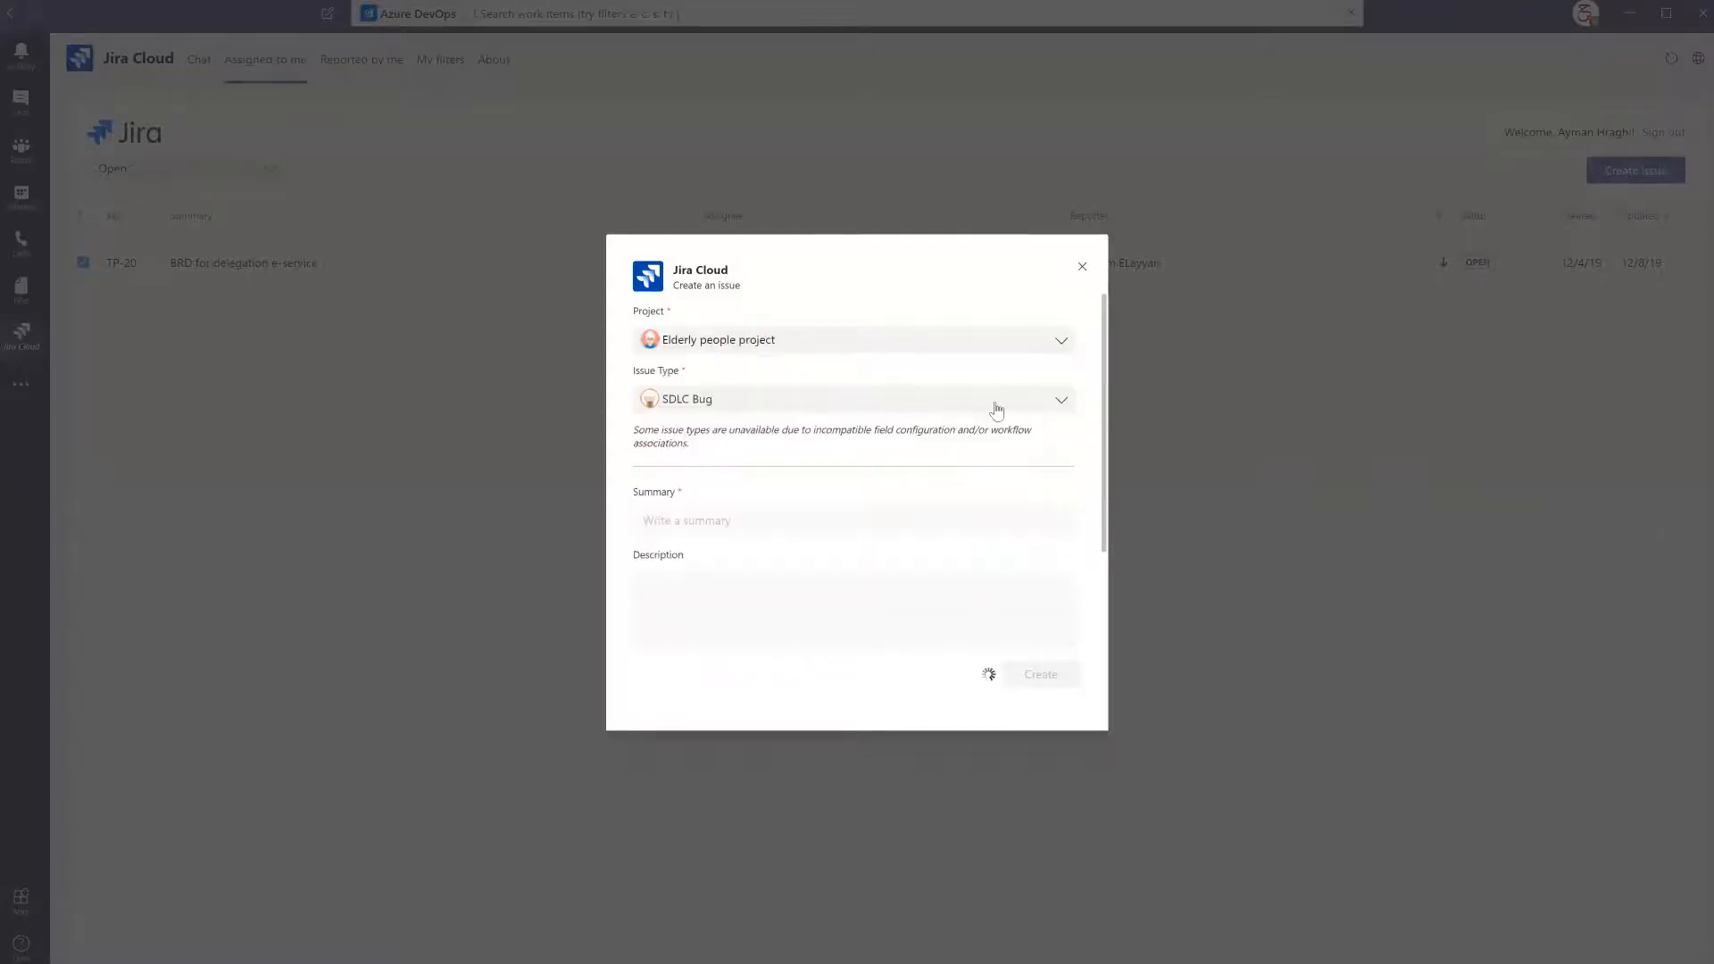
left_click(850, 398)
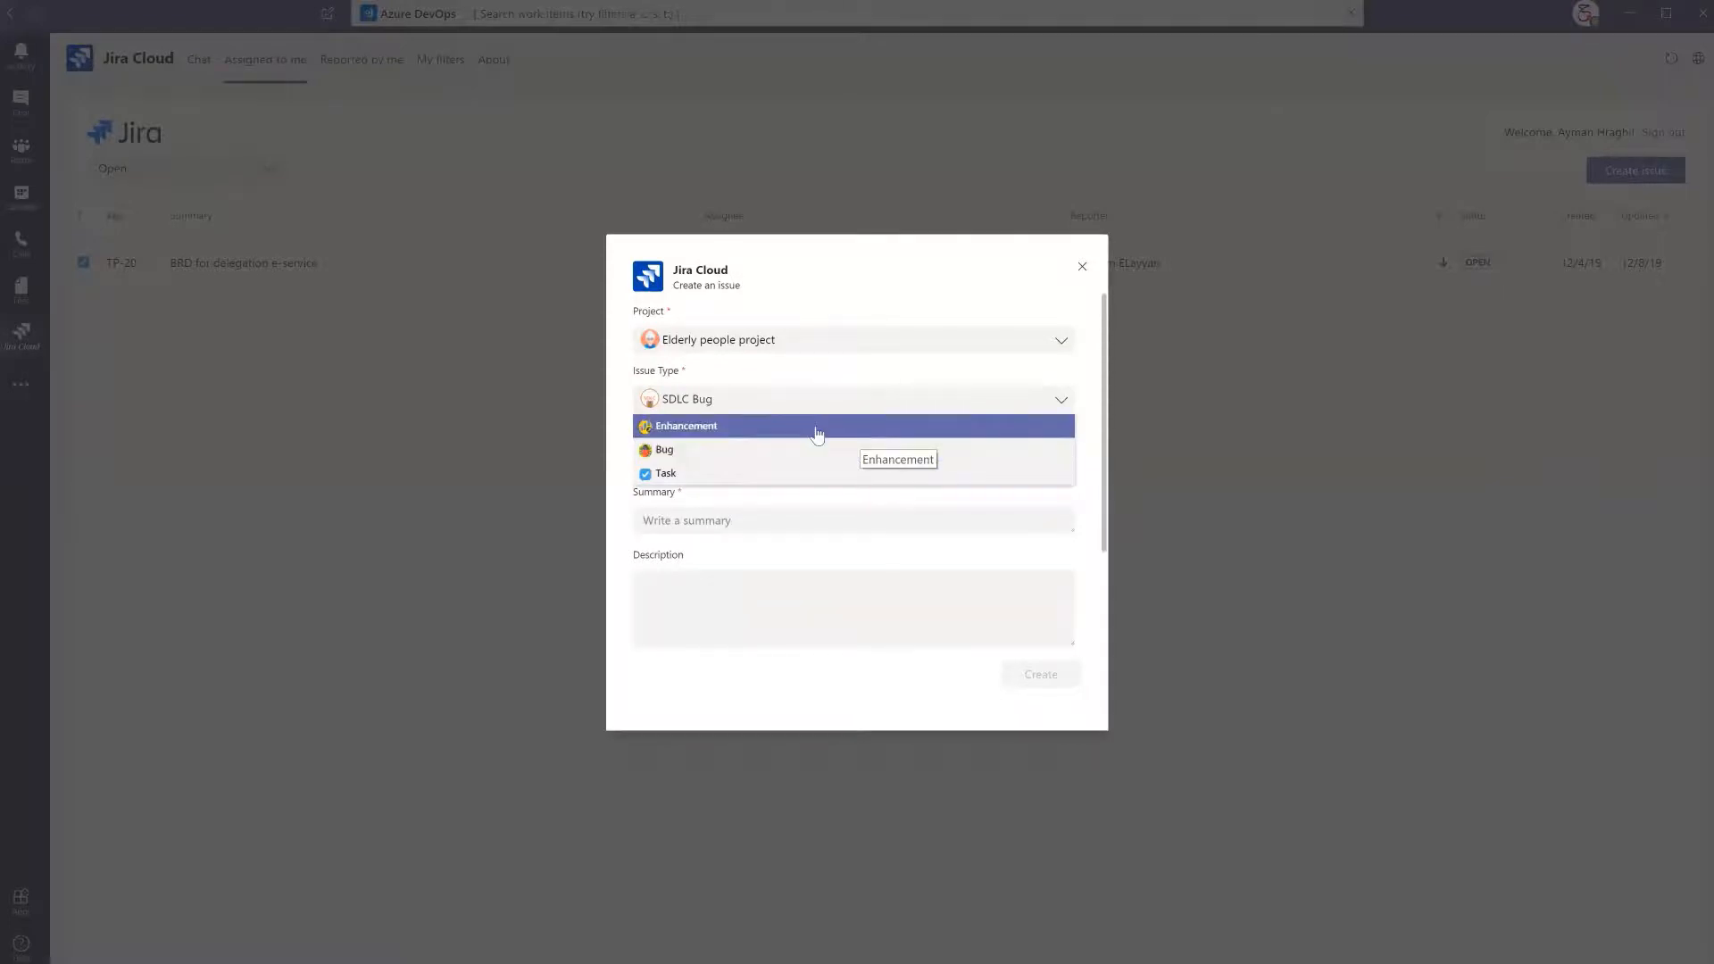
left_click(686, 425)
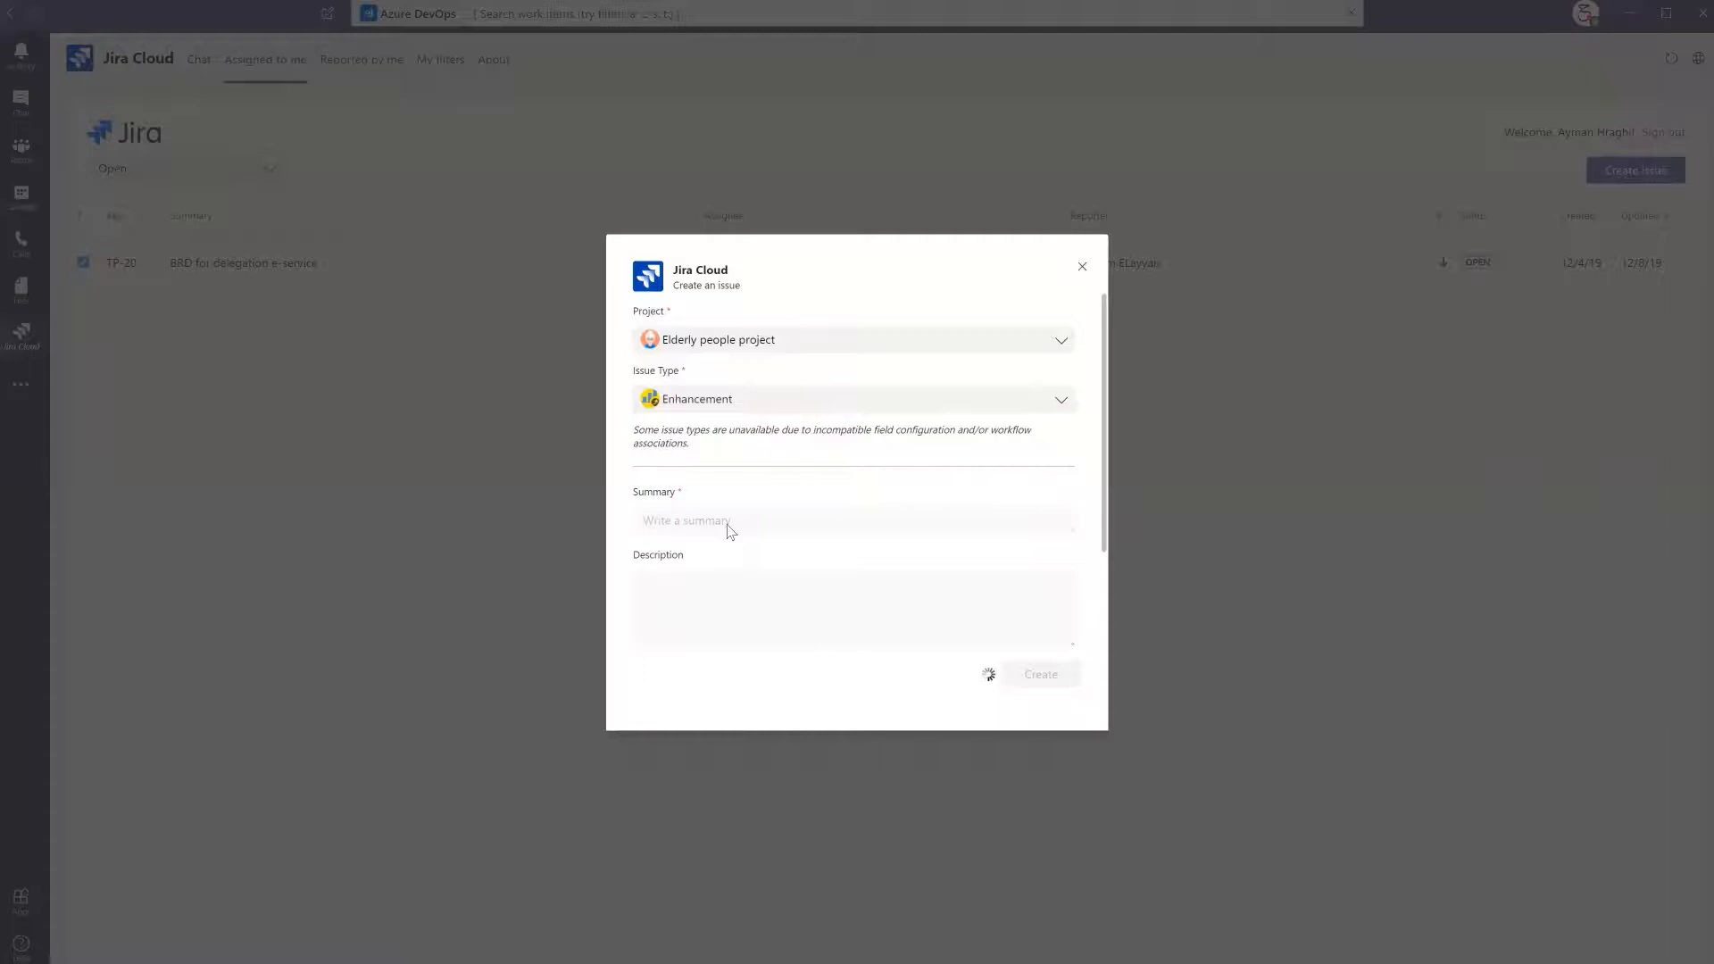
type("test enh")
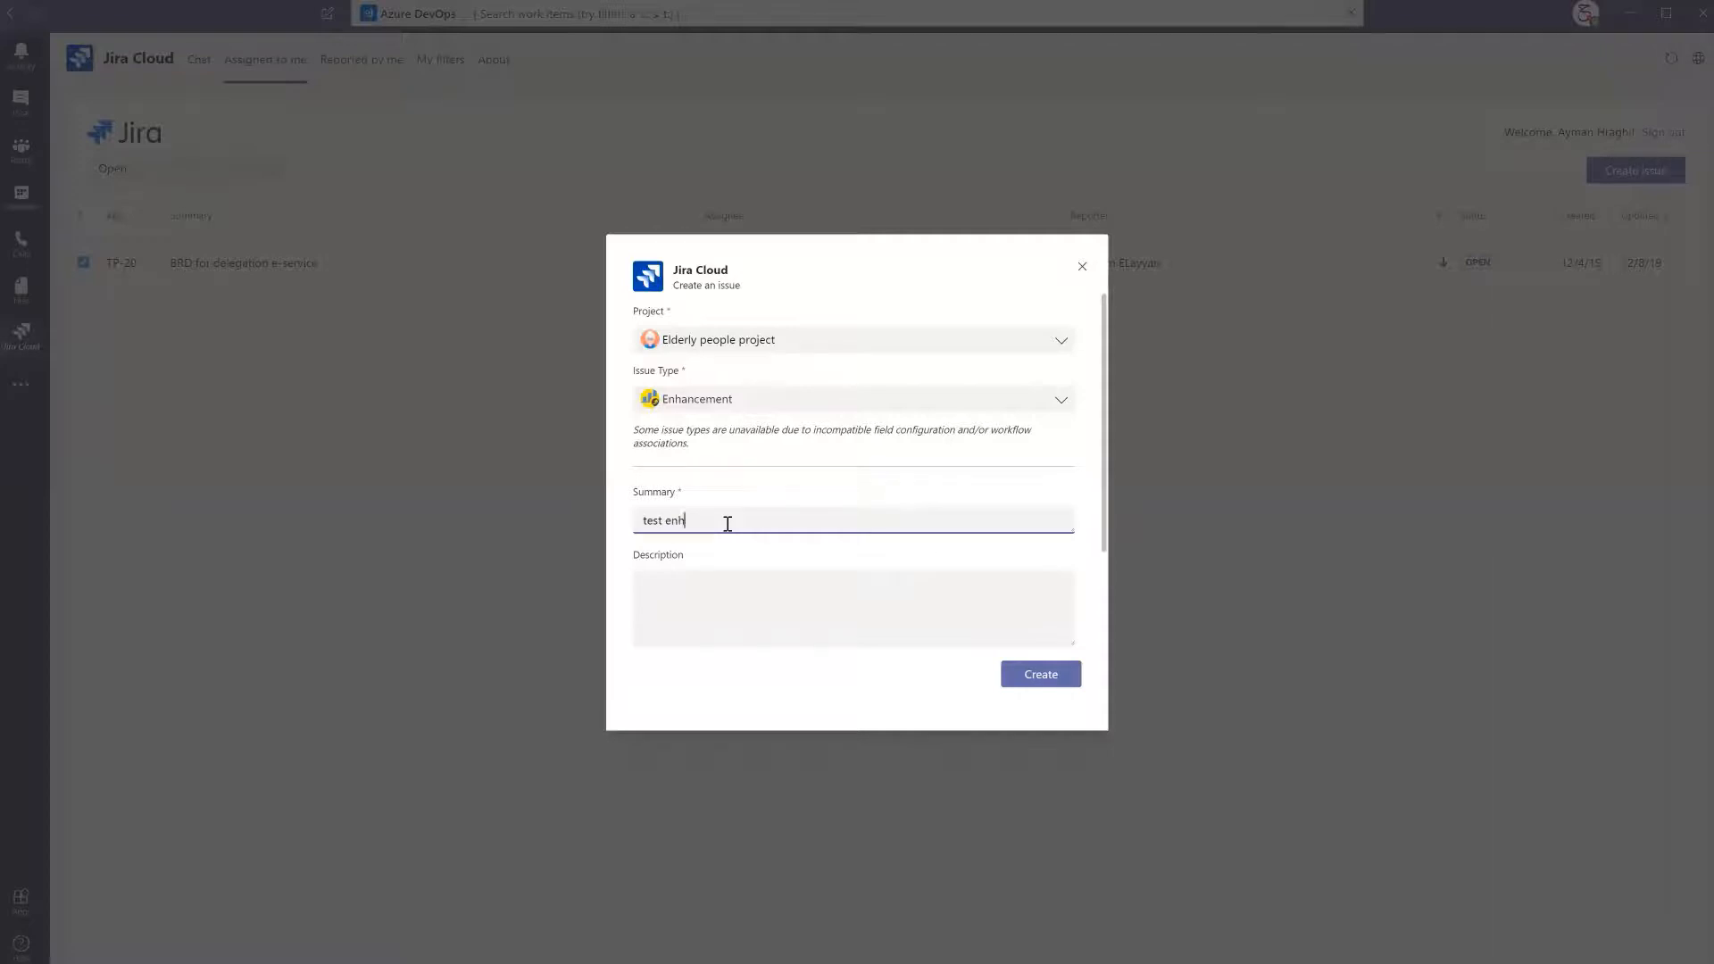
type("ancement")
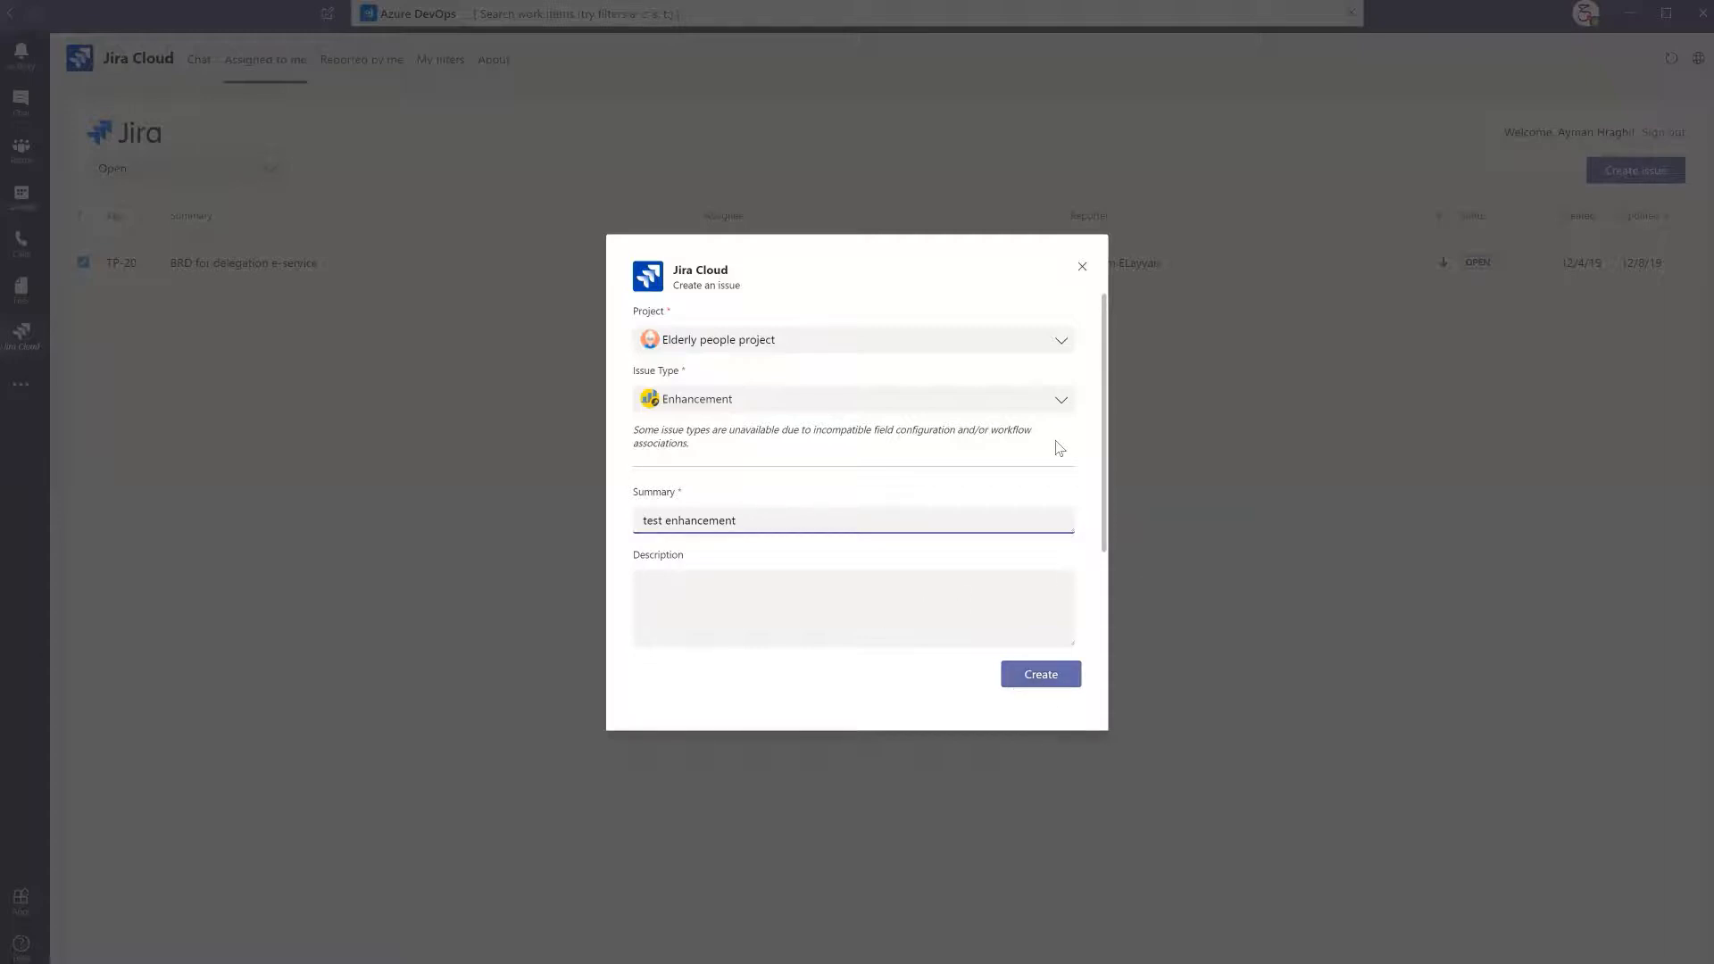
mouse_move(1081, 268)
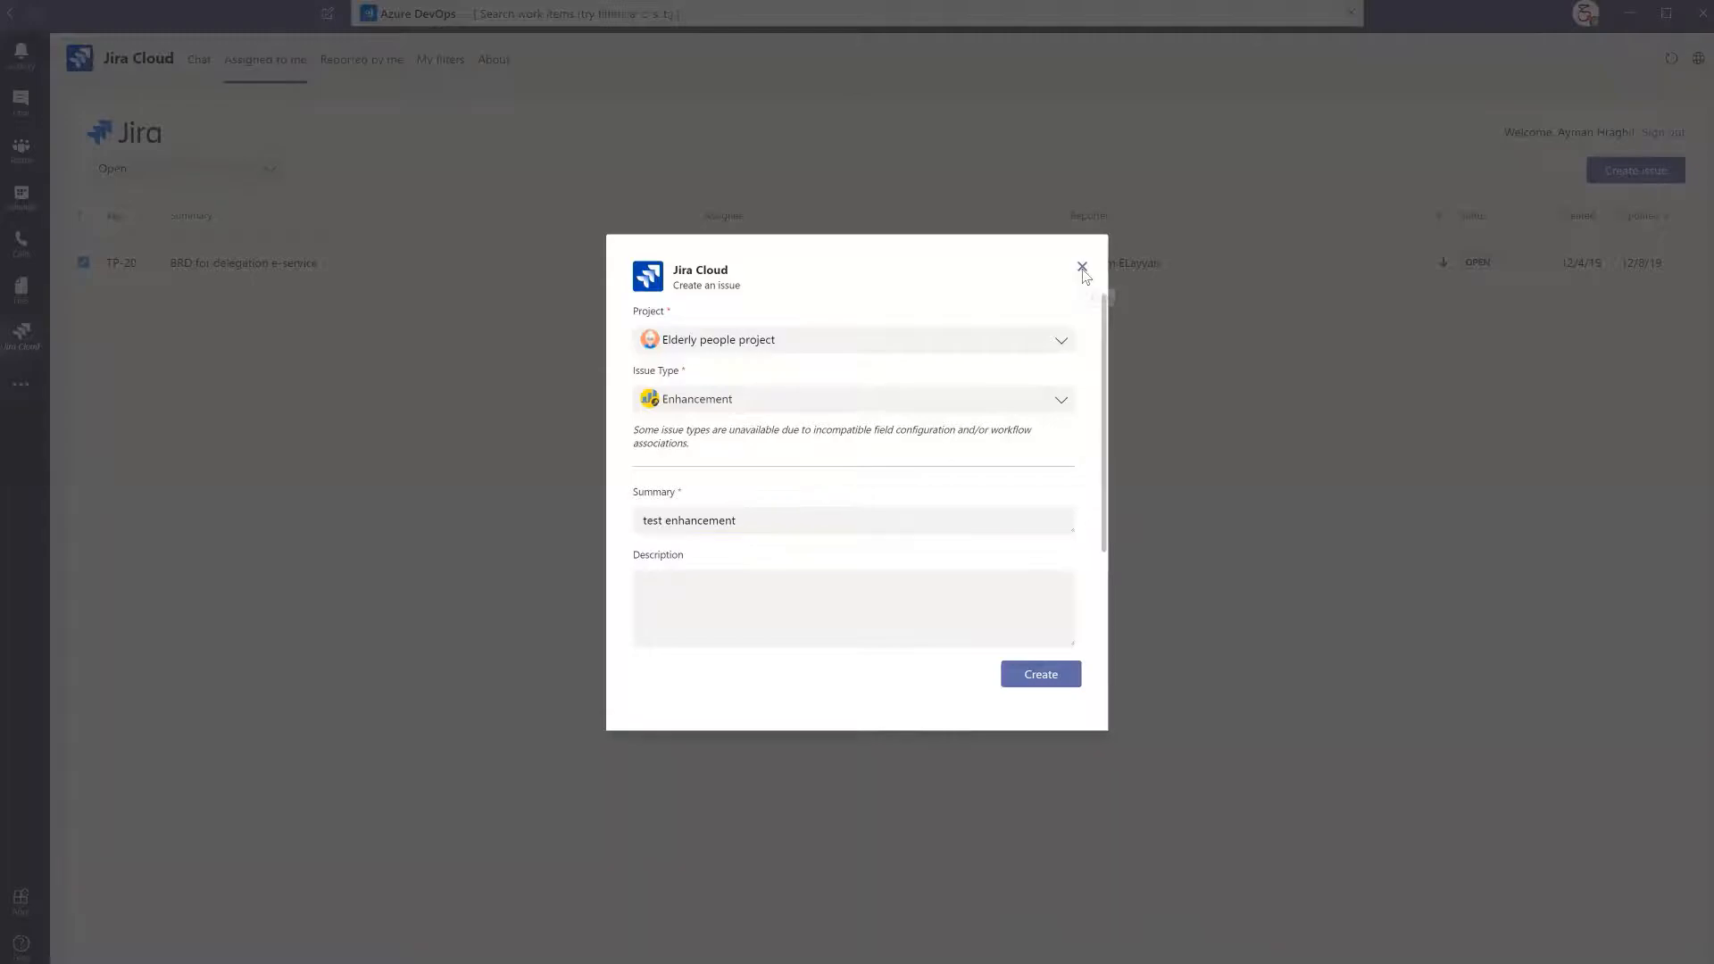
Cancel the new issue, view Reported by me, then browse the My filters saved filter list
left_click(1081, 268)
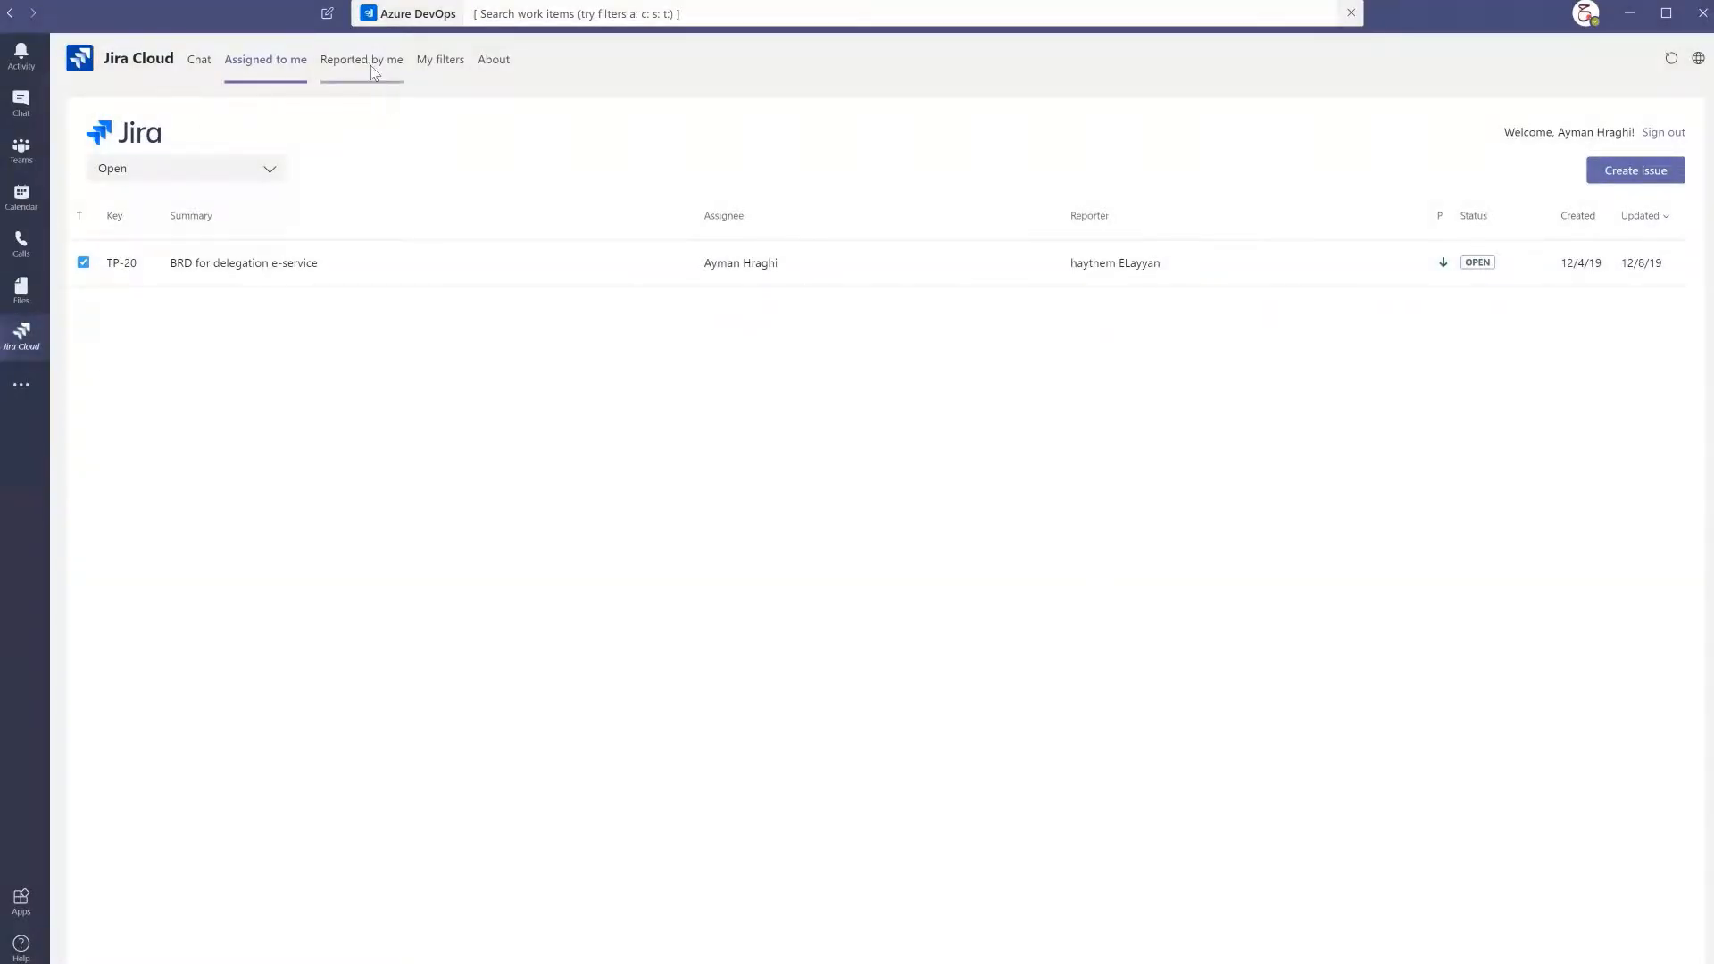
left_click(361, 59)
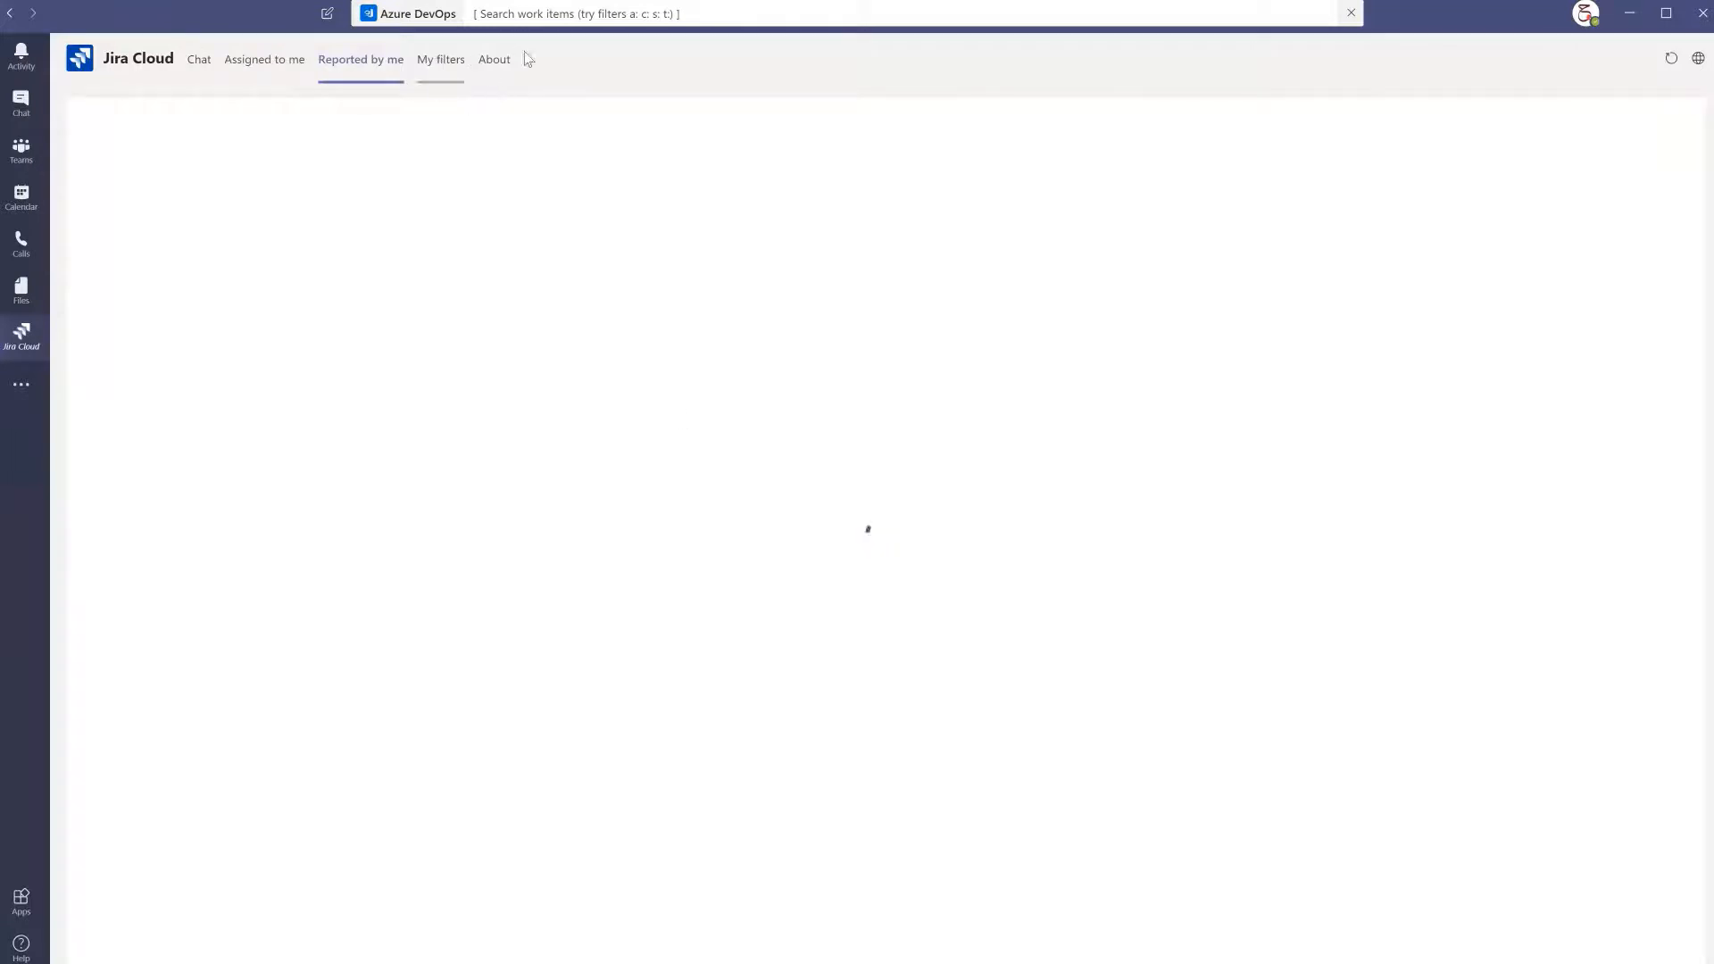
left_click(439, 59)
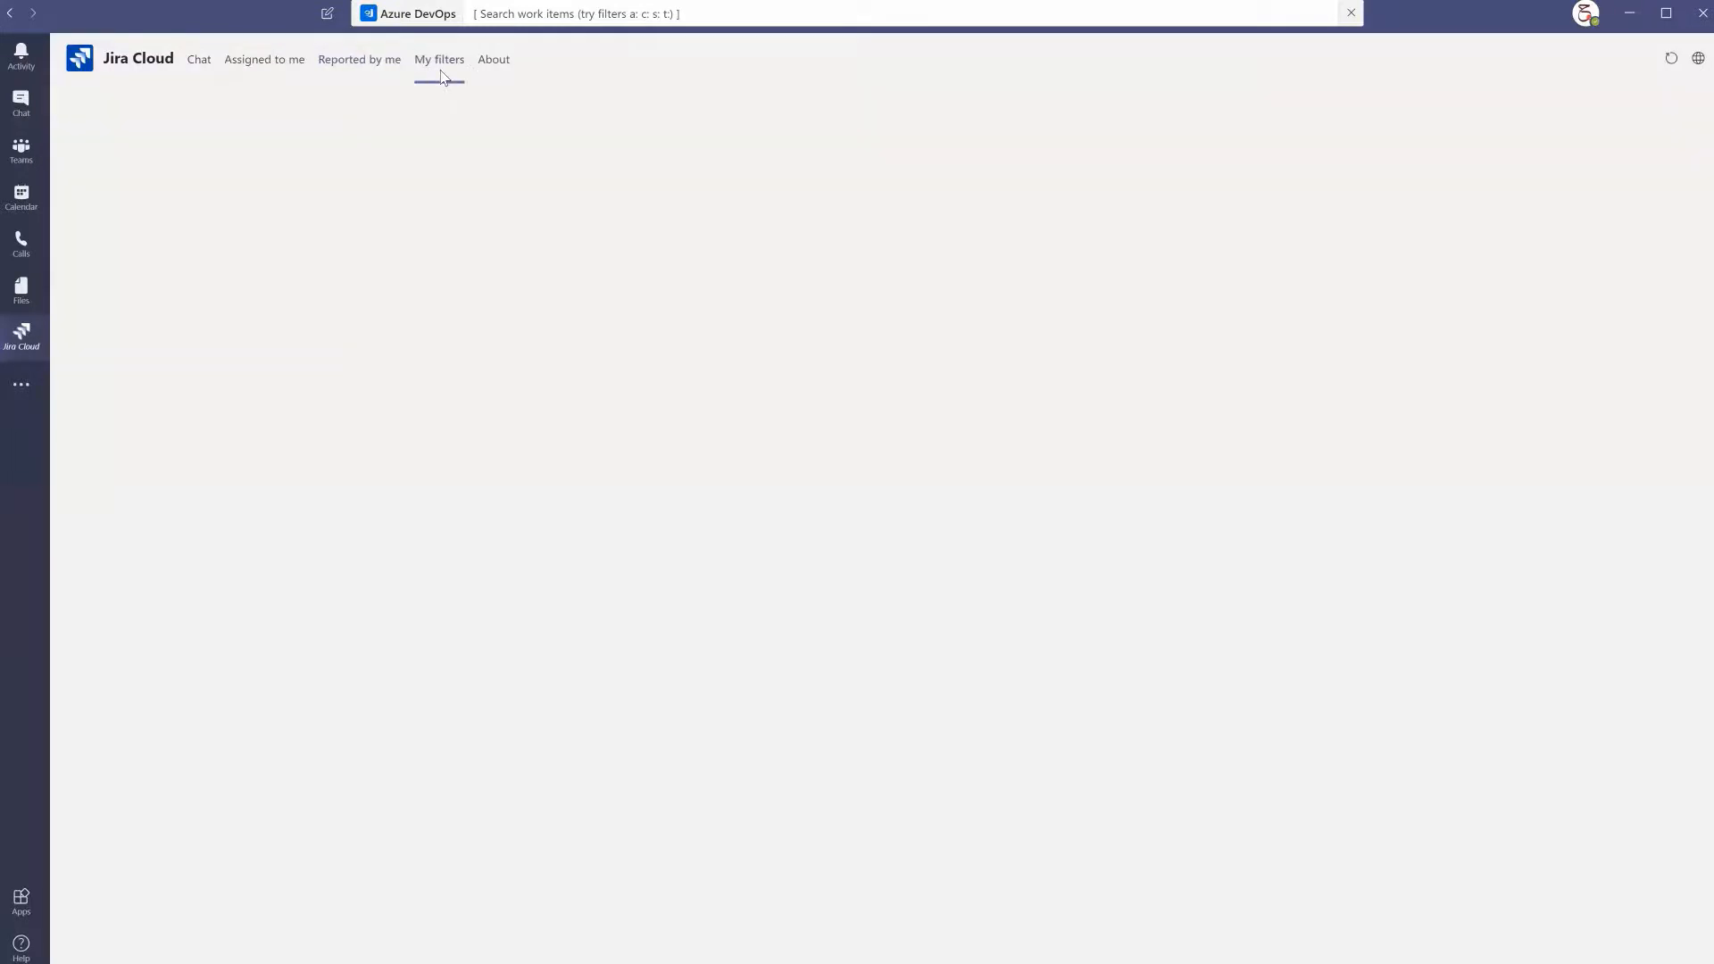
left_click(439, 59)
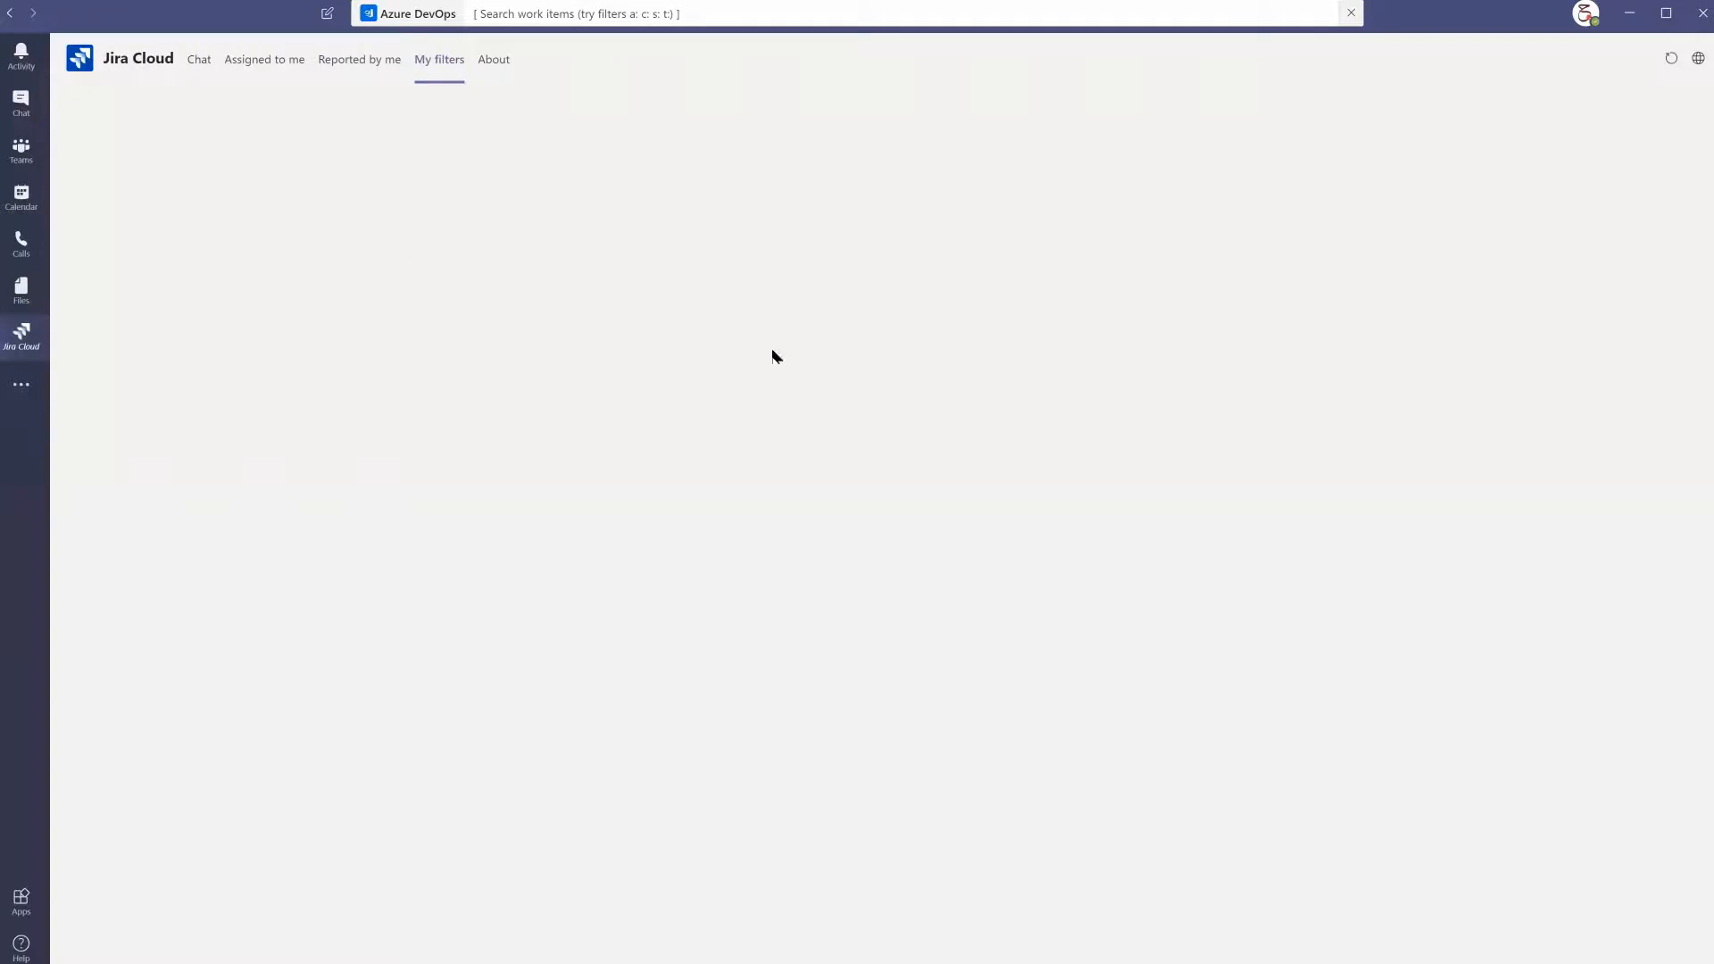
mouse_move(960, 70)
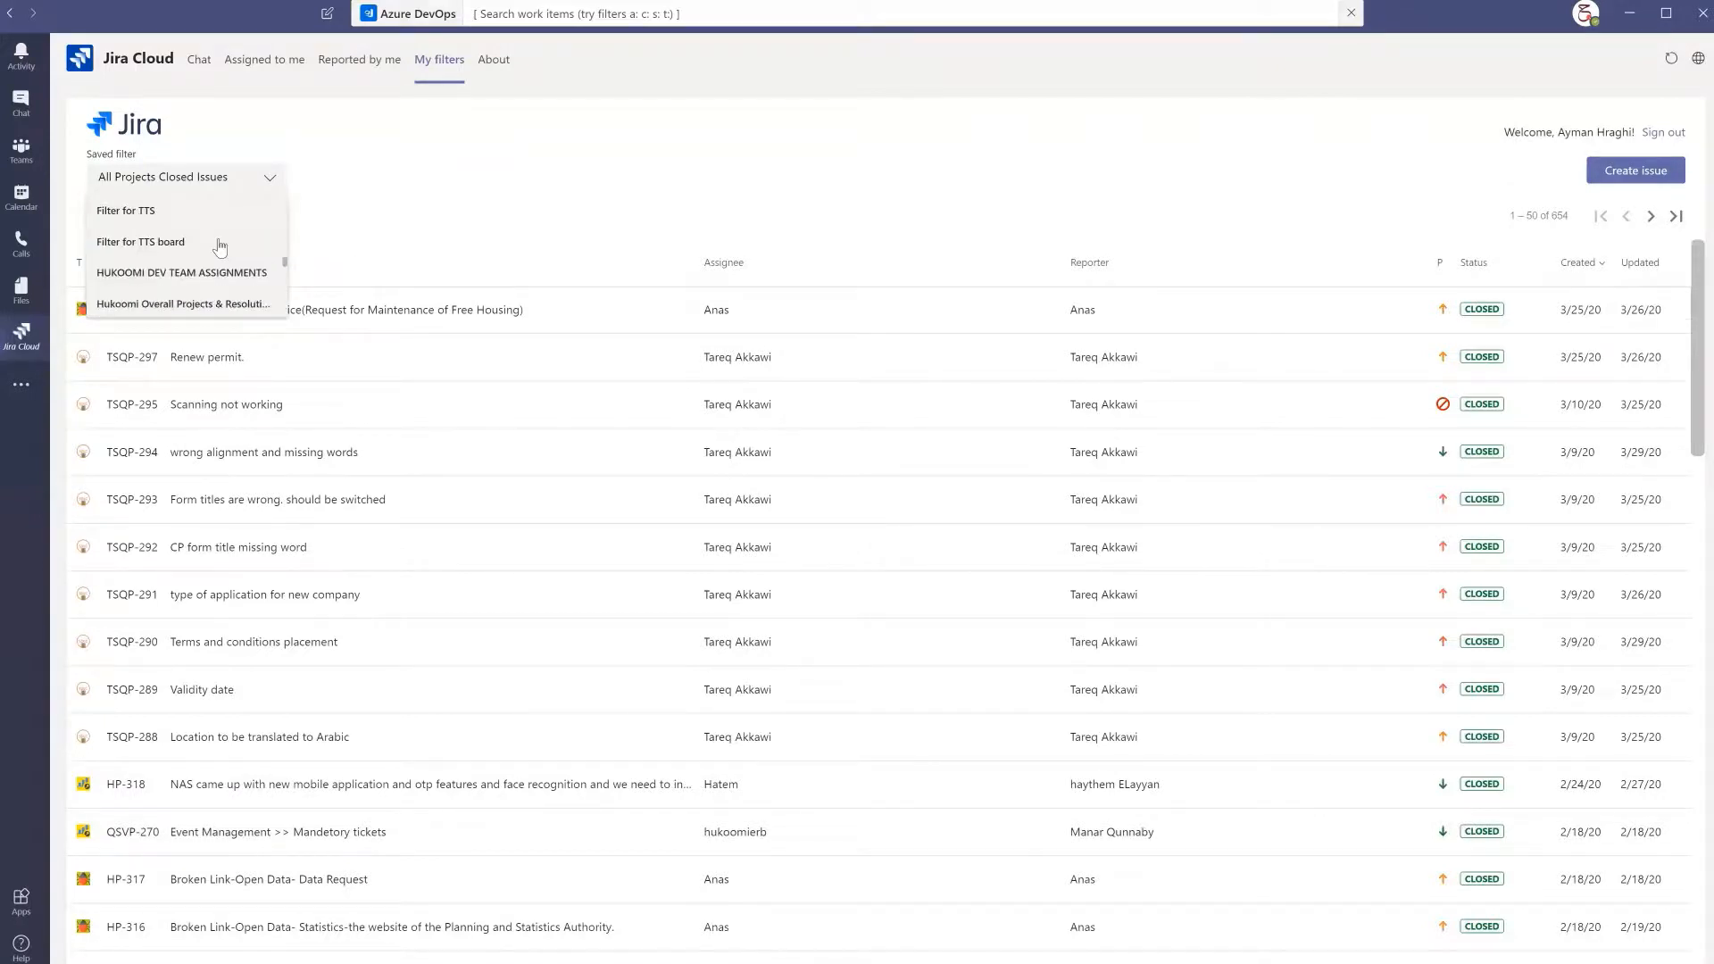
scroll("down", 3)
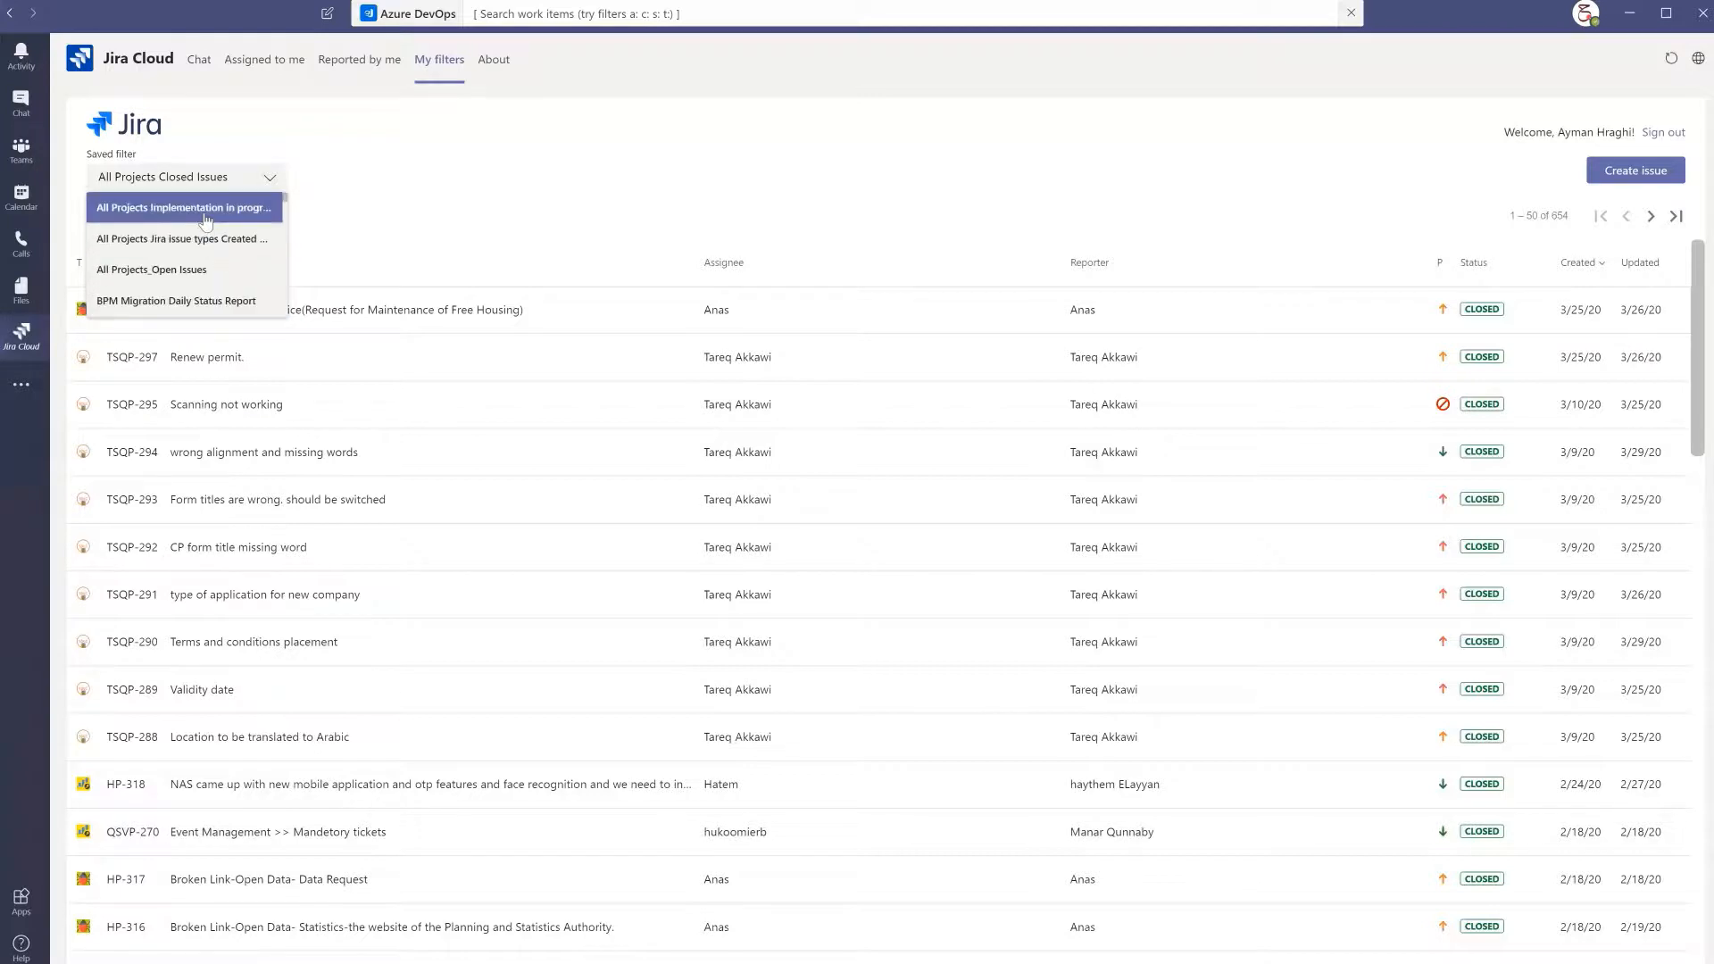
mouse_move(1058, 159)
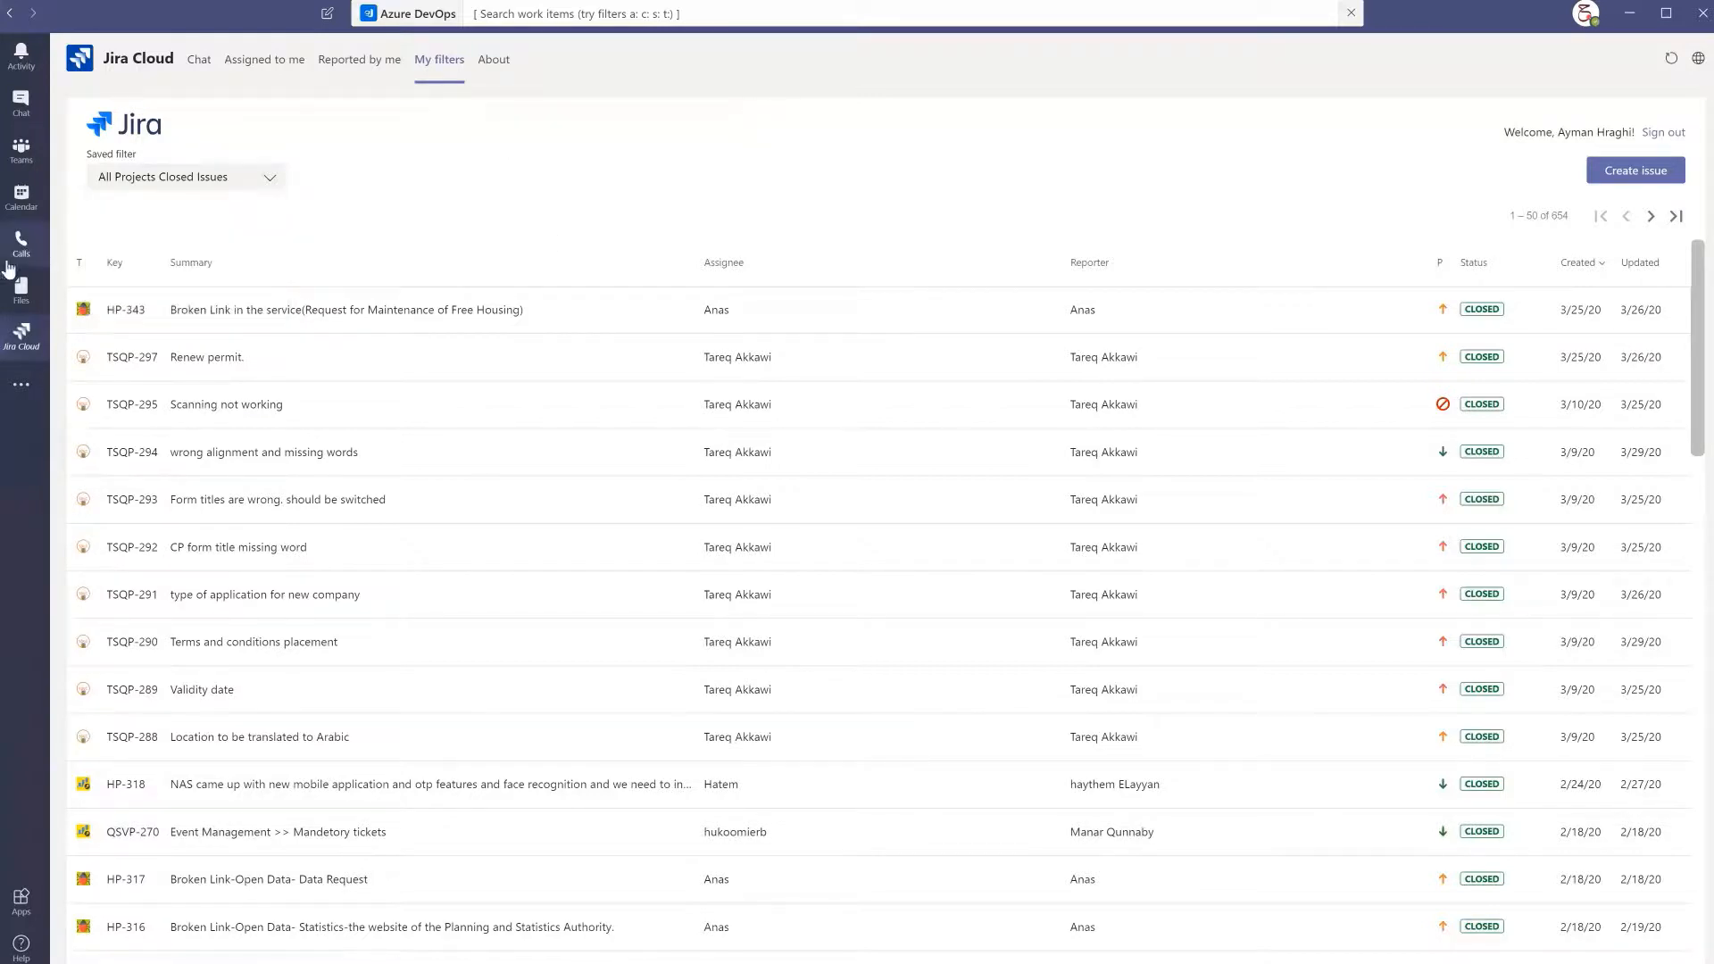
mouse_move(20, 384)
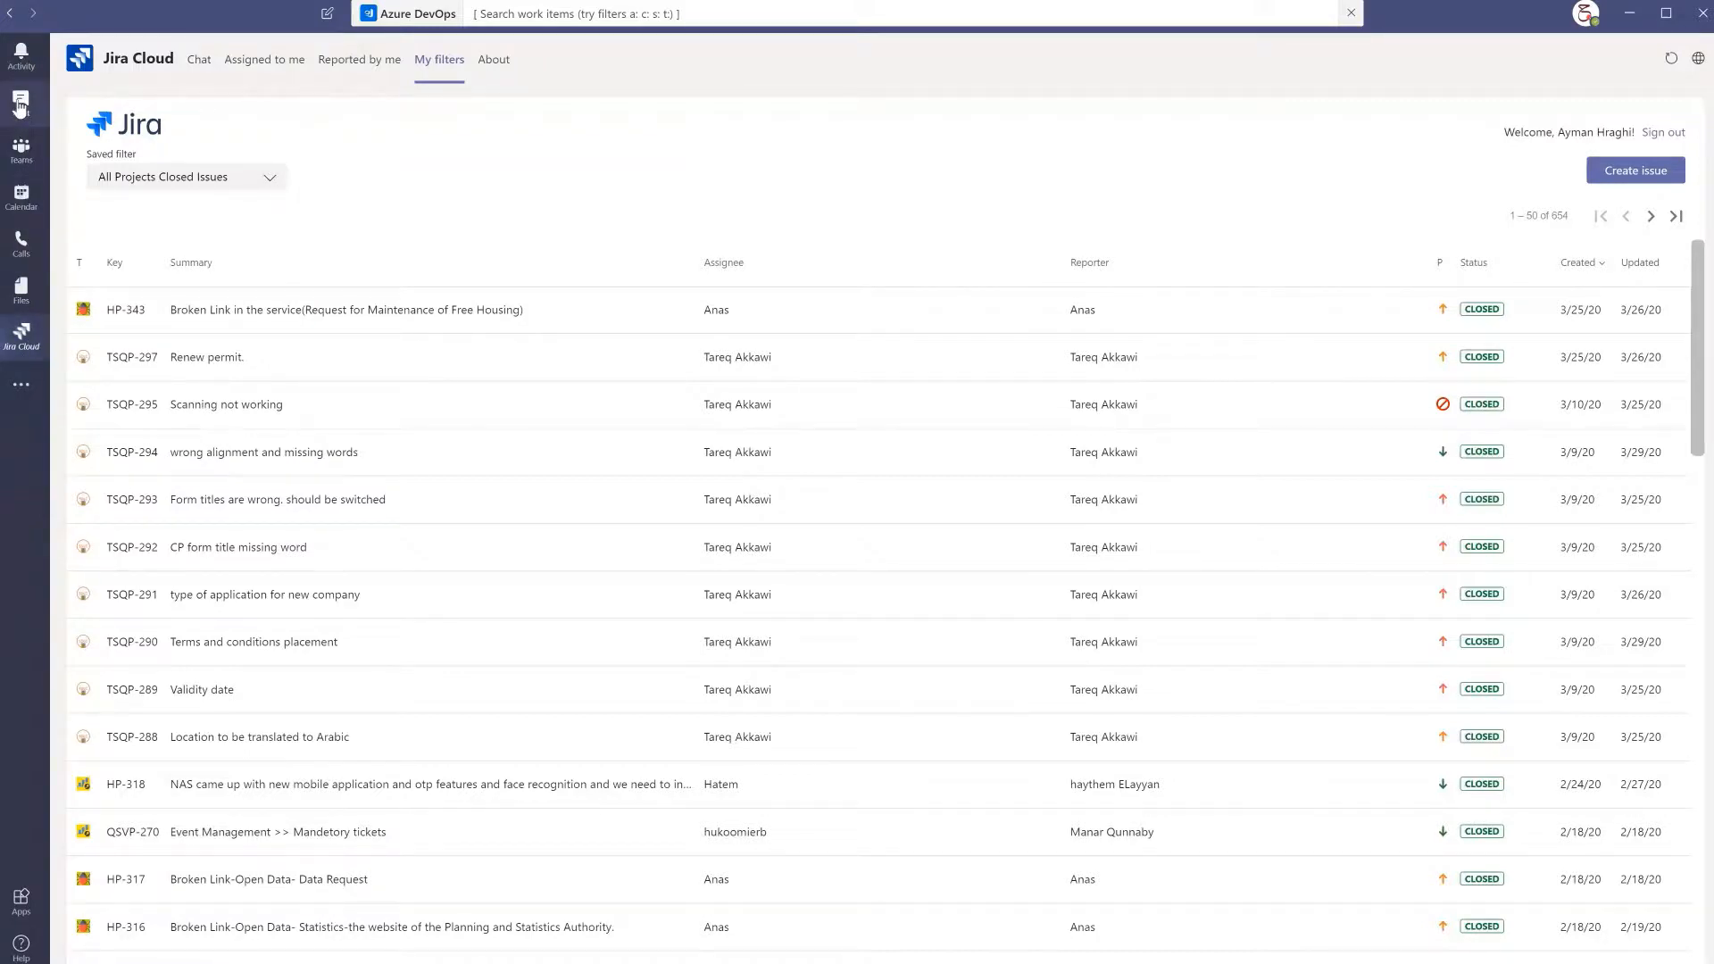
Add the Jira Cloud app as a new tab in the one-to-one chat
left_click(20, 103)
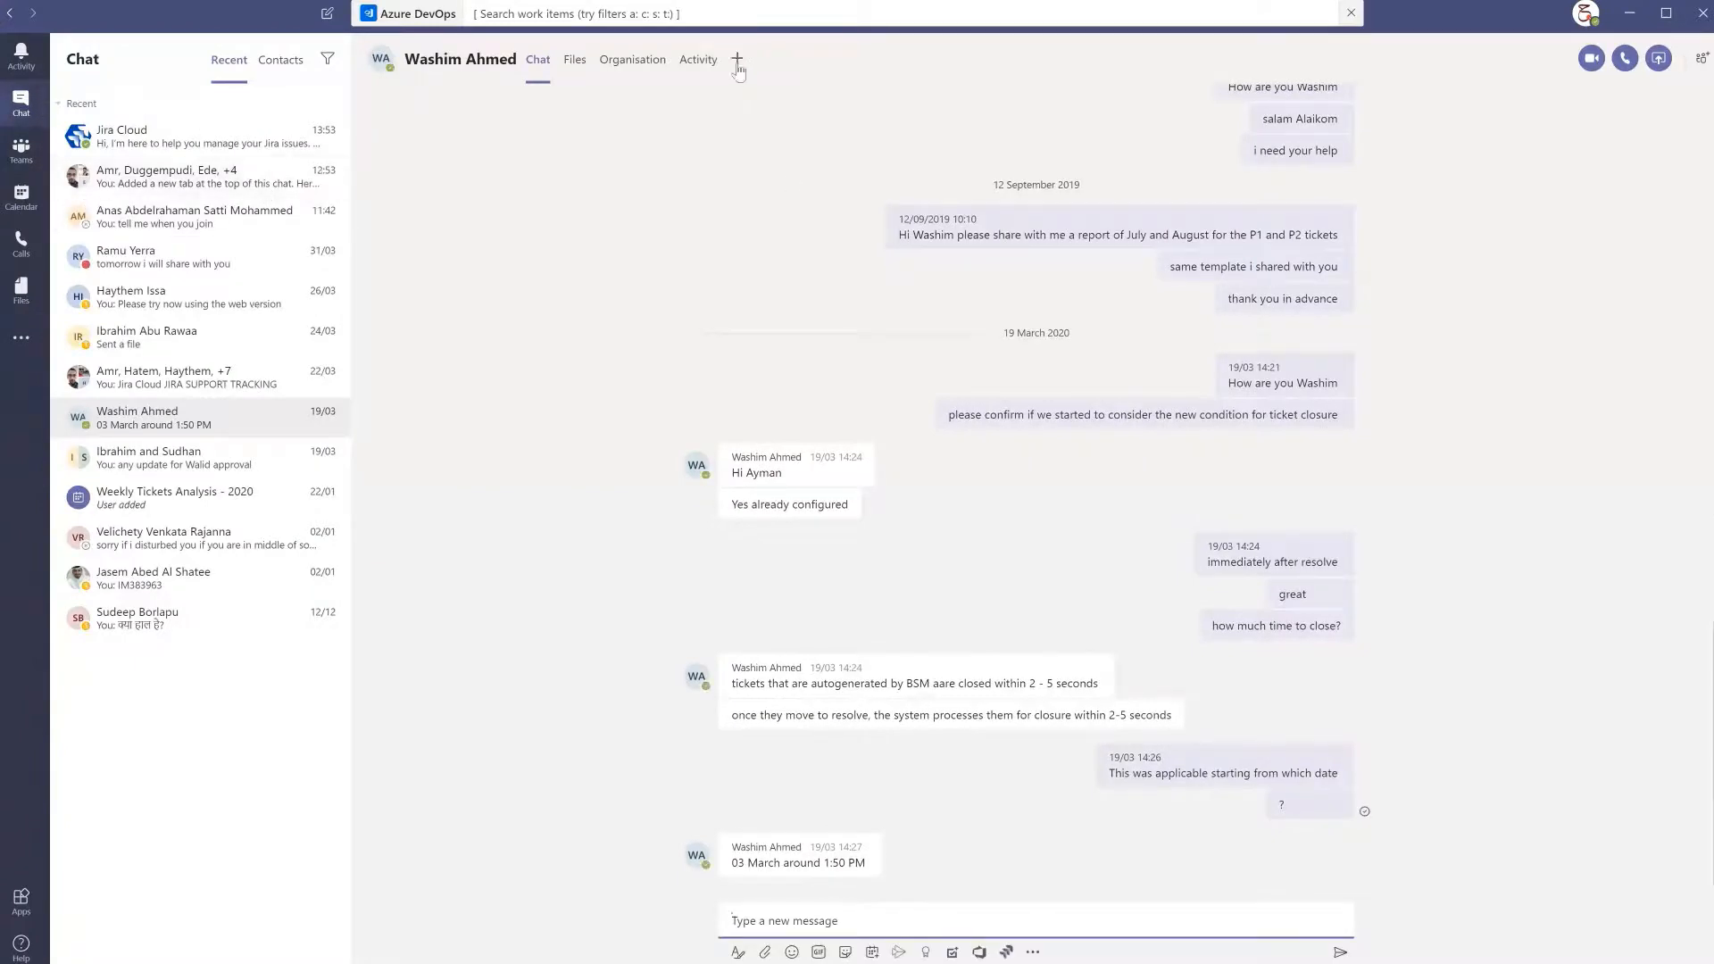
left_click(737, 59)
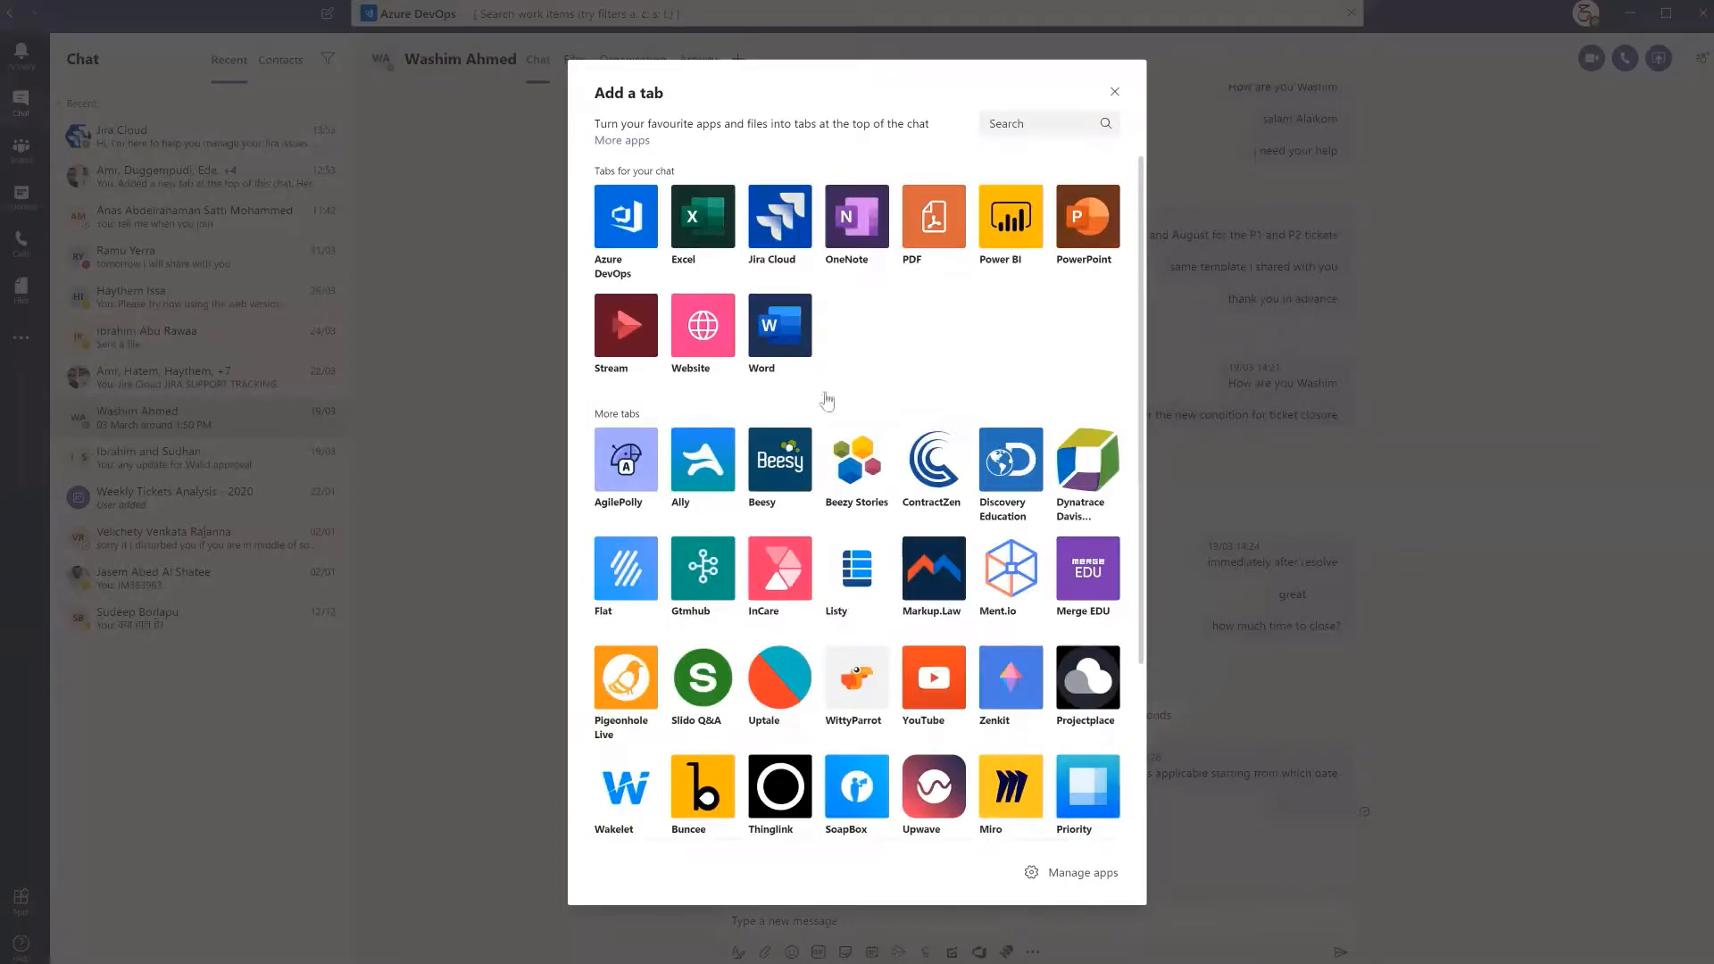
left_click(778, 216)
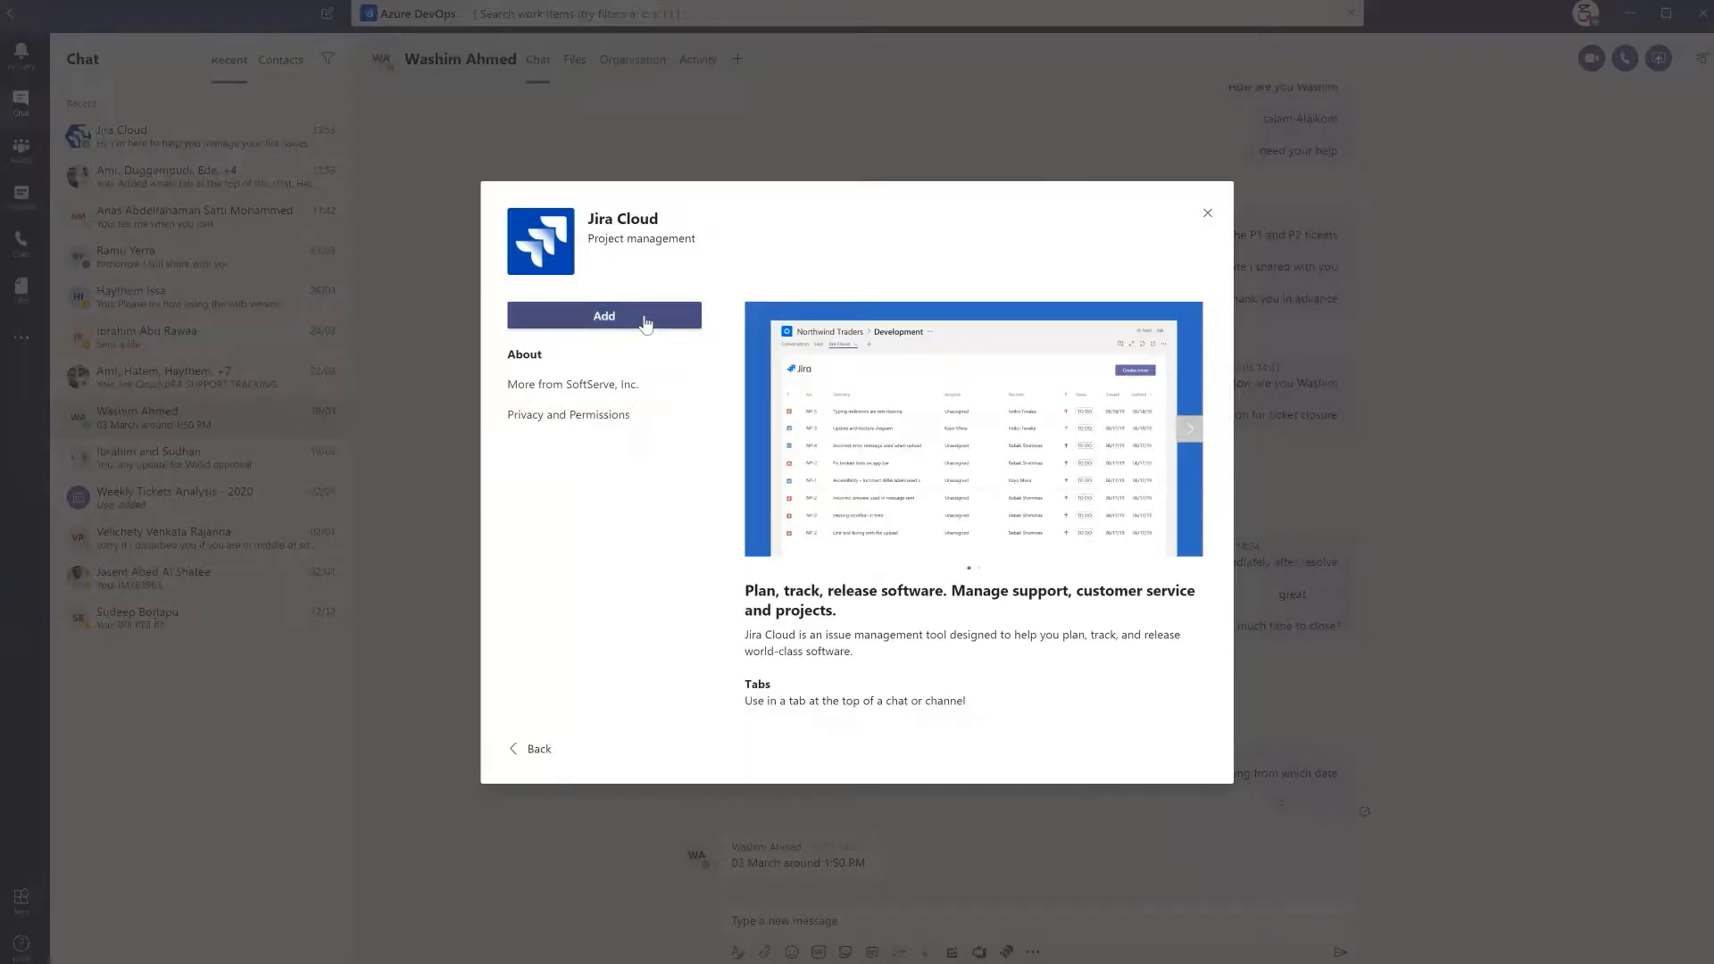
left_click(1207, 213)
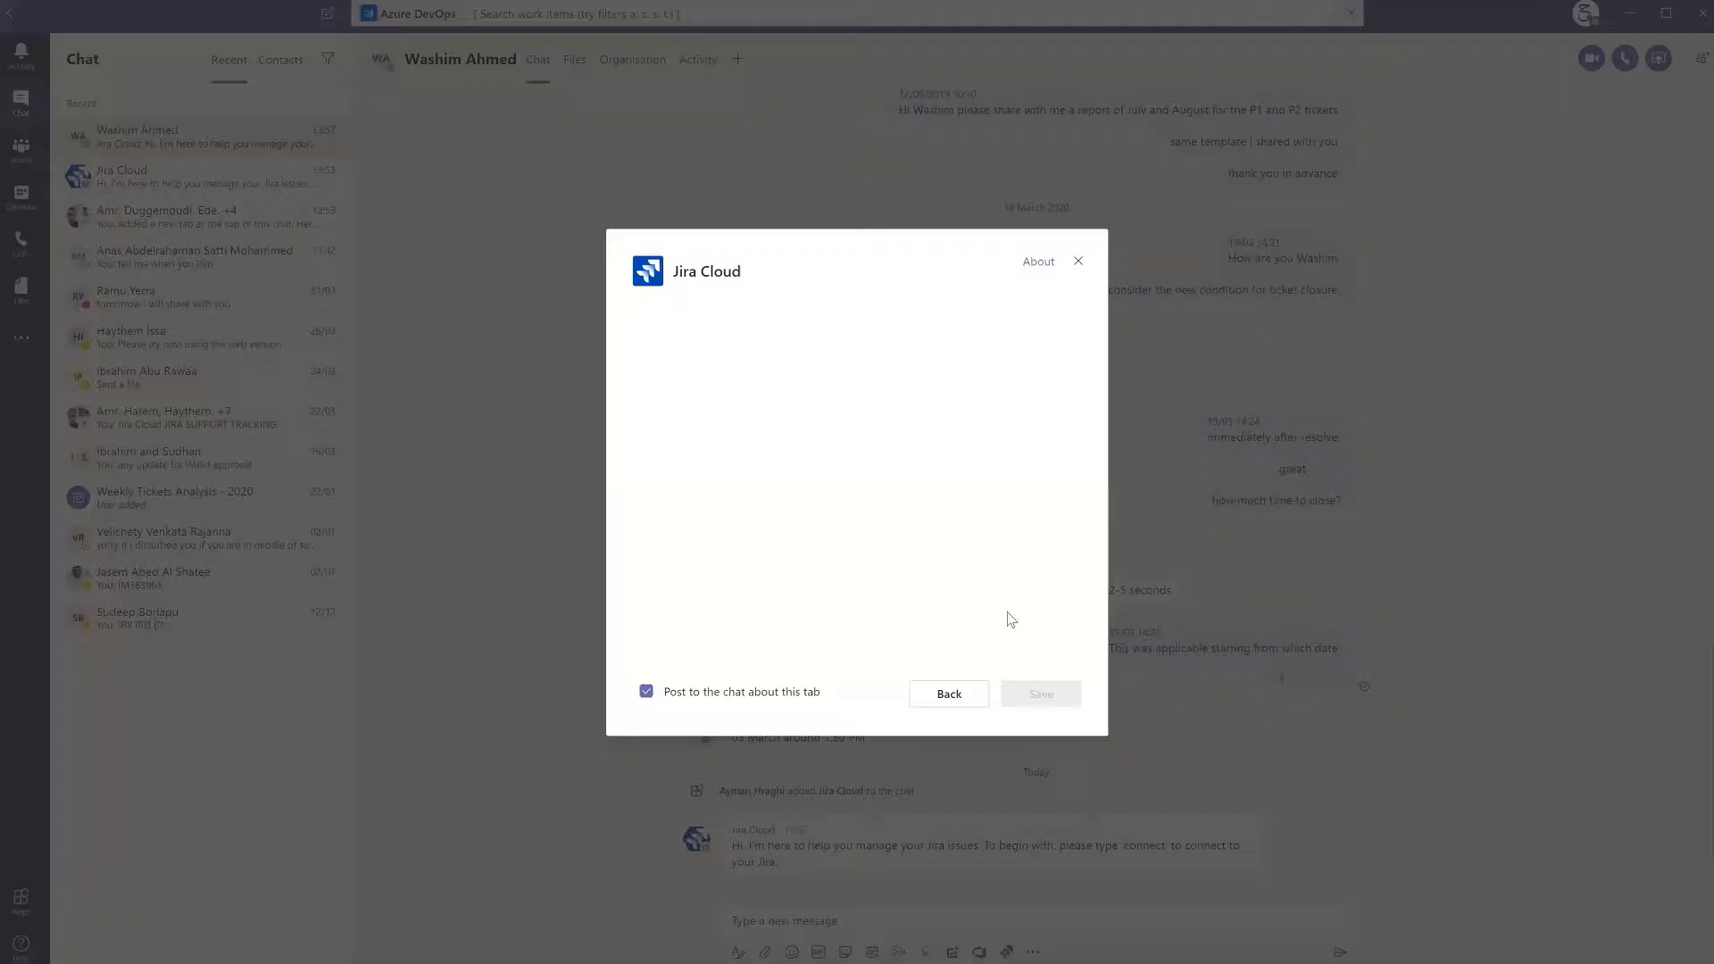
mouse_move(859, 348)
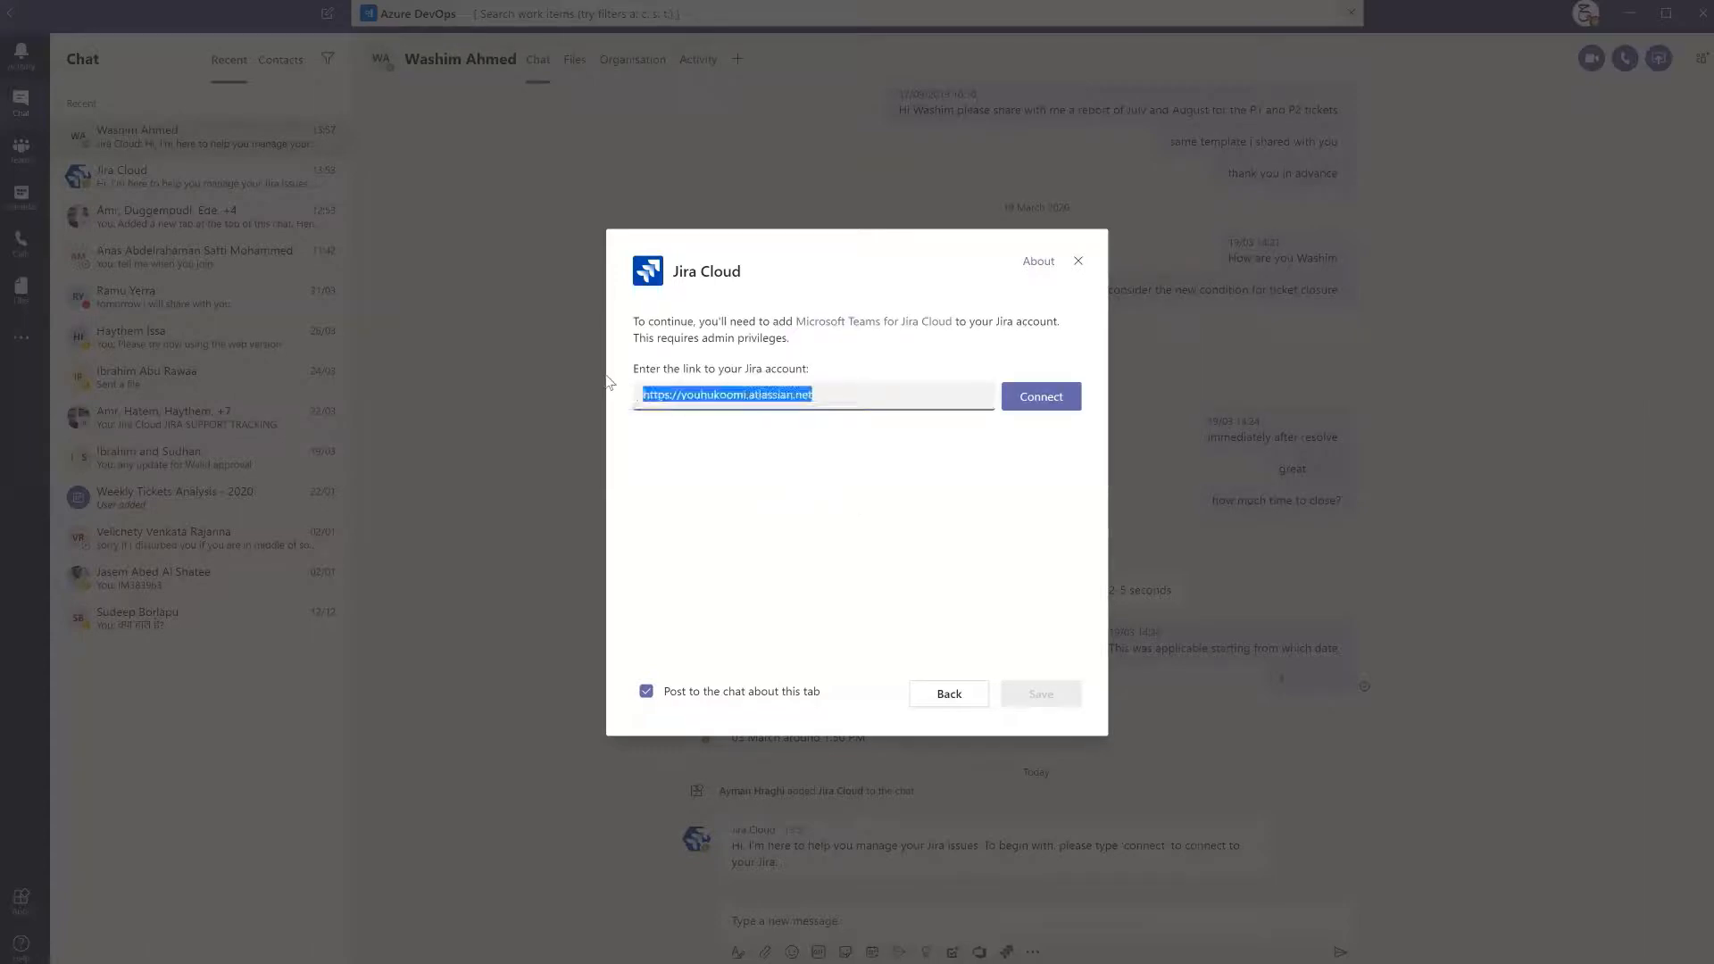
Connect the Jira account and save the tab showing the All Projects_Open Issues filter
left_click(1039, 396)
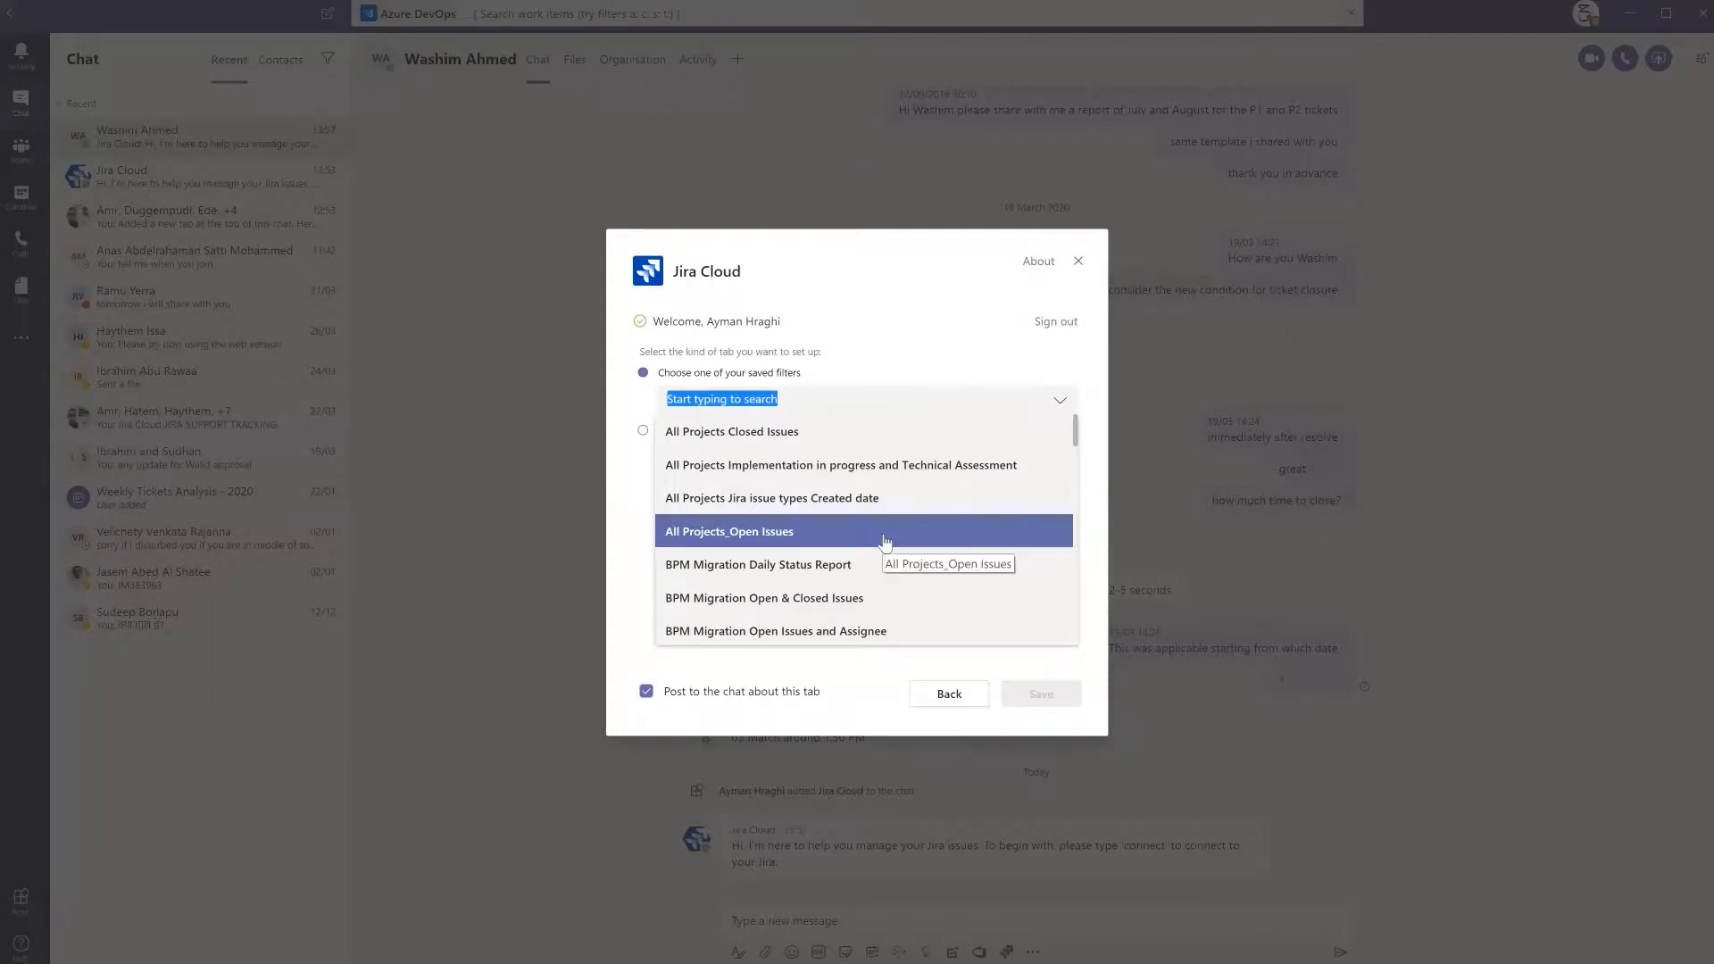
left_click(728, 532)
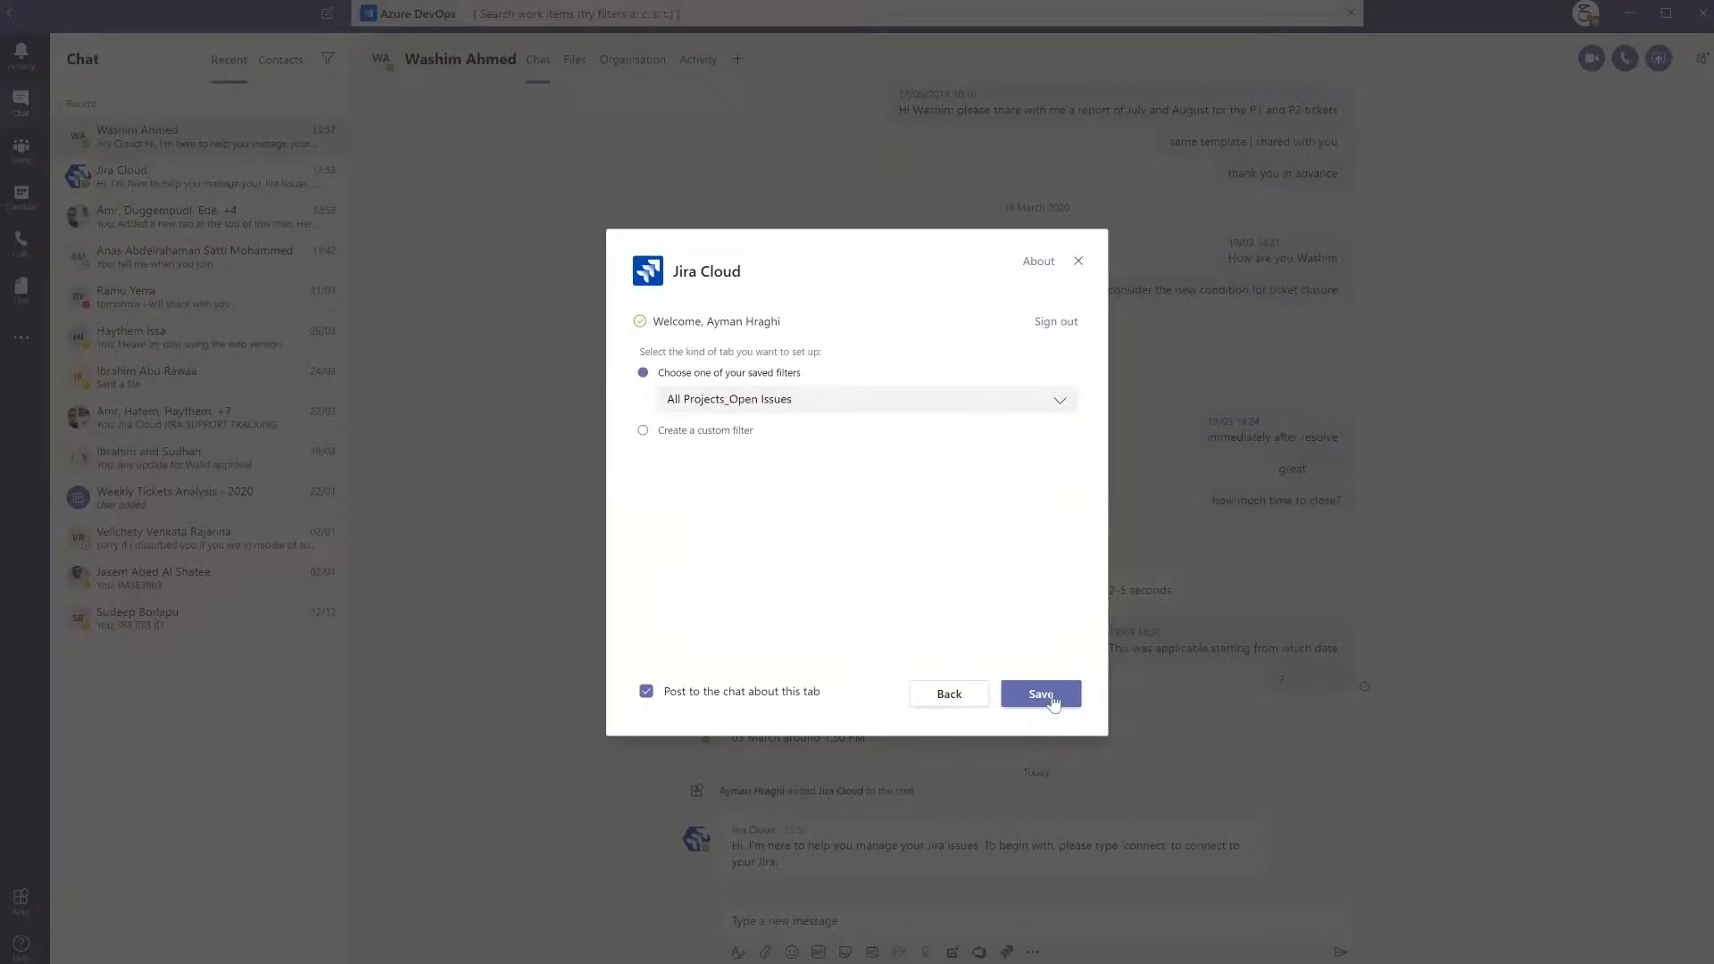
left_click(1039, 692)
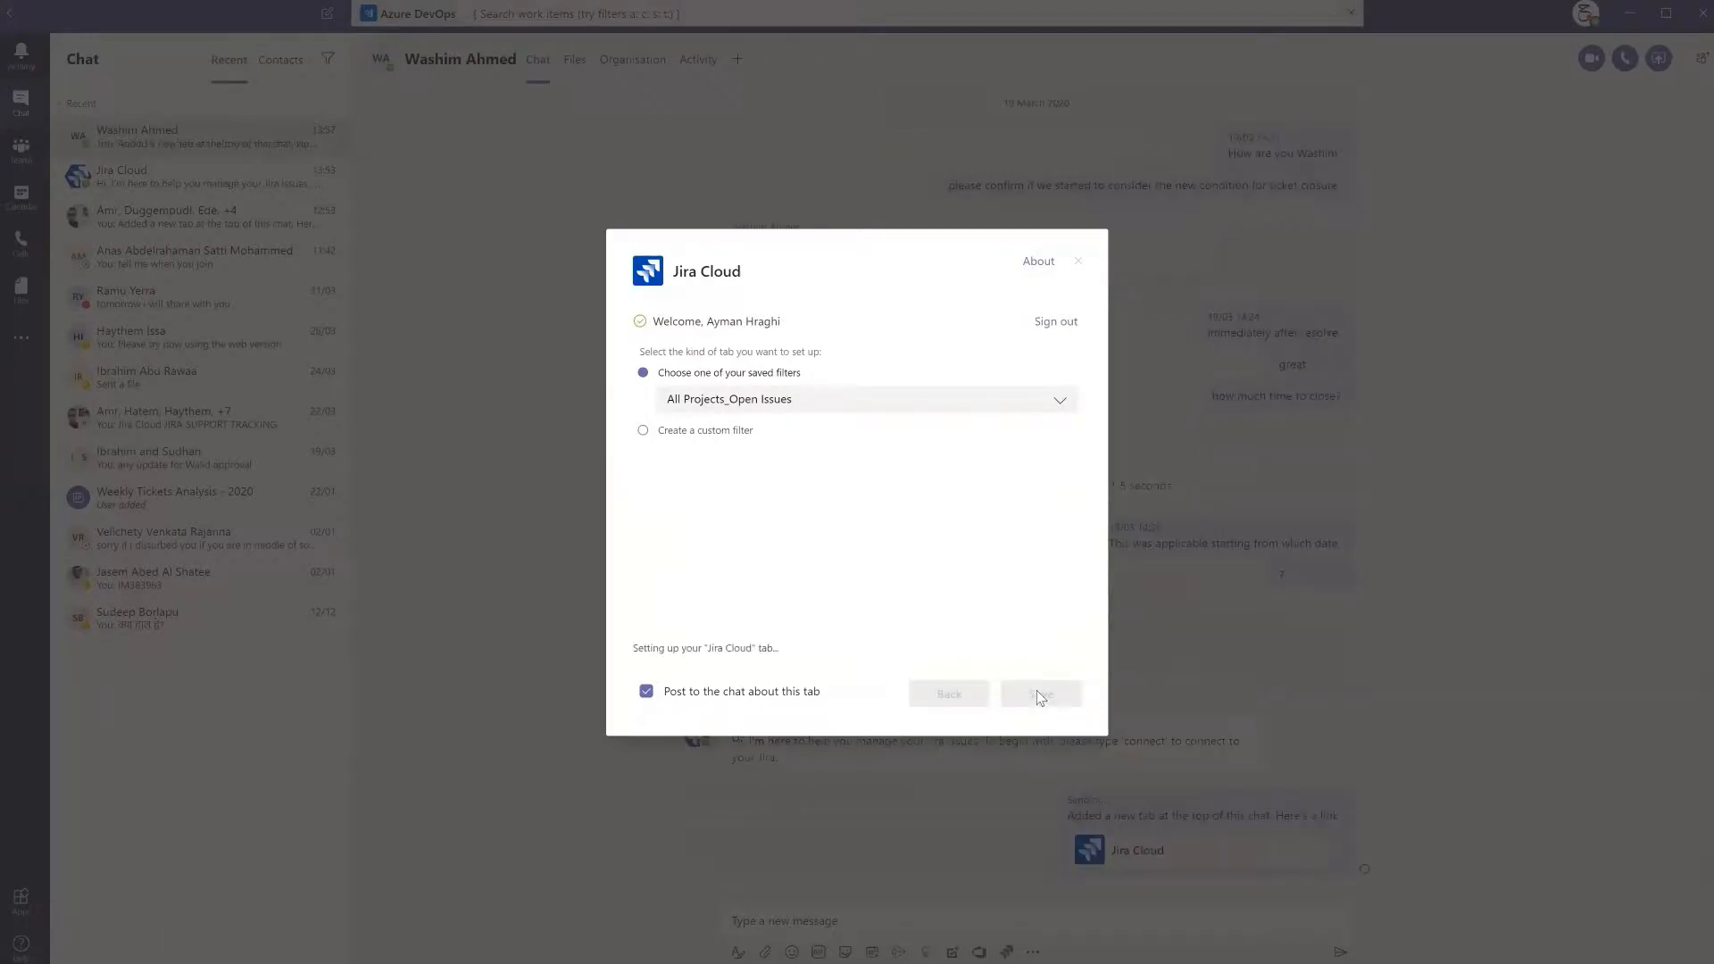
left_click(1039, 693)
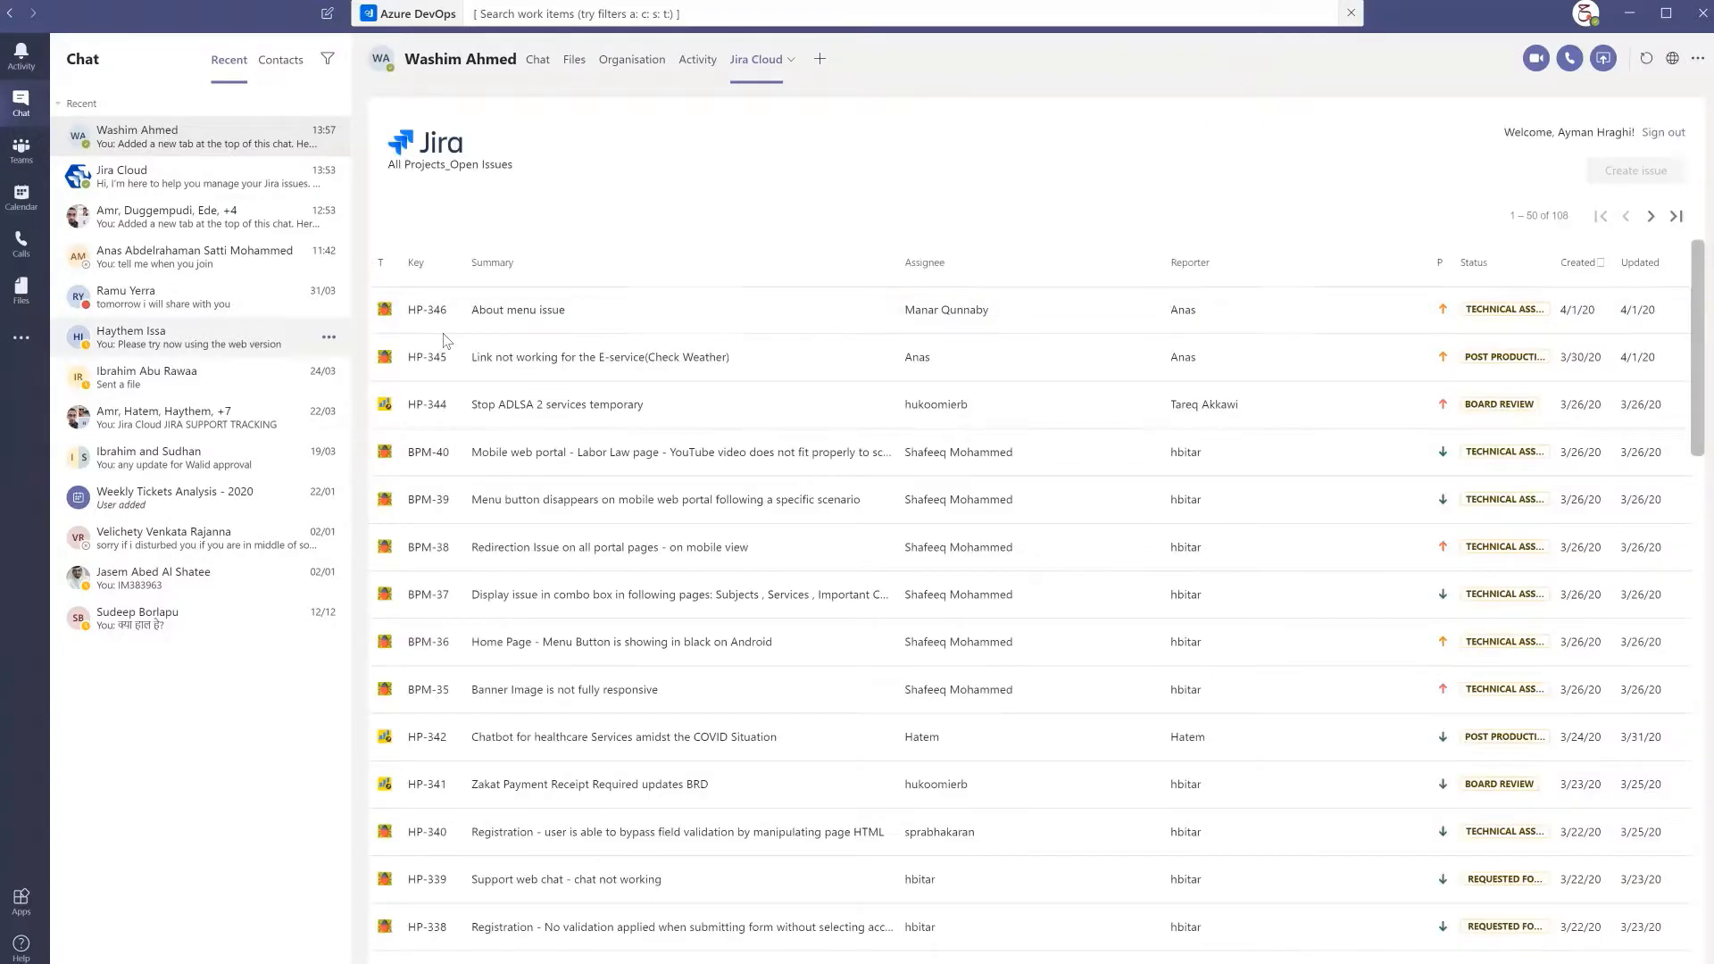
mouse_move(546, 357)
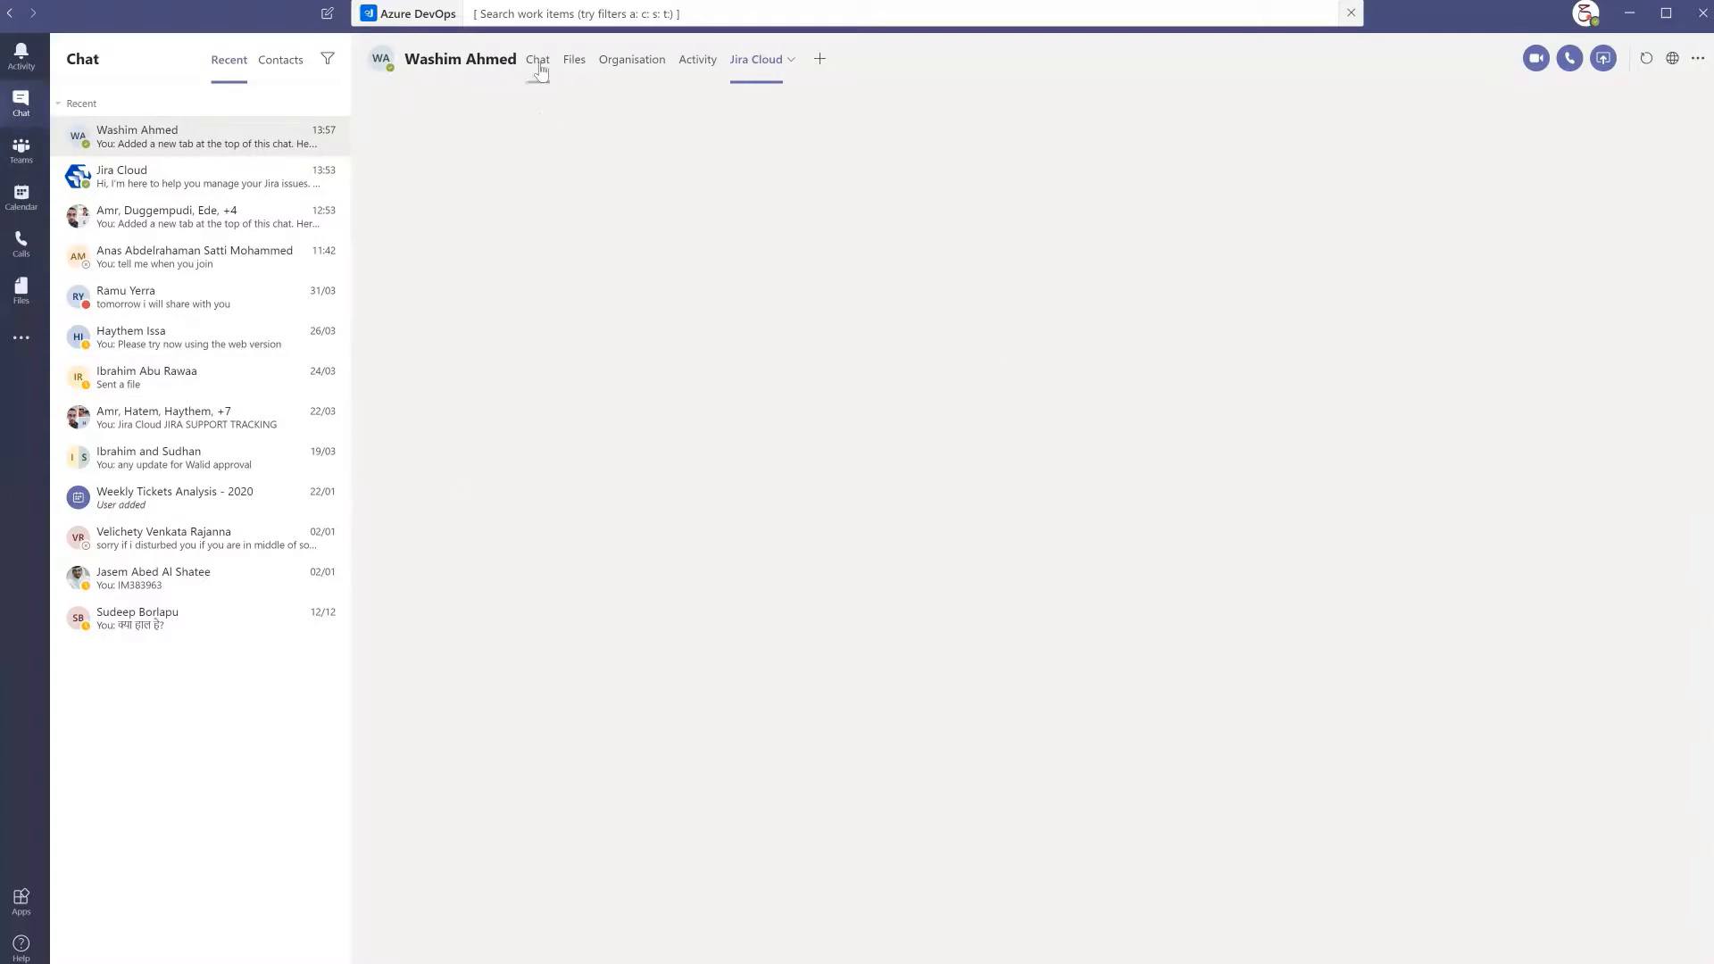
Send the chat message 'New ticket will be created' in the conversation
left_click(538, 59)
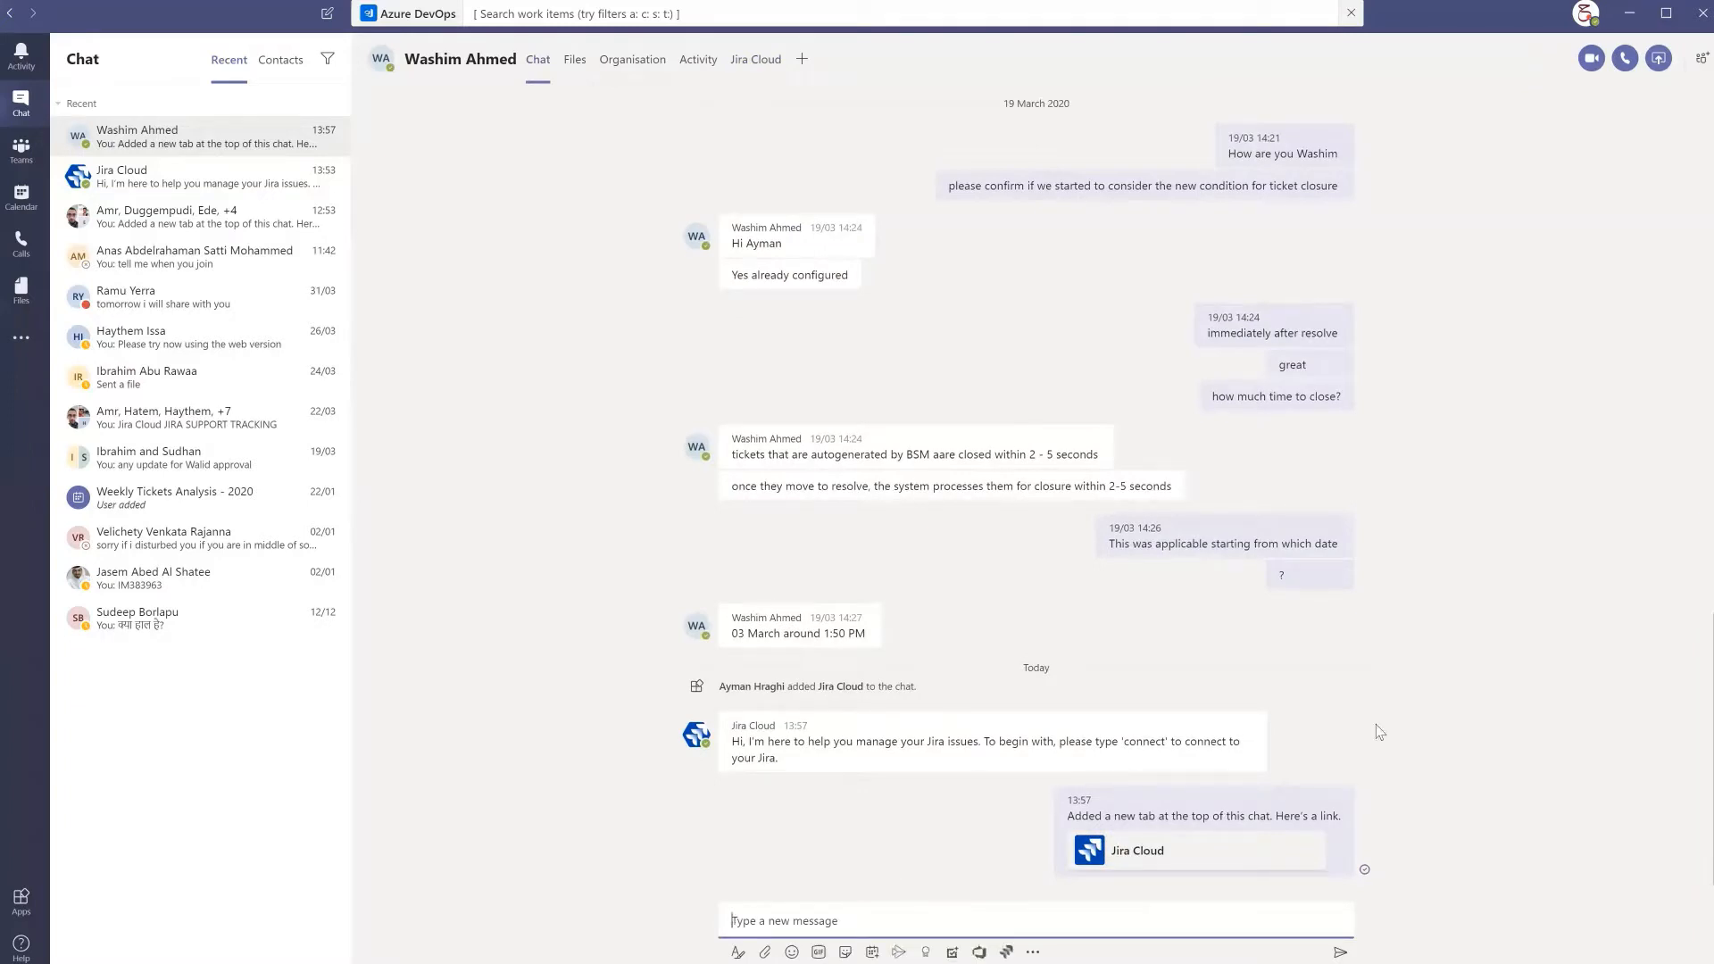
mouse_move(973, 942)
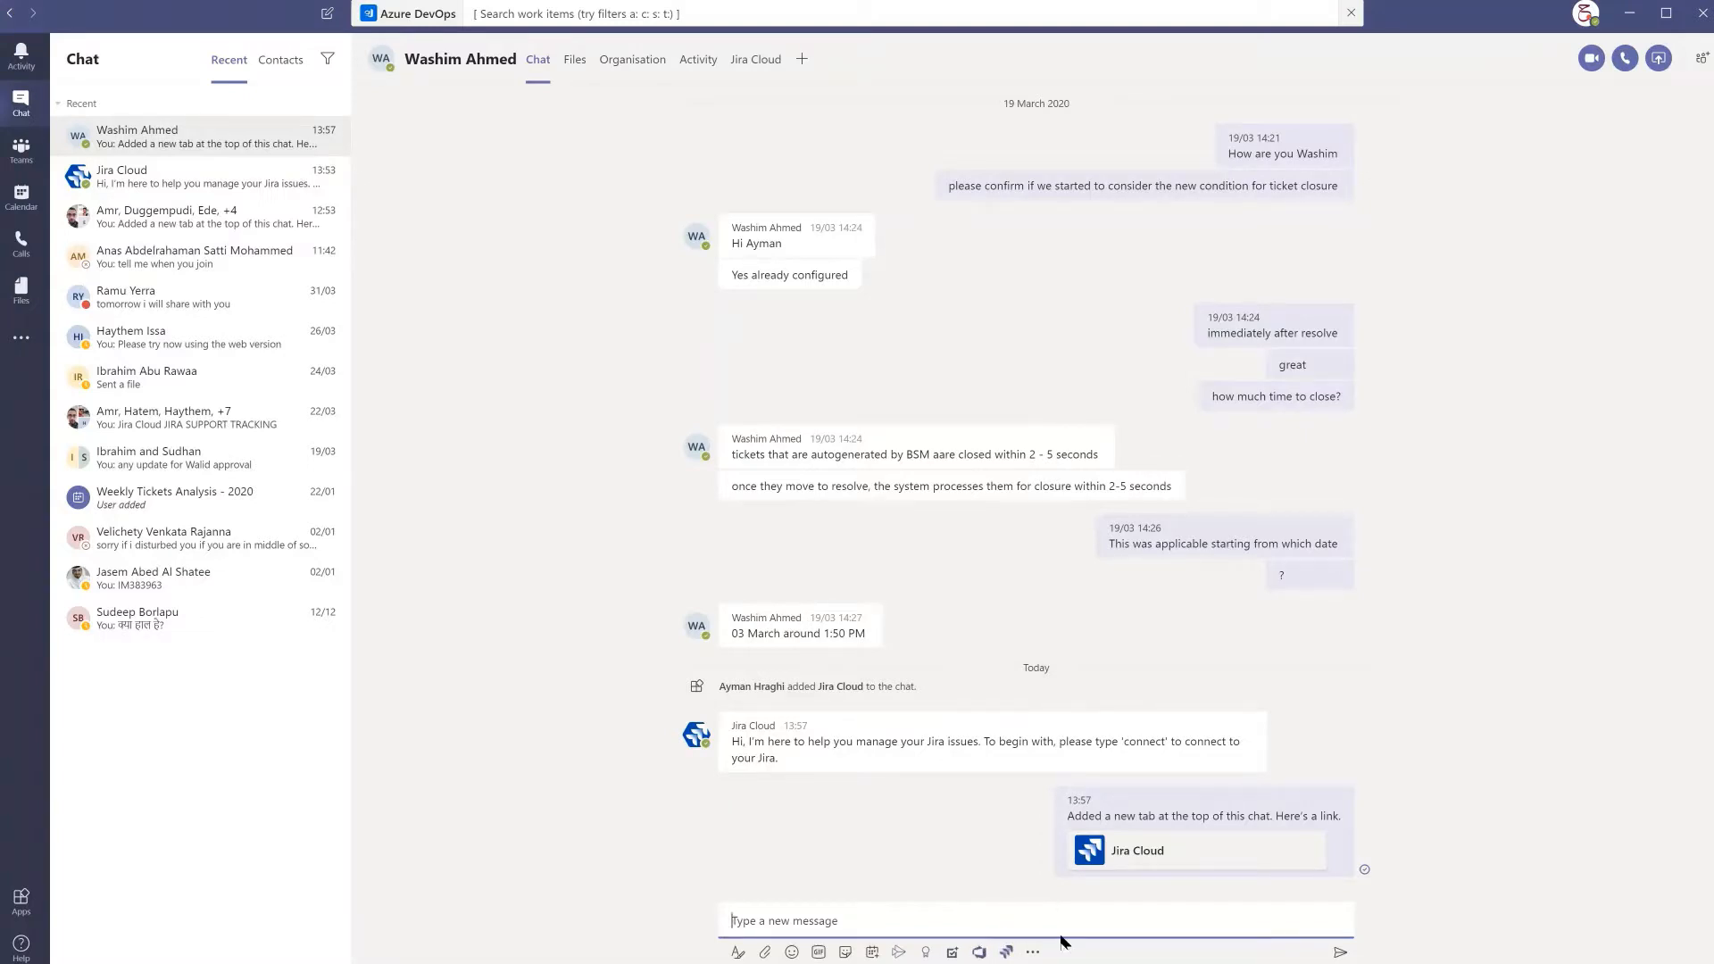
type("New")
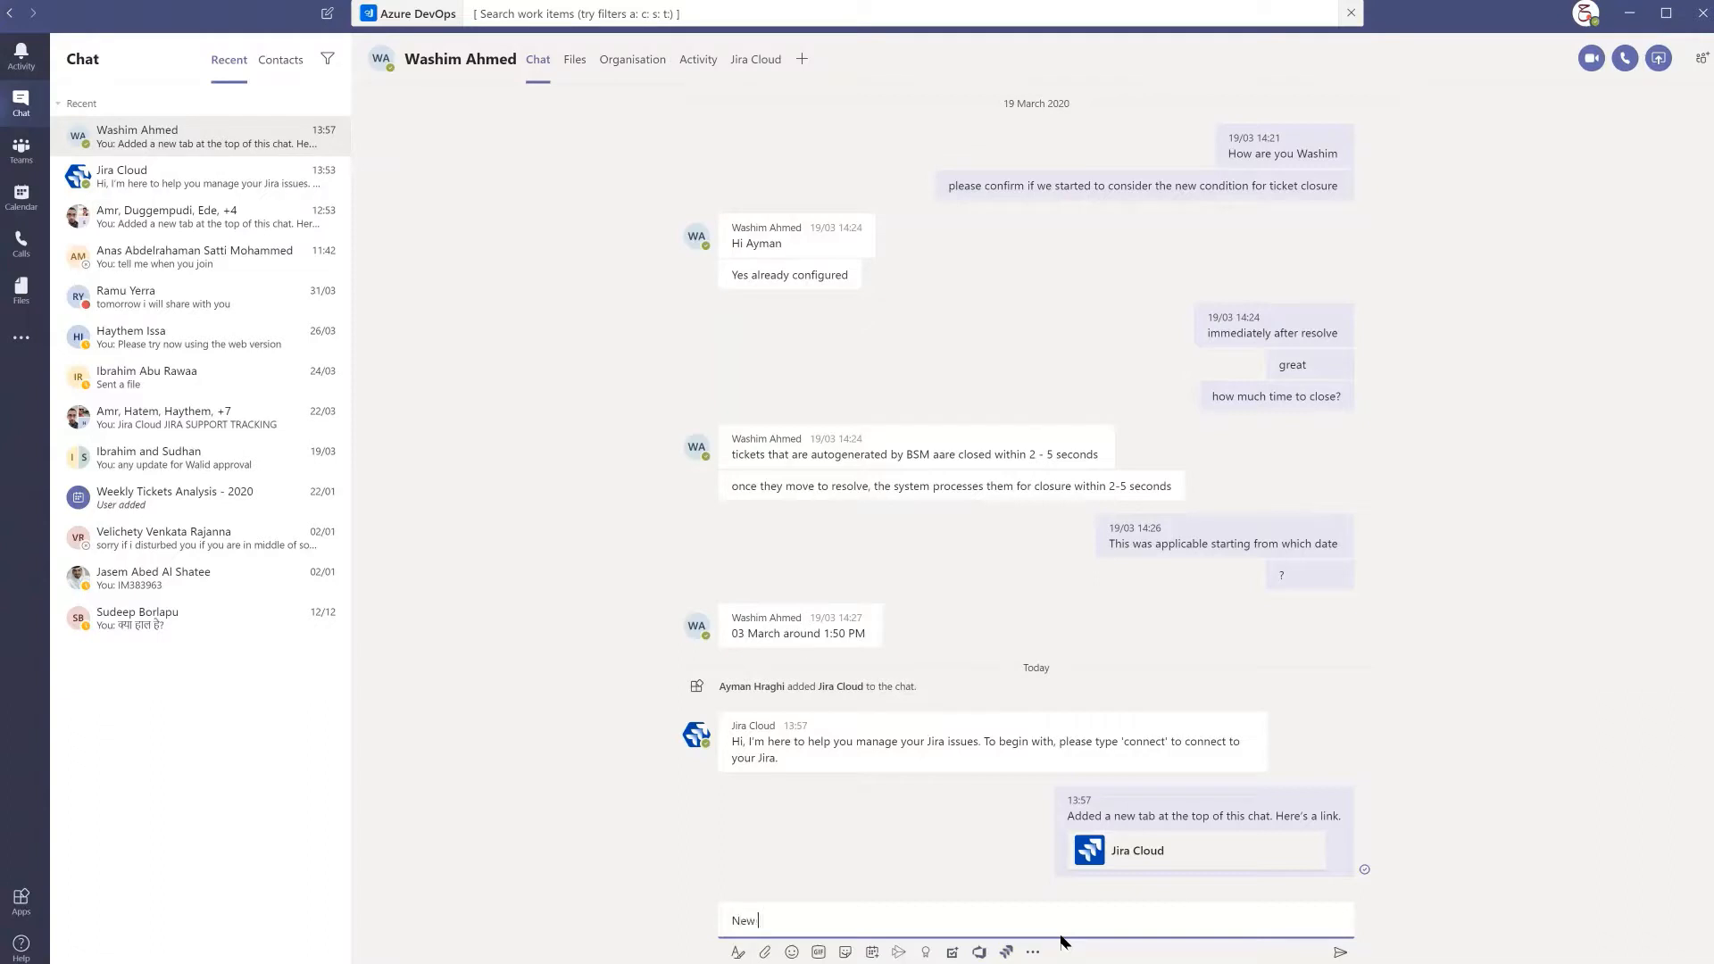
type("ticket will be created")
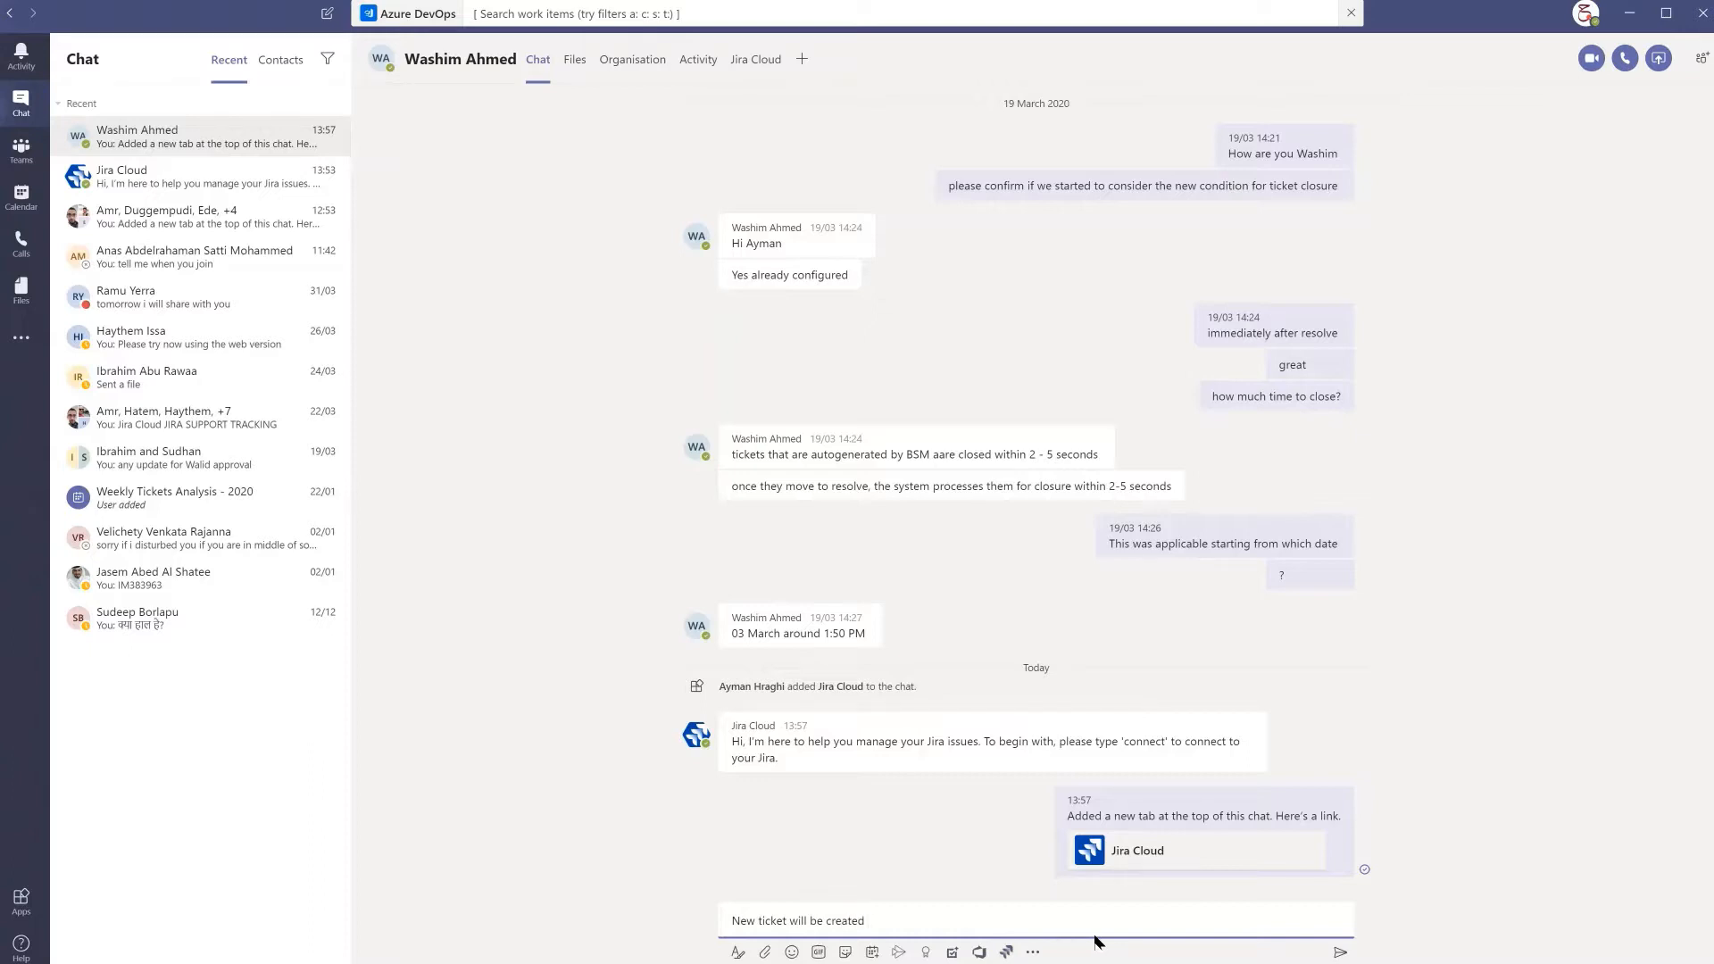
left_click(1337, 951)
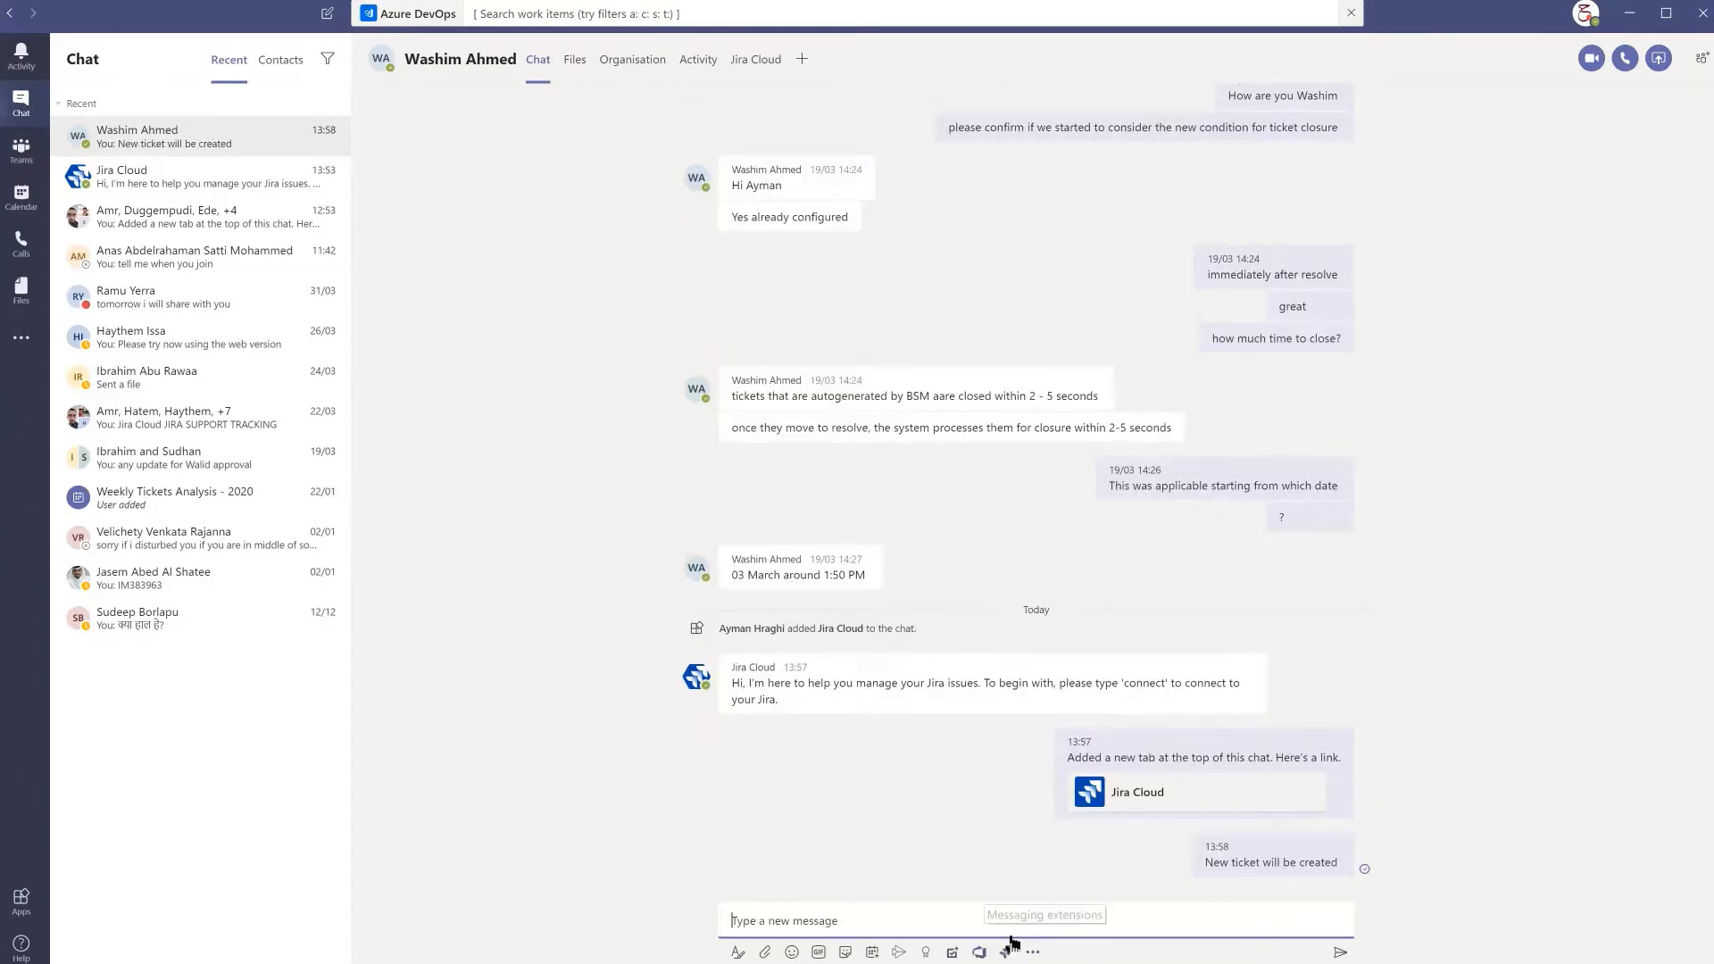
left_click(1005, 951)
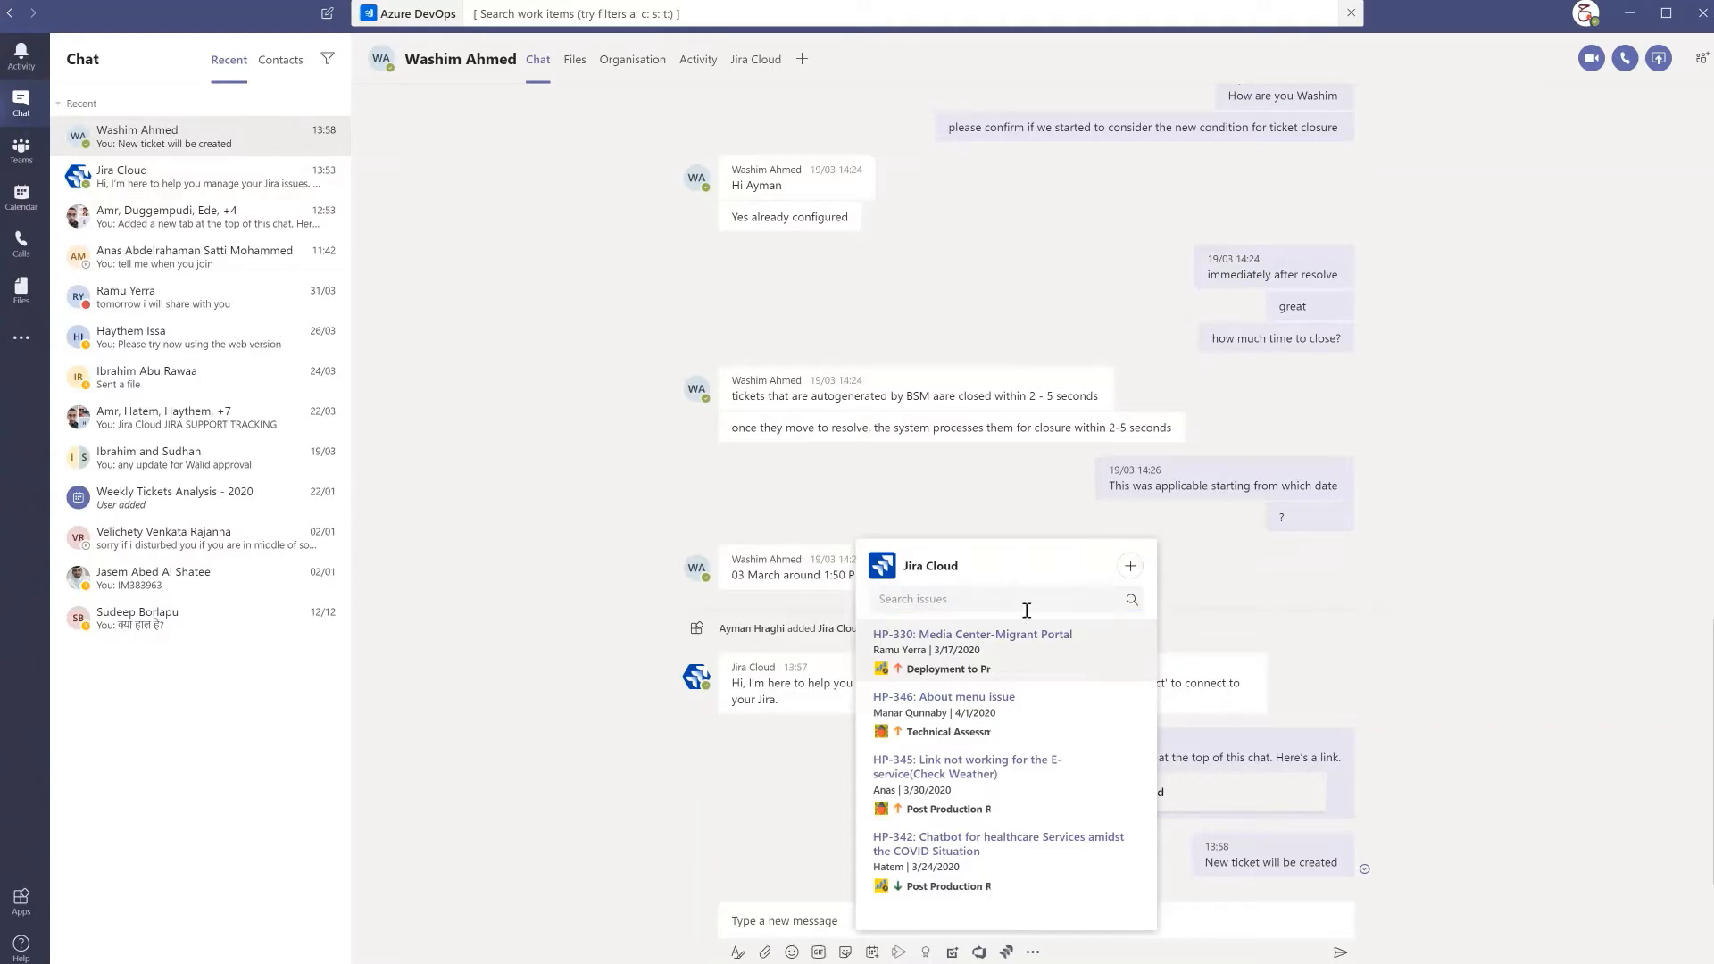
left_click(1128, 565)
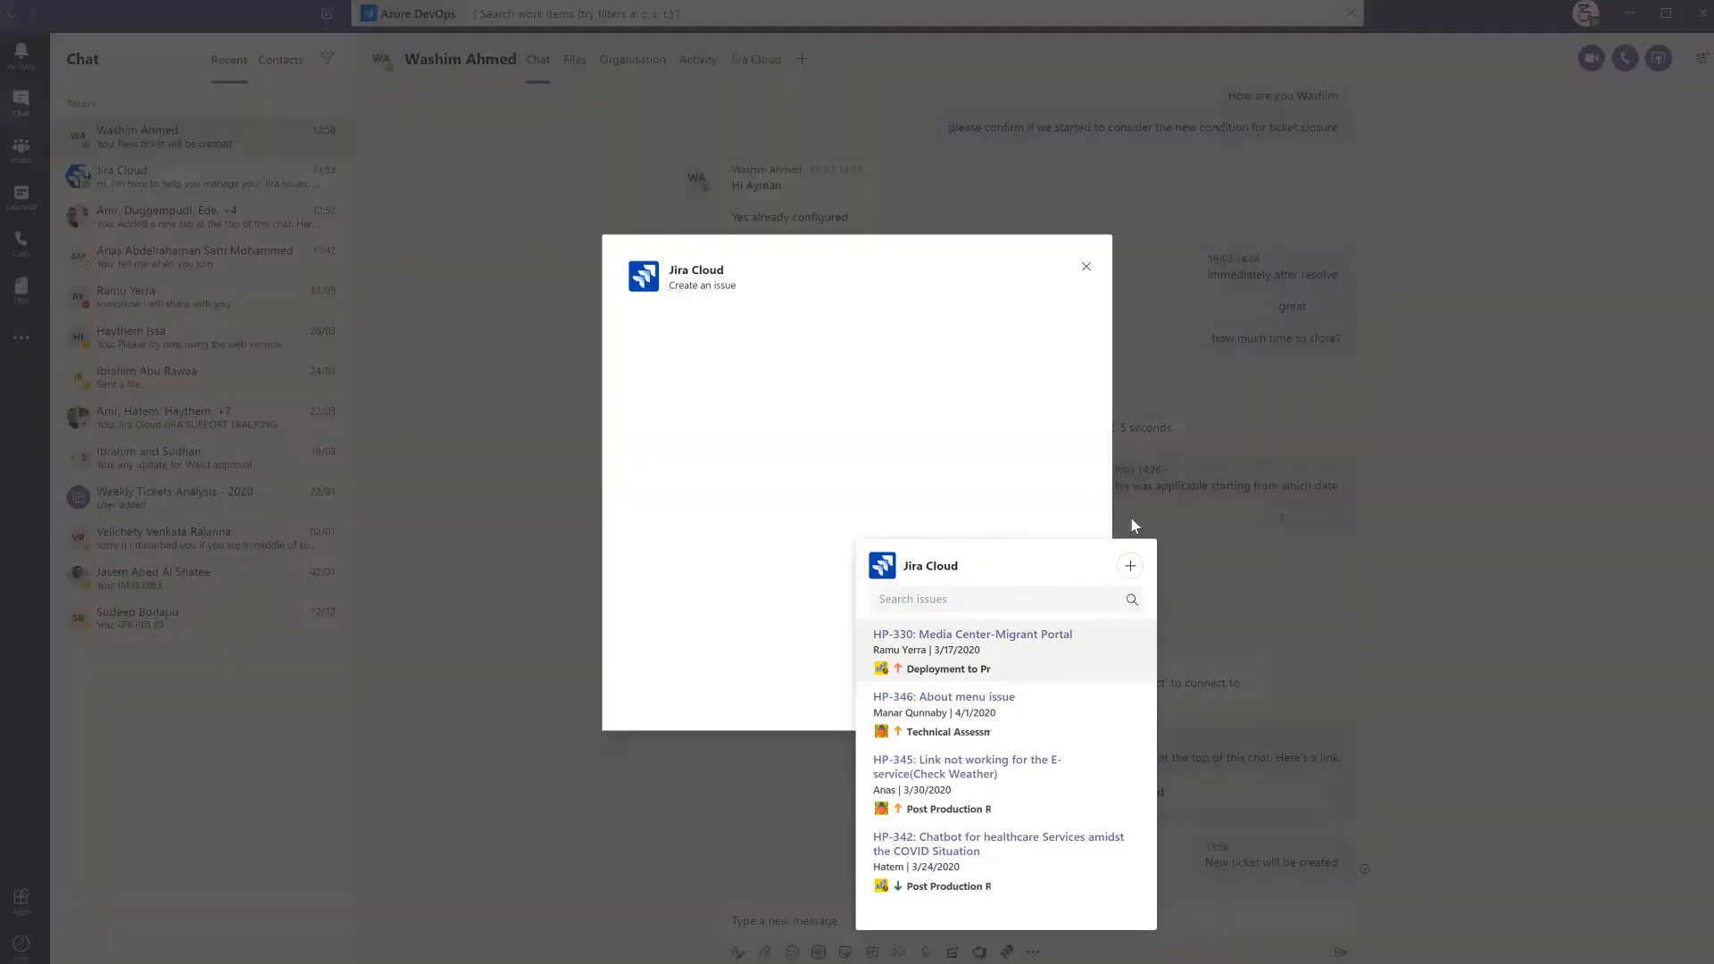
mouse_move(1085, 266)
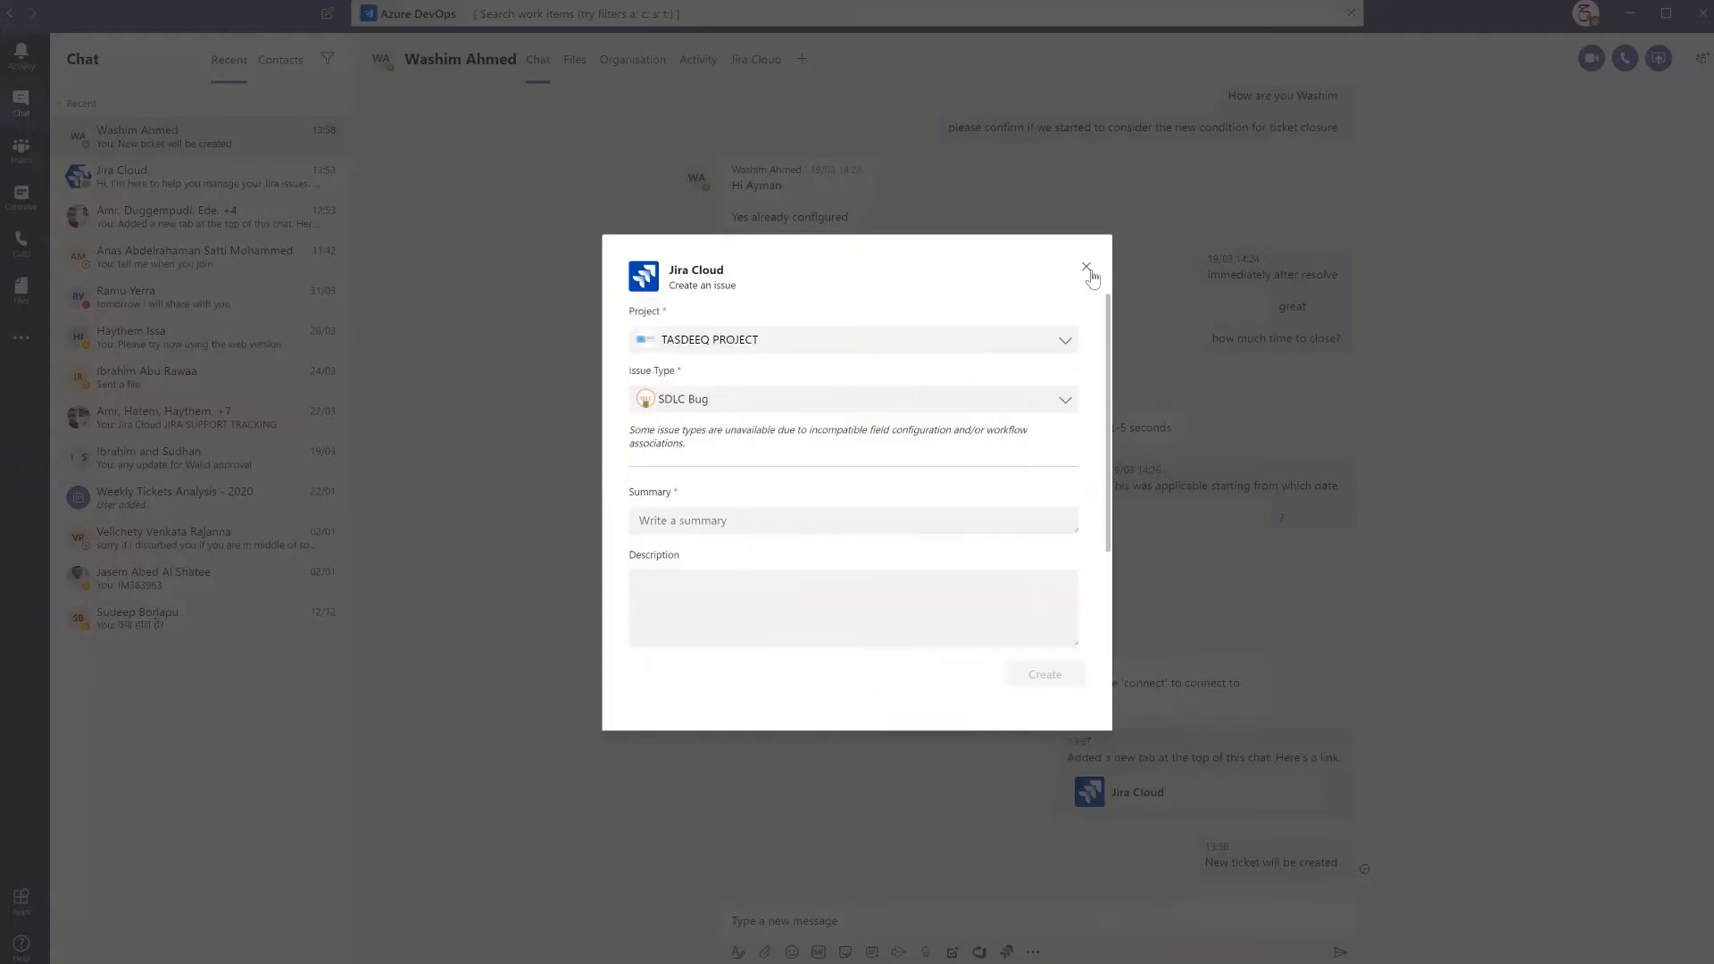
left_click(1086, 266)
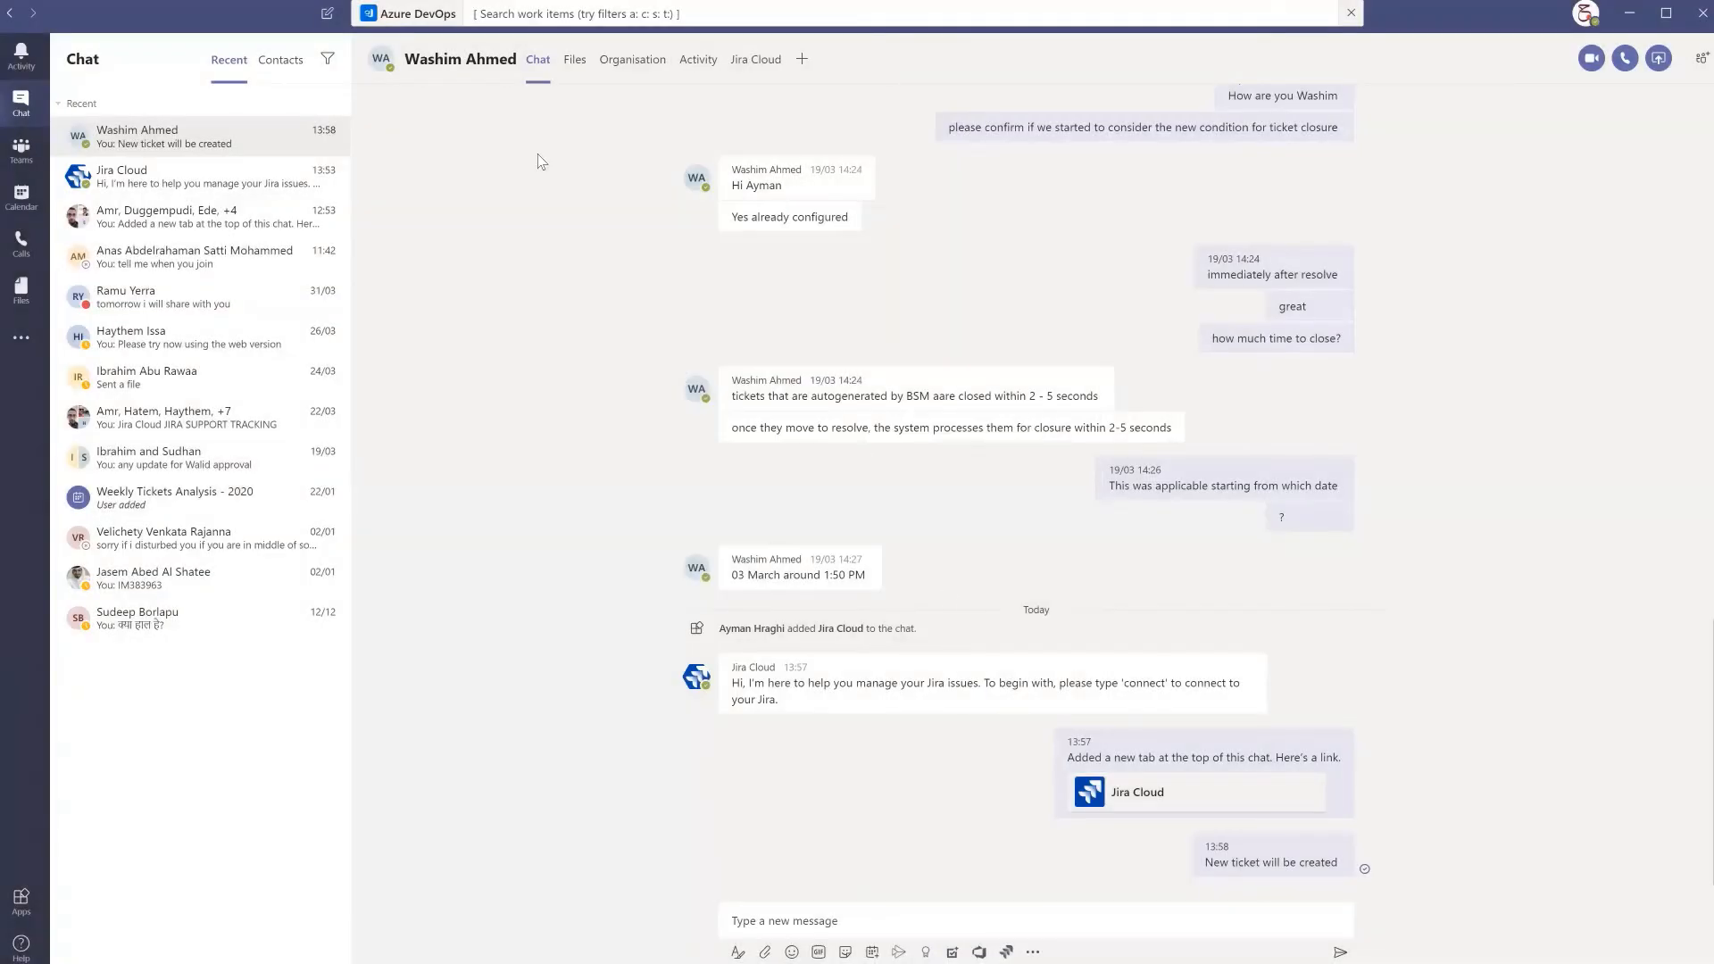
mouse_move(304, 216)
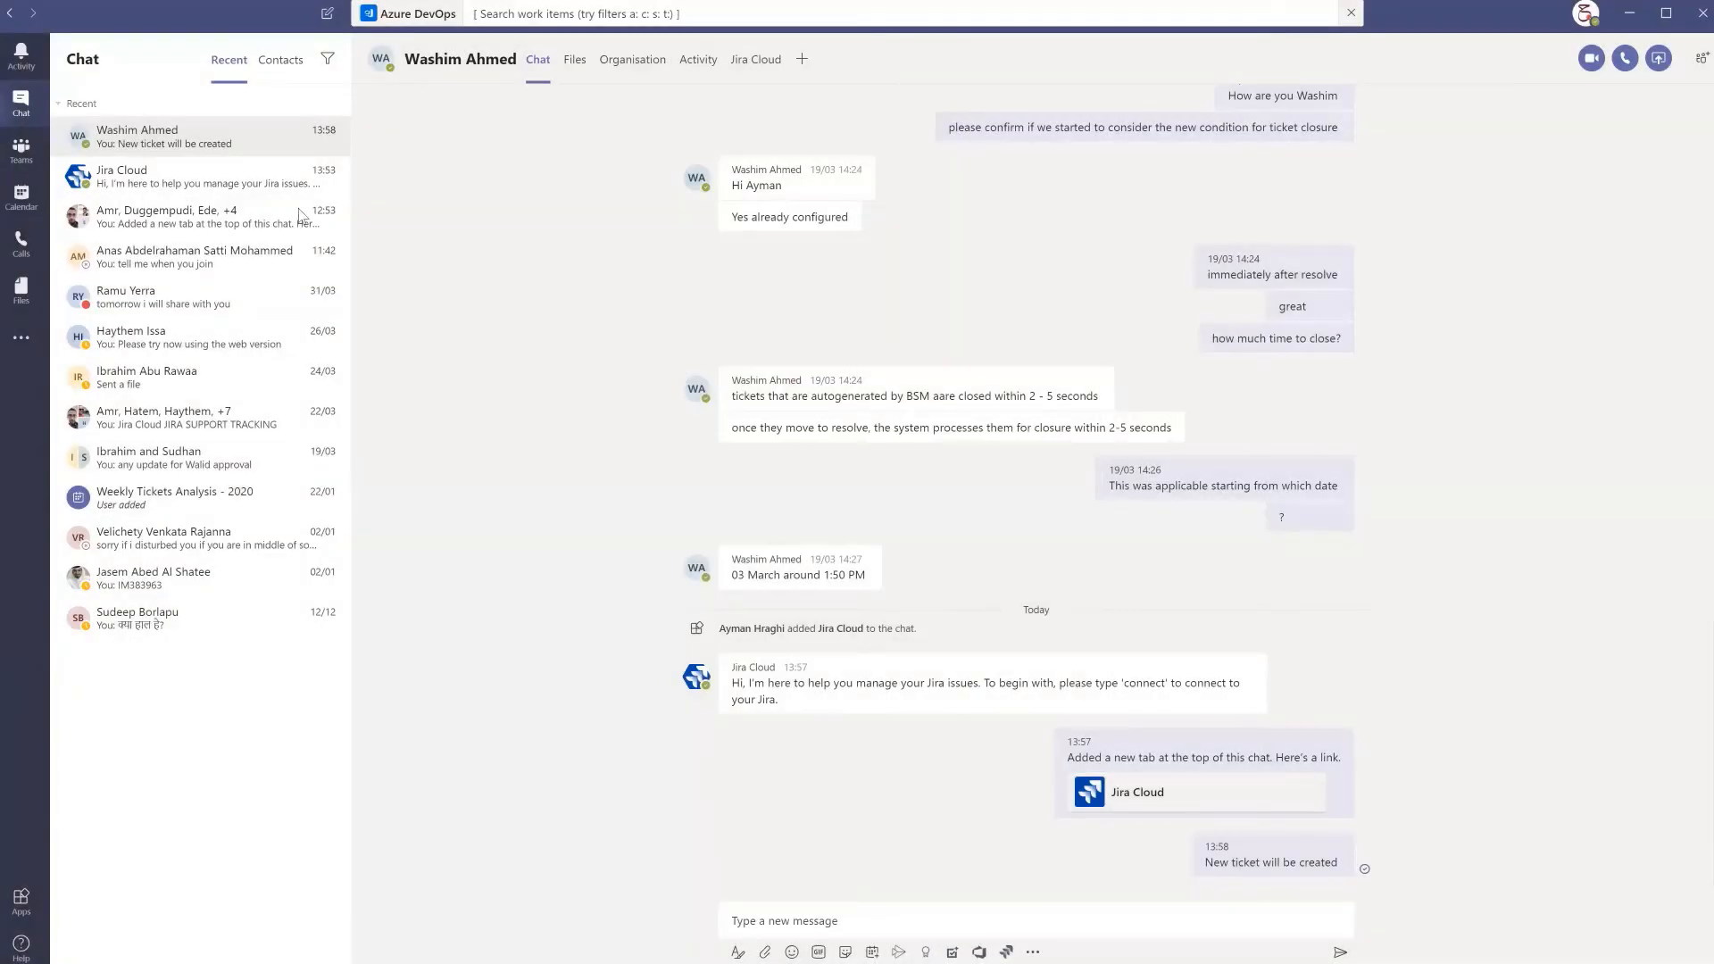